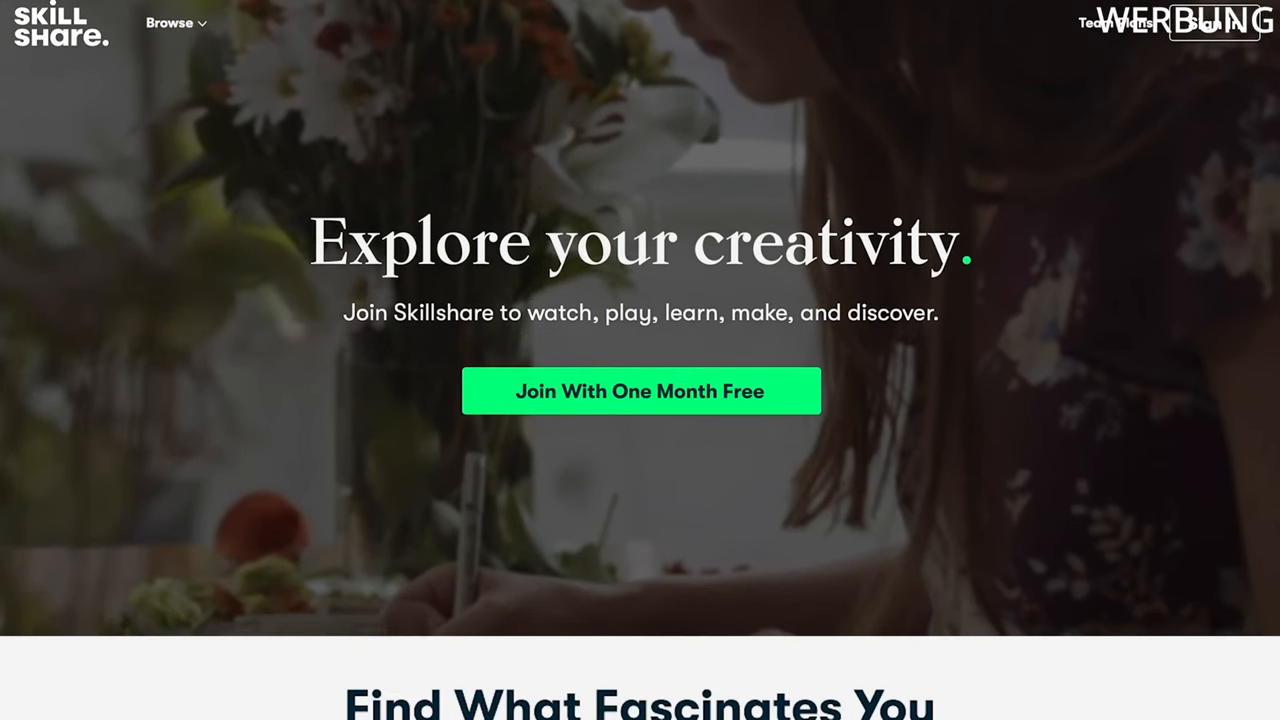
# Browse the Skillshare homepage and view the Botanical Illustration watercolor class
pyautogui.scroll(-3)
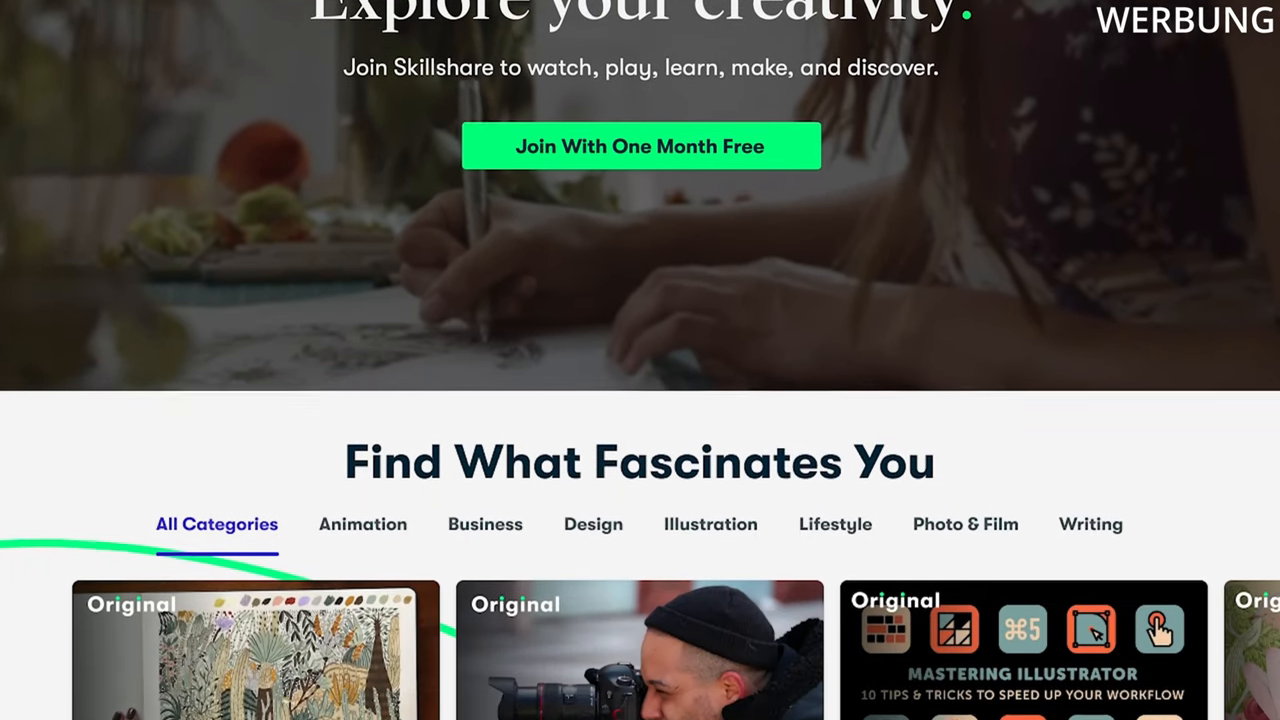
pyautogui.scroll(-3)
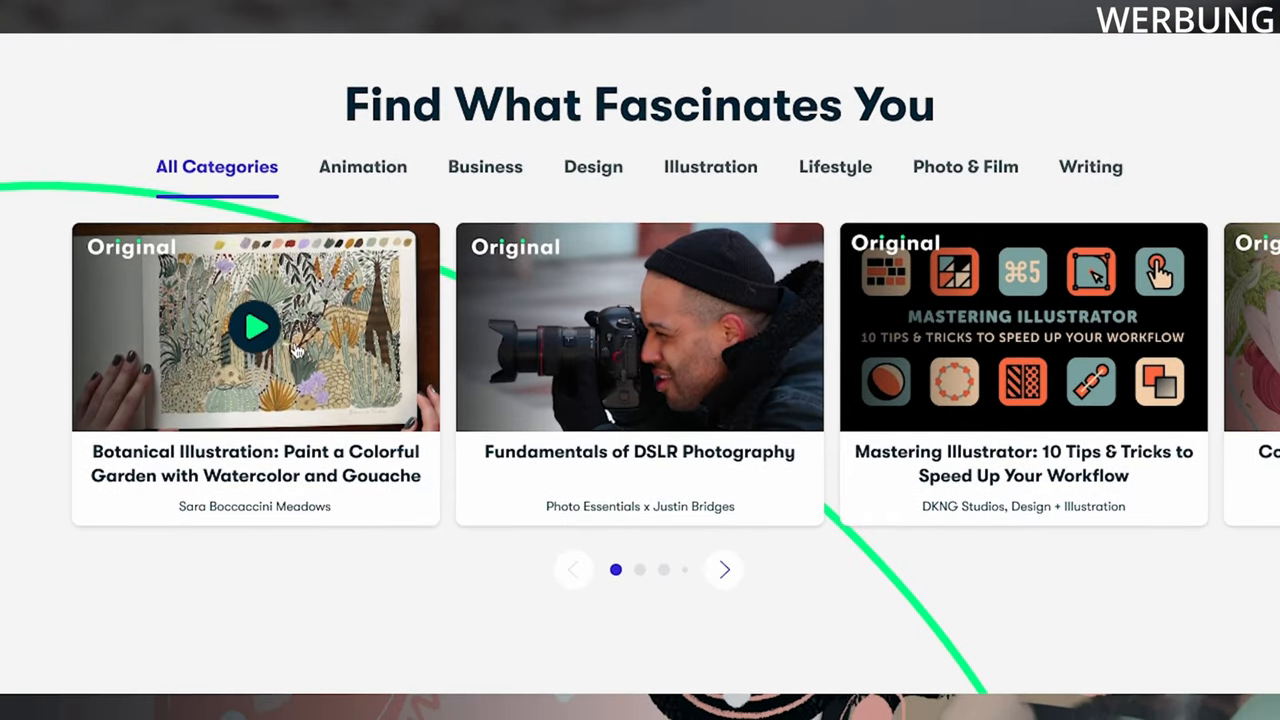
pyautogui.click(256, 326)
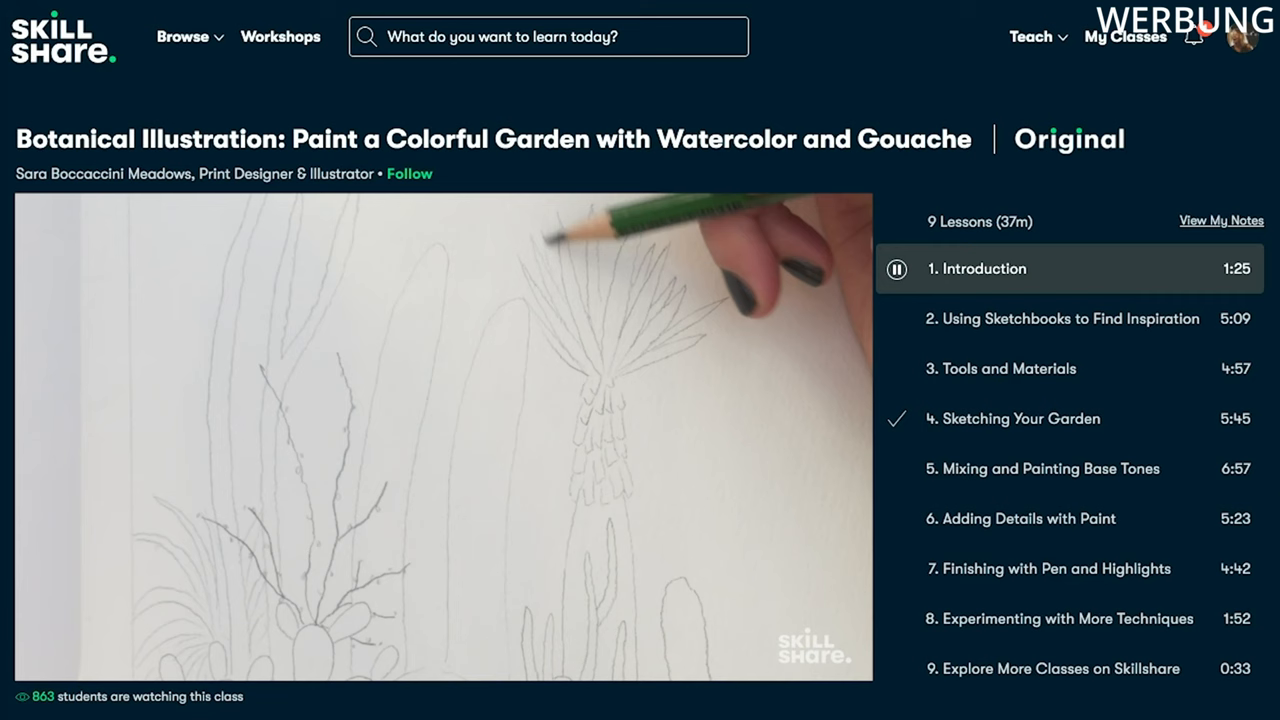
pyautogui.scroll(-3)
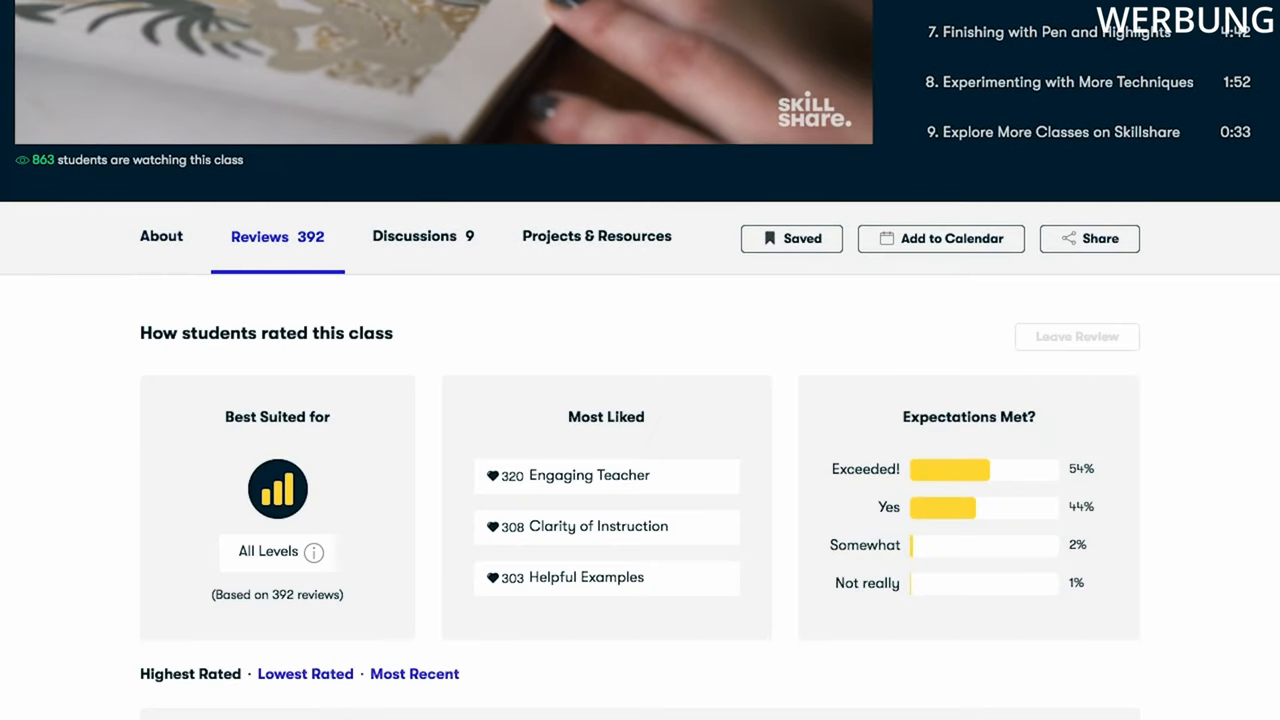
# View the class discussions, then the Your First Day in Blender 3D class
pyautogui.click(412, 236)
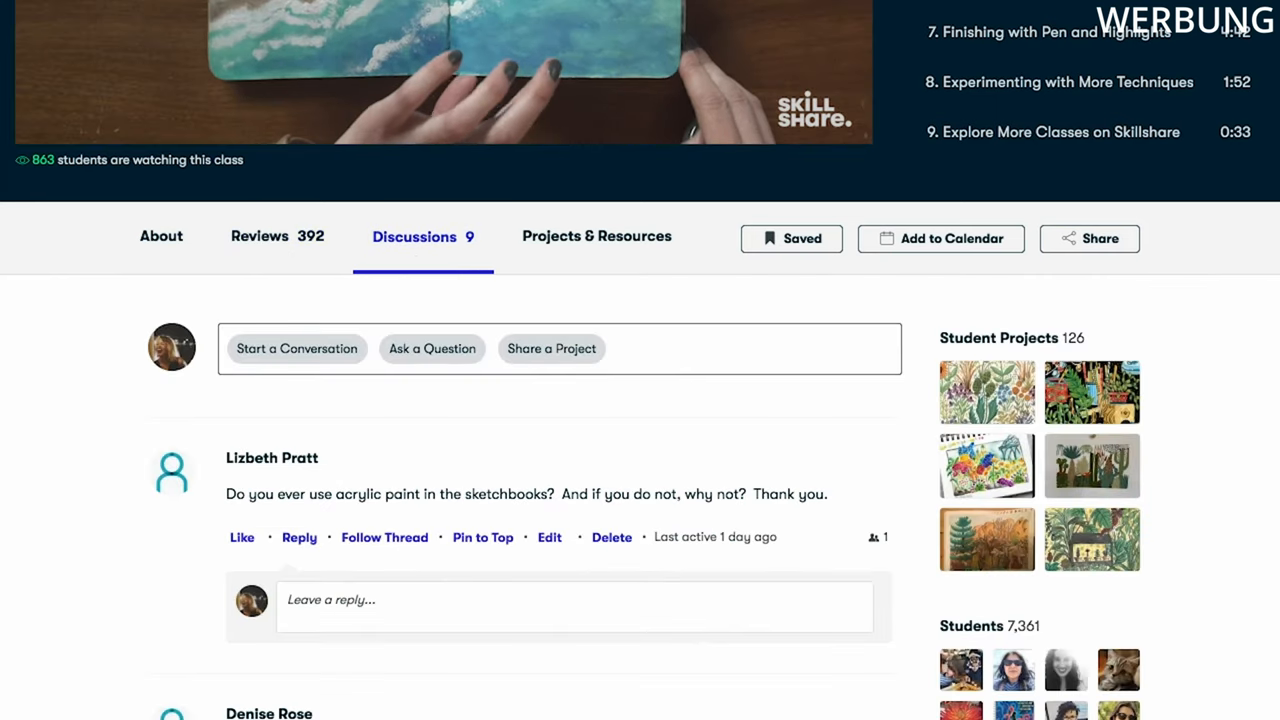
pyautogui.click(596, 236)
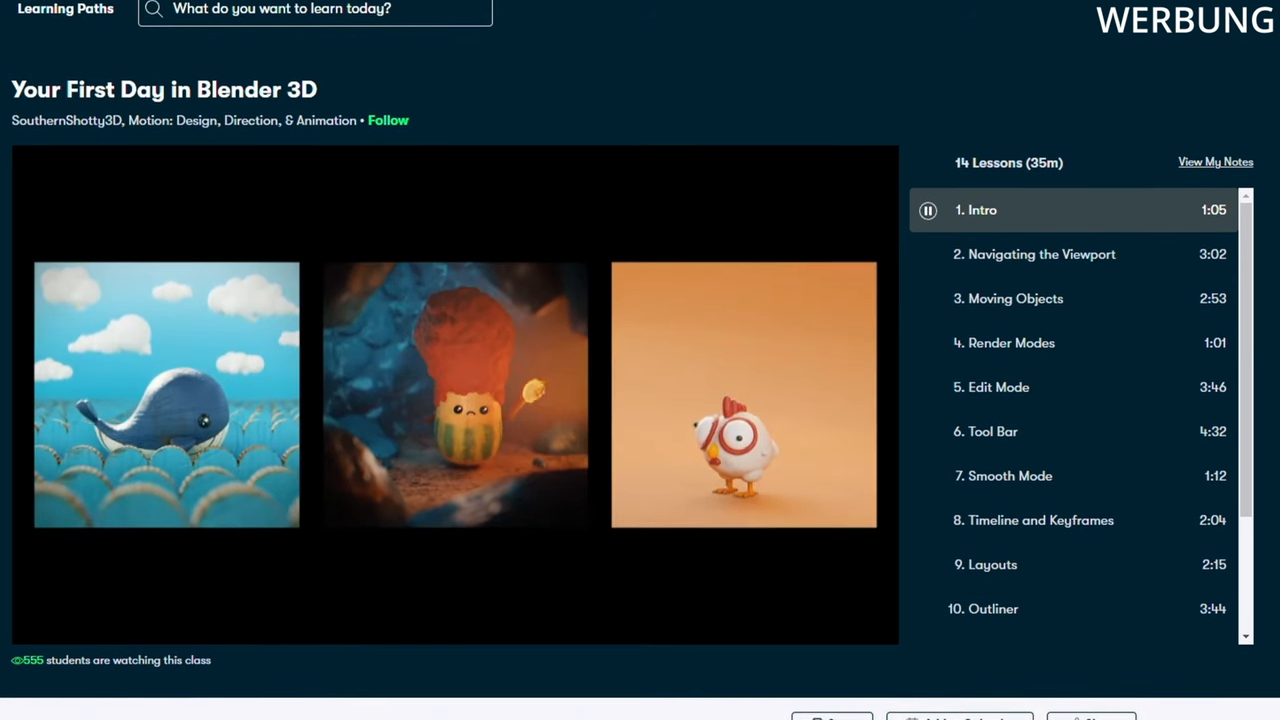
pyautogui.scroll(-3)
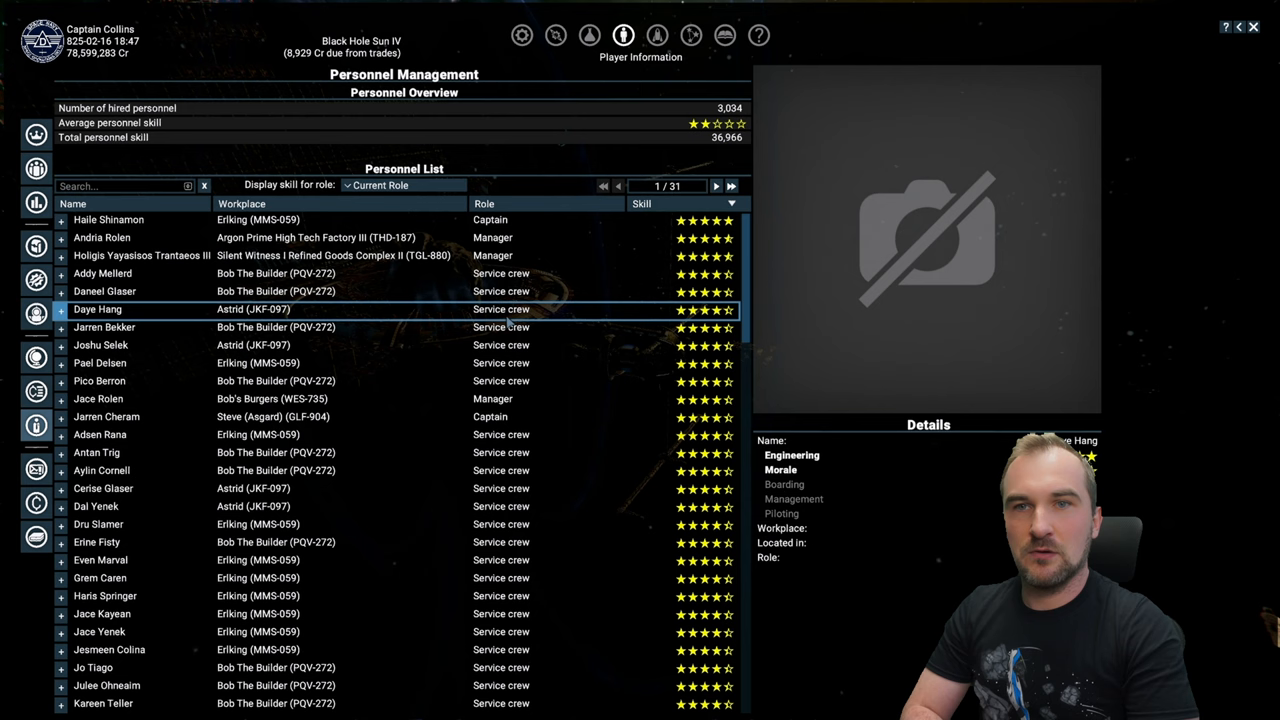
pyautogui.moveTo(410, 384)
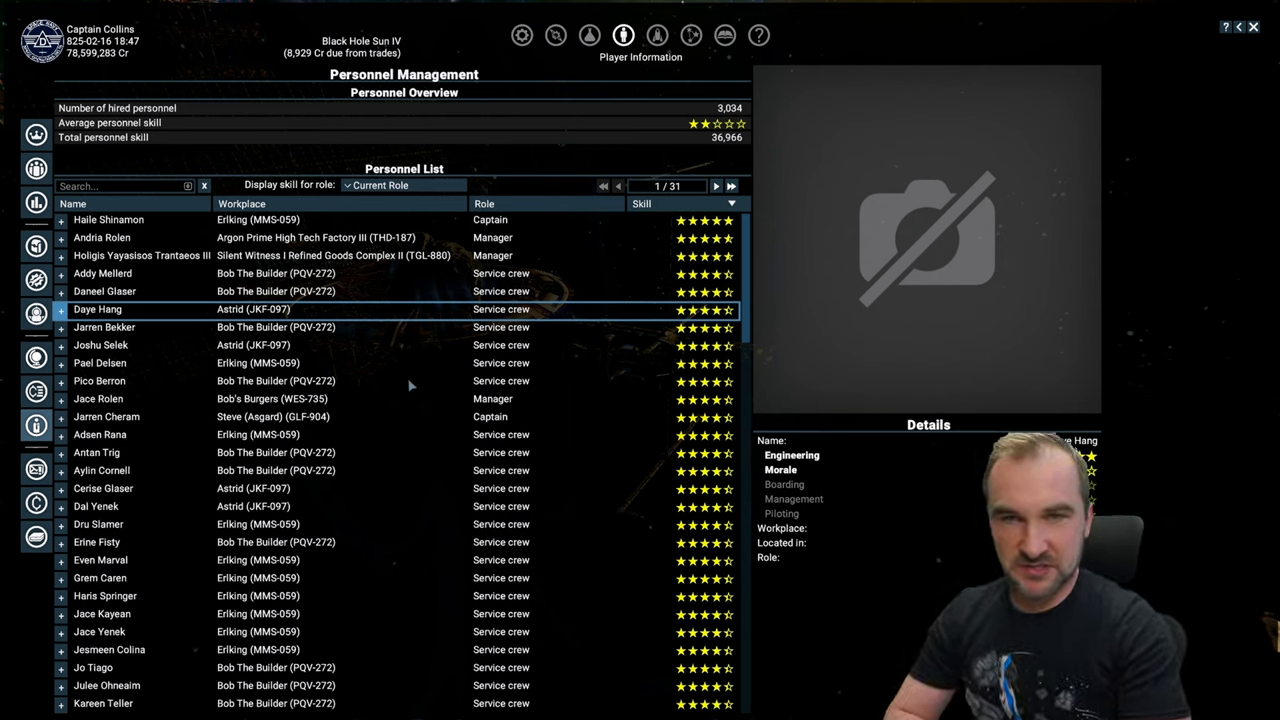
pyautogui.moveTo(438, 368)
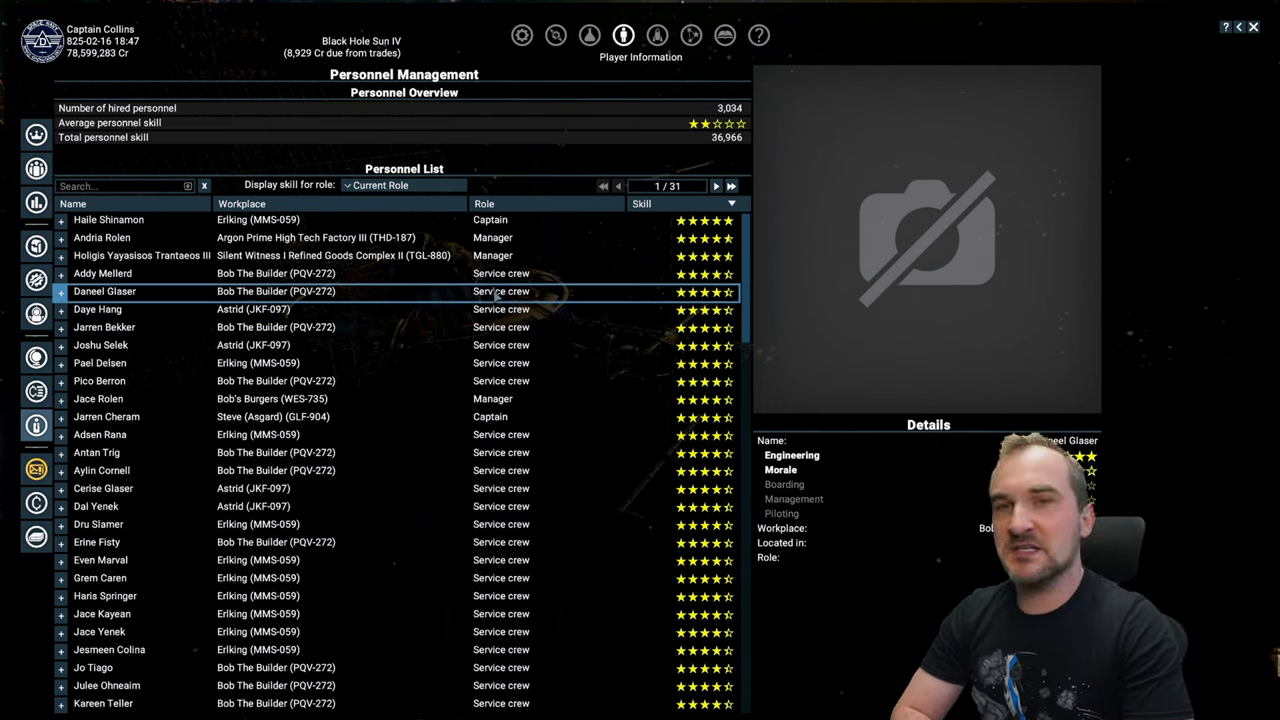
pyautogui.moveTo(692, 36)
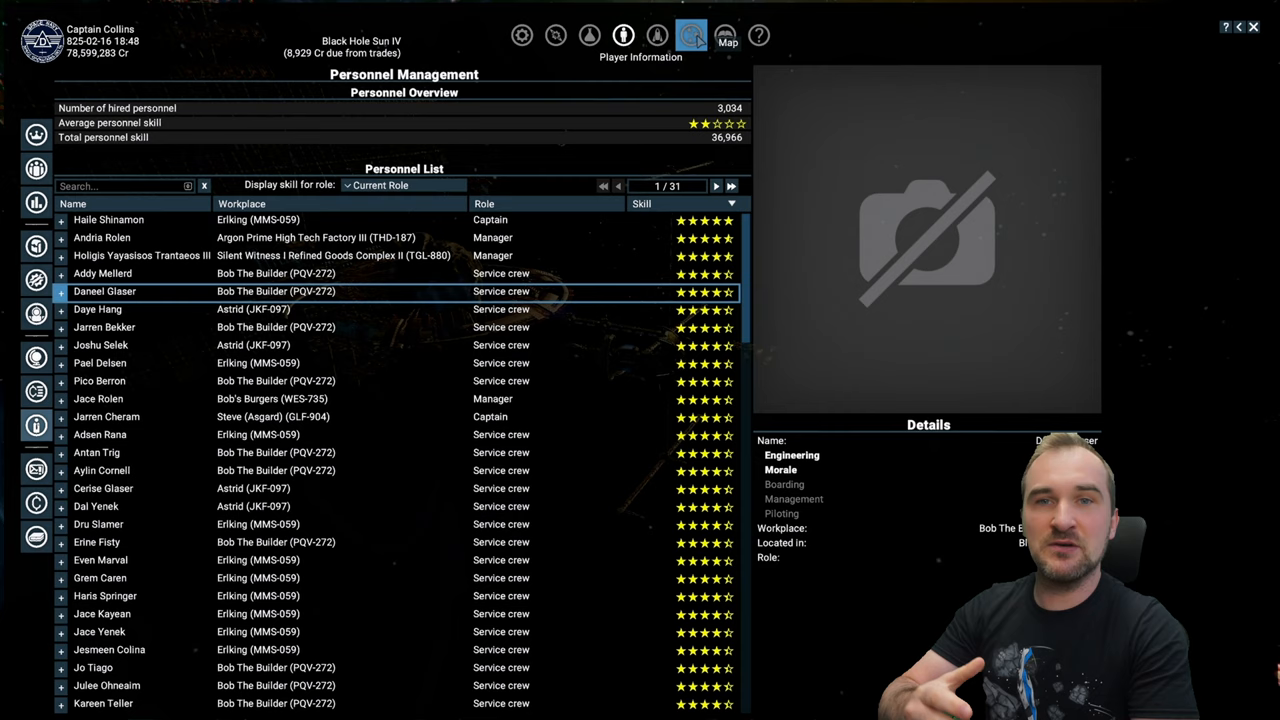
# From the owned-property map, bring up Bob The Builder's ship information on its Crew roster
pyautogui.click(692, 36)
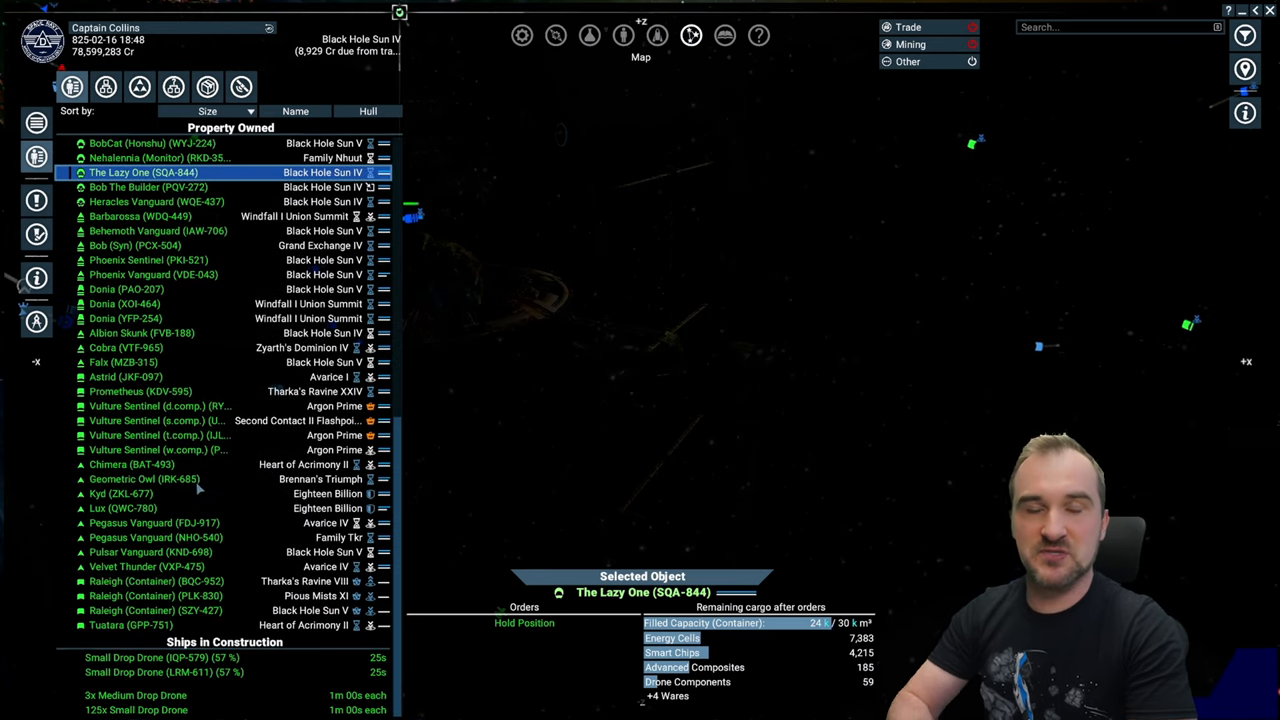
pyautogui.rightClick(148, 188)
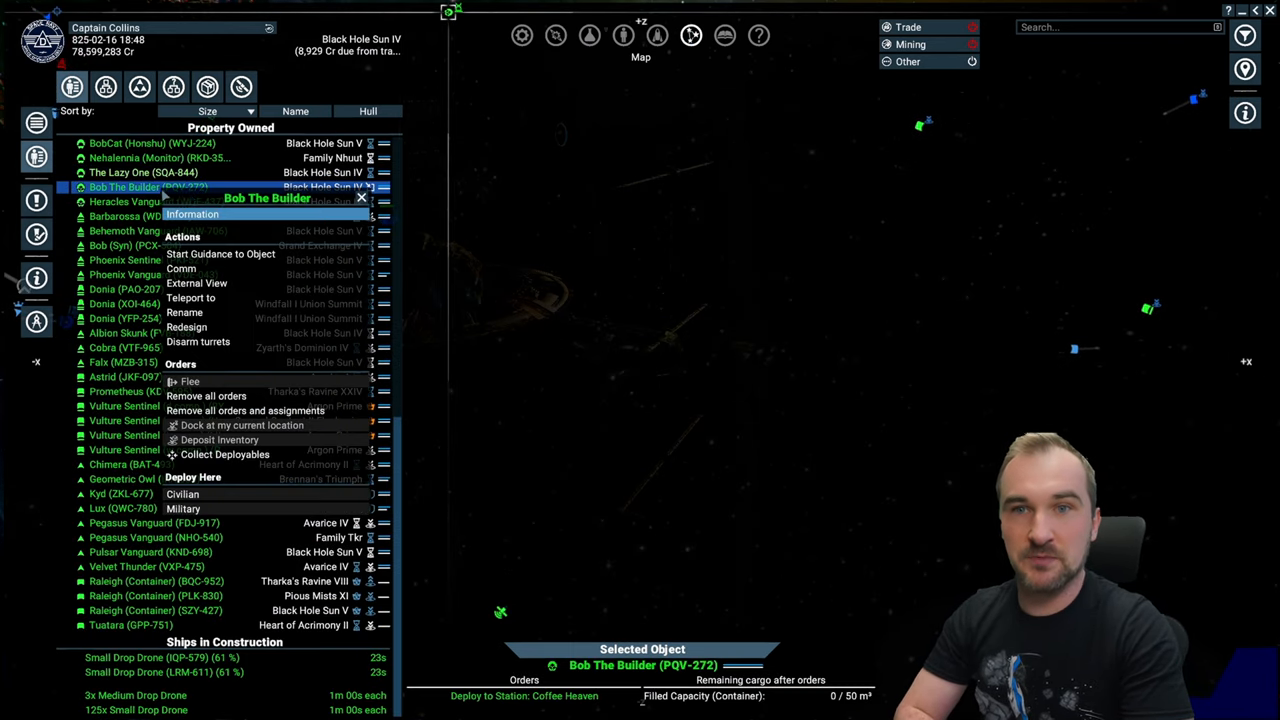
pyautogui.click(192, 214)
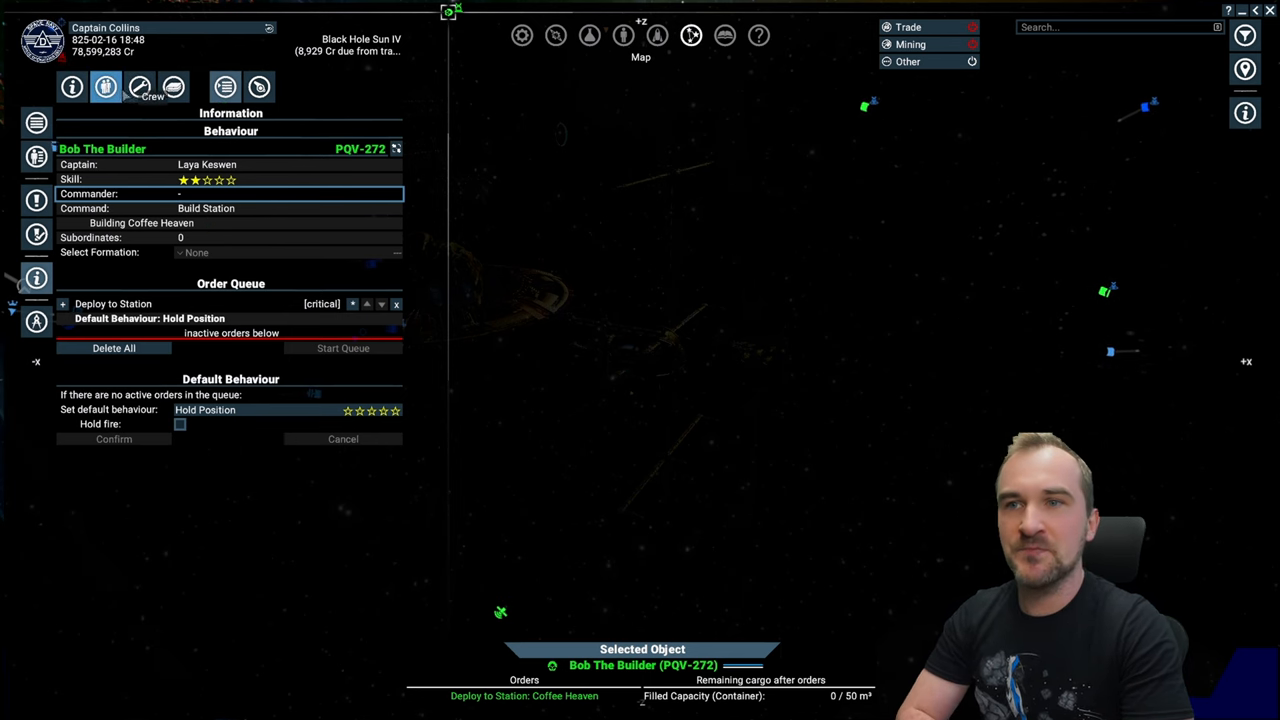
pyautogui.click(140, 86)
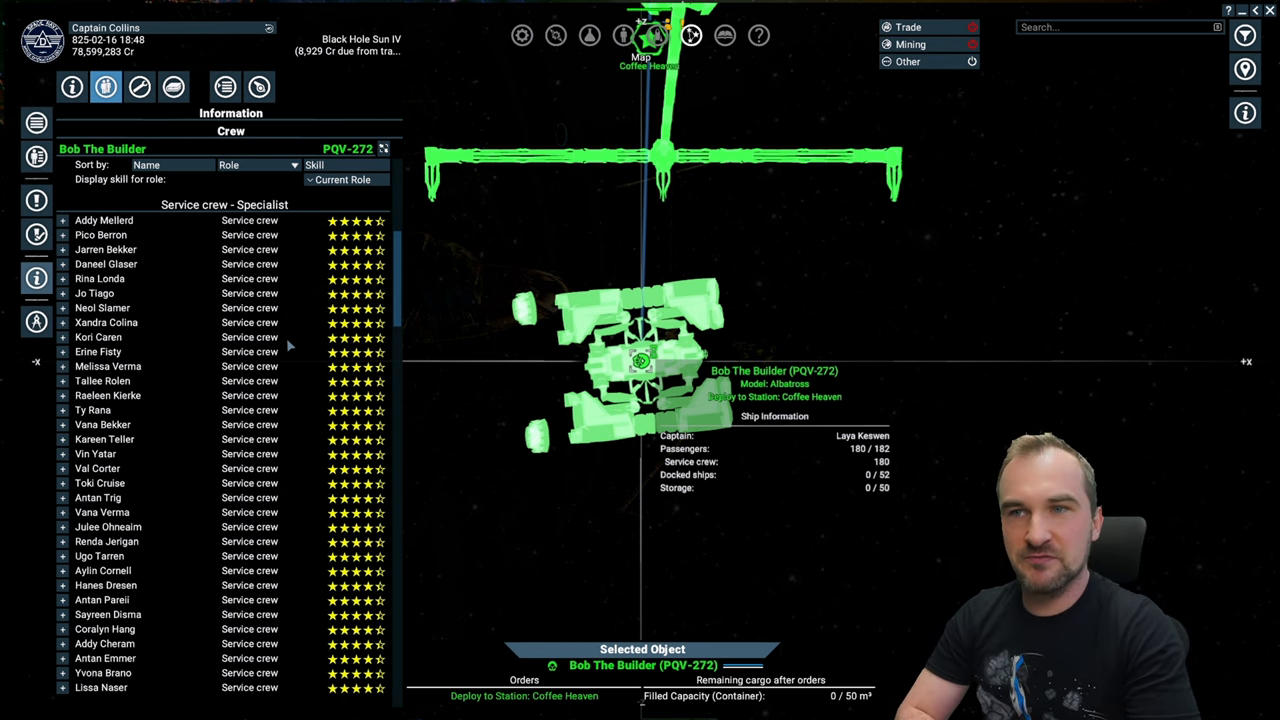
pyautogui.moveTo(390, 284)
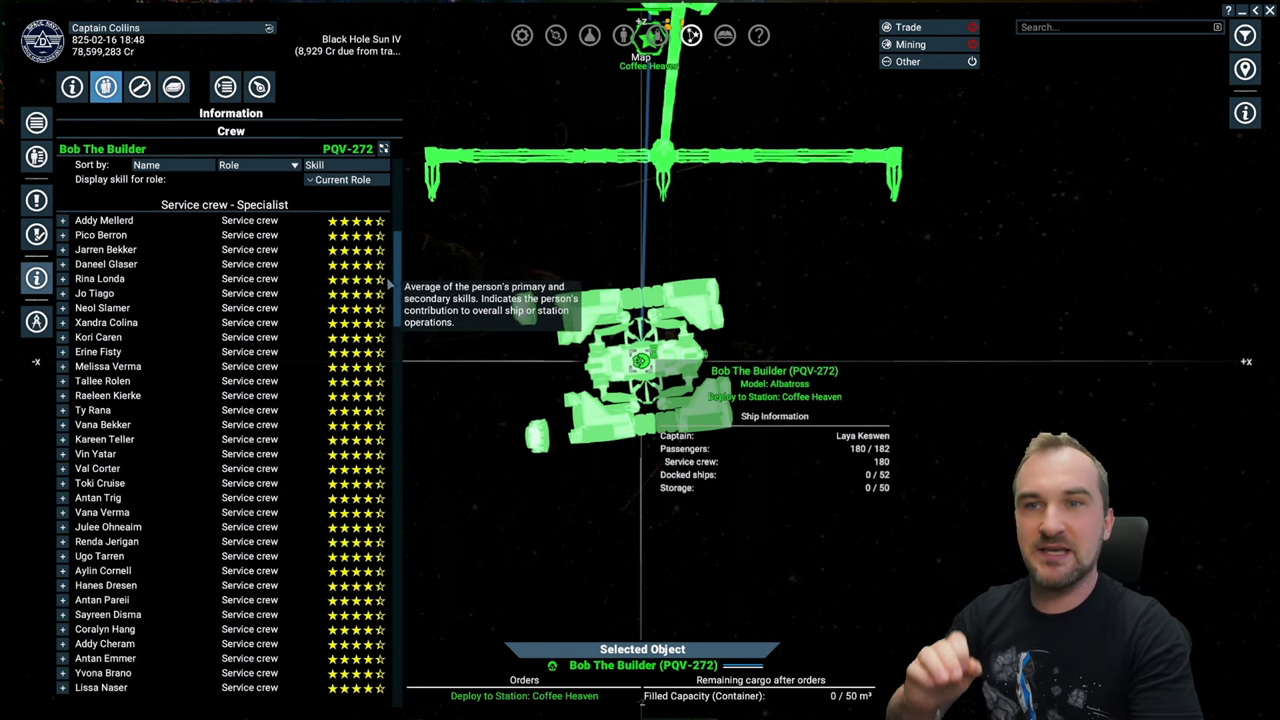
# Scroll through the service crew specialists' skill ratings and select the Asgard warship
pyautogui.scroll(-3)
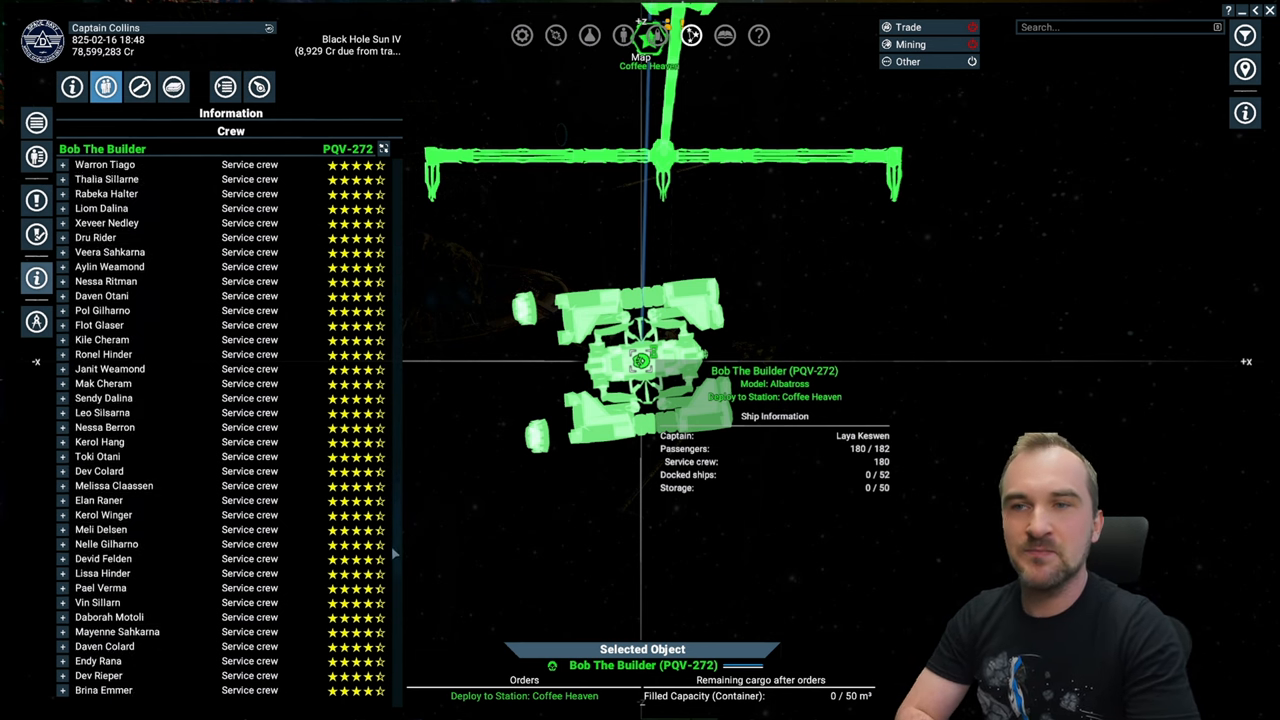
pyautogui.scroll(-3)
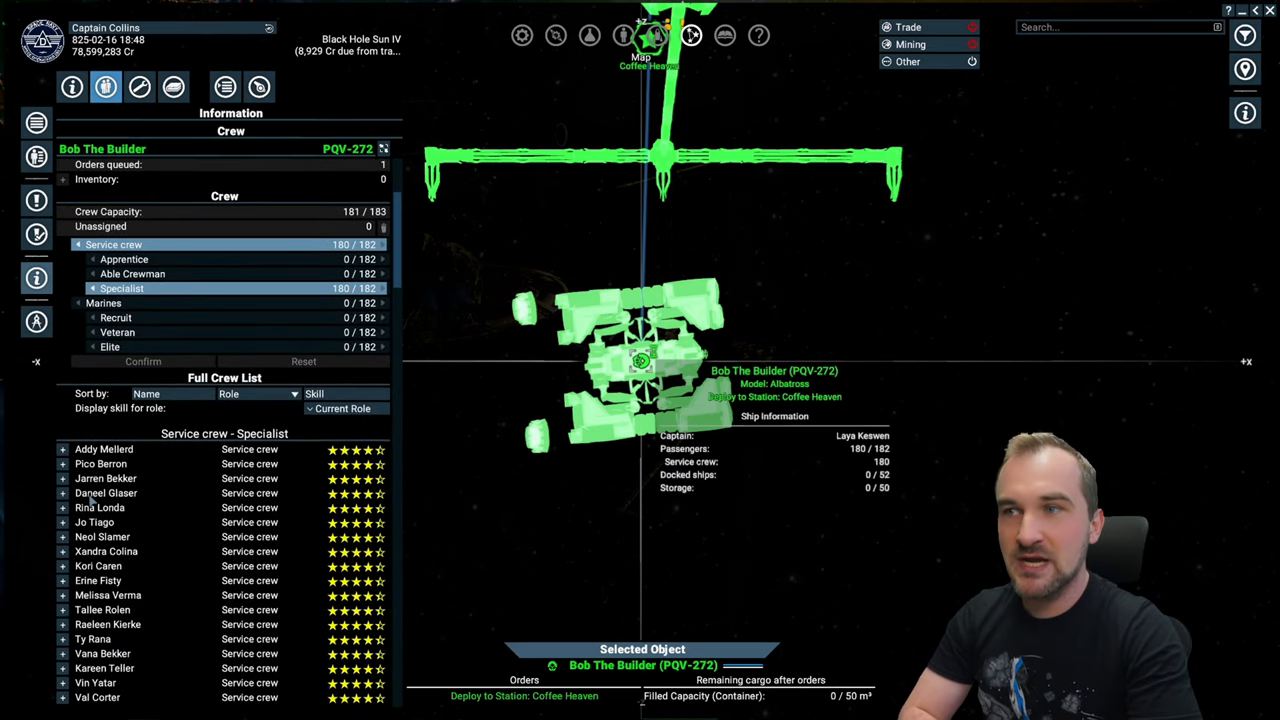
pyautogui.click(62, 464)
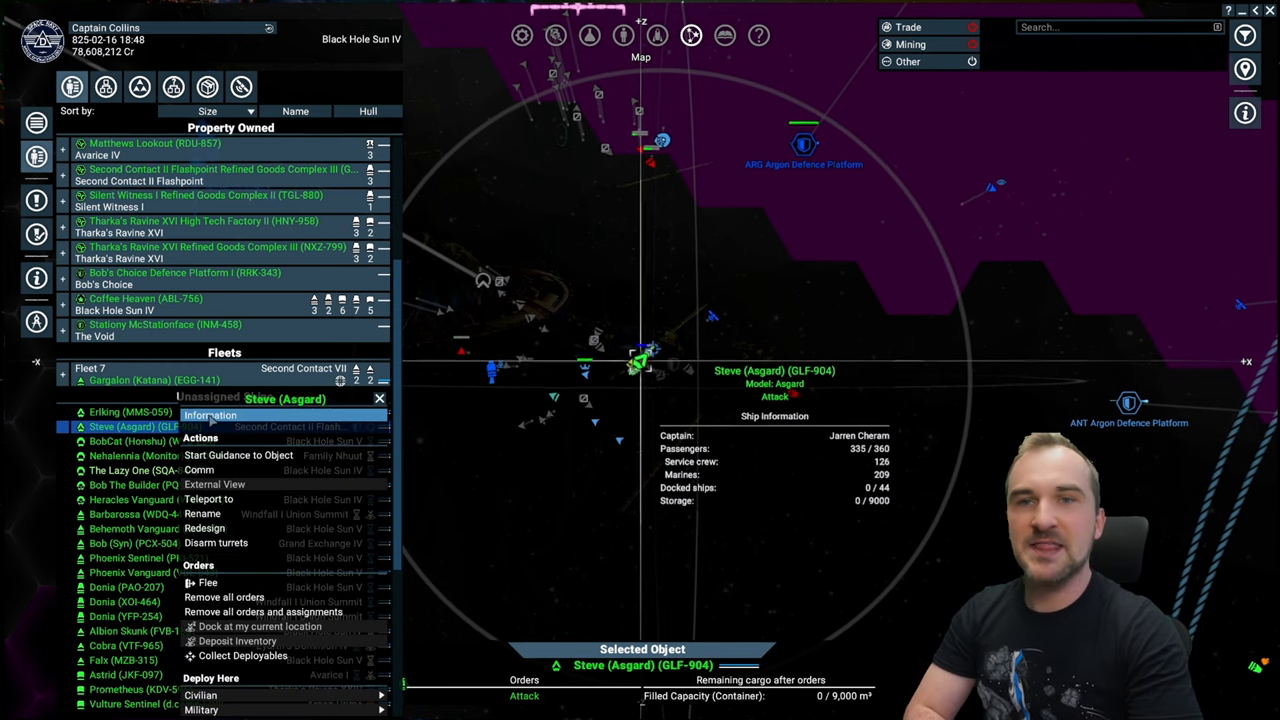
# Show Steve (Asgard)'s crew roster and scroll through its marines and service crew skills
pyautogui.click(210, 414)
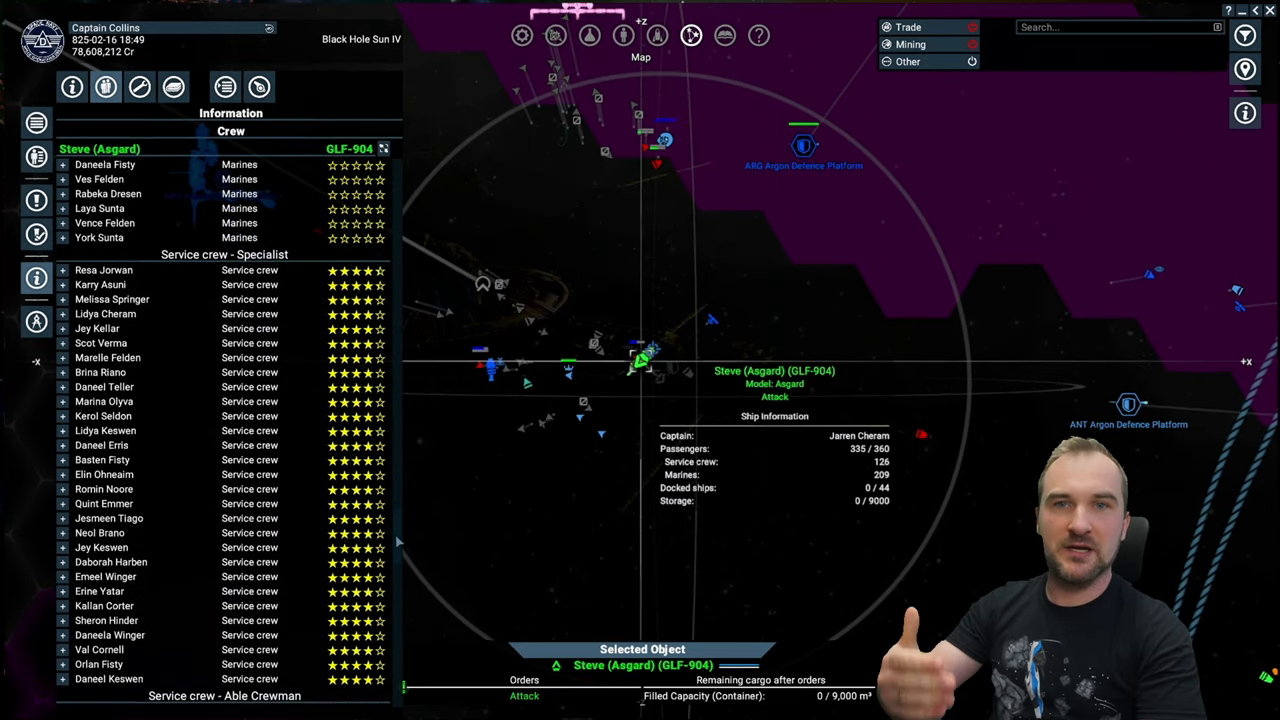
pyautogui.scroll(-3)
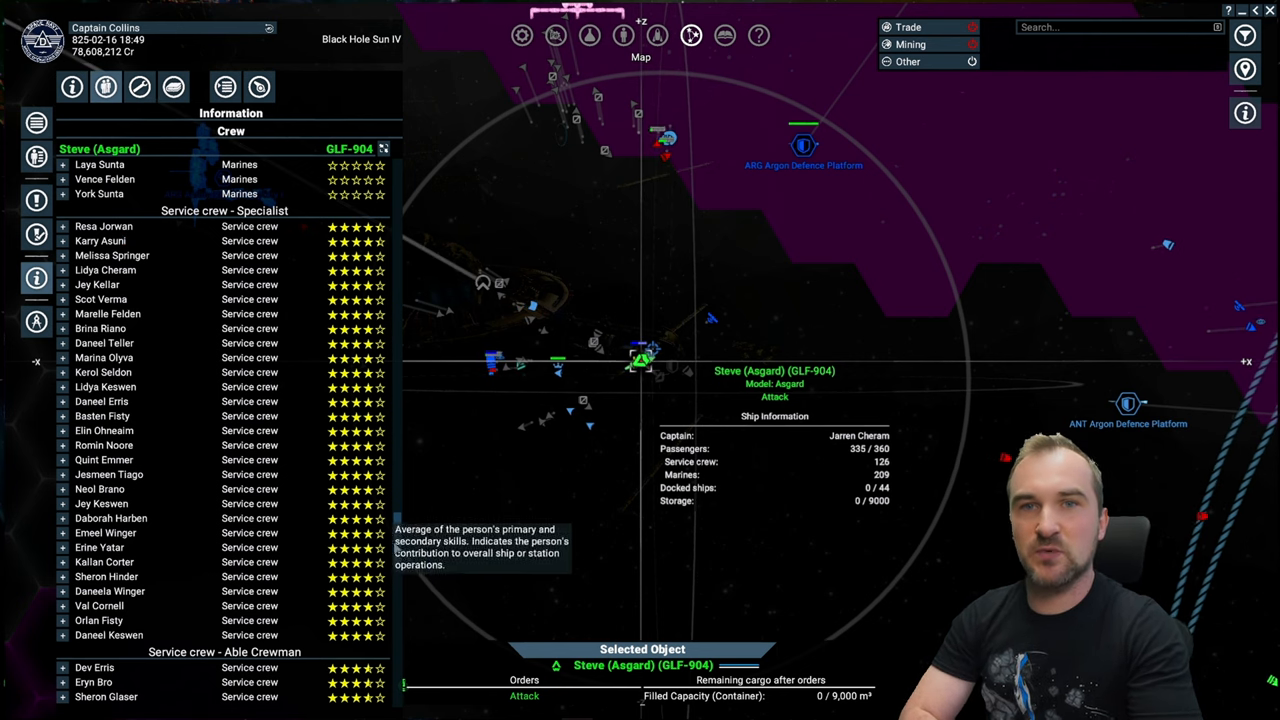
pyautogui.scroll(-3)
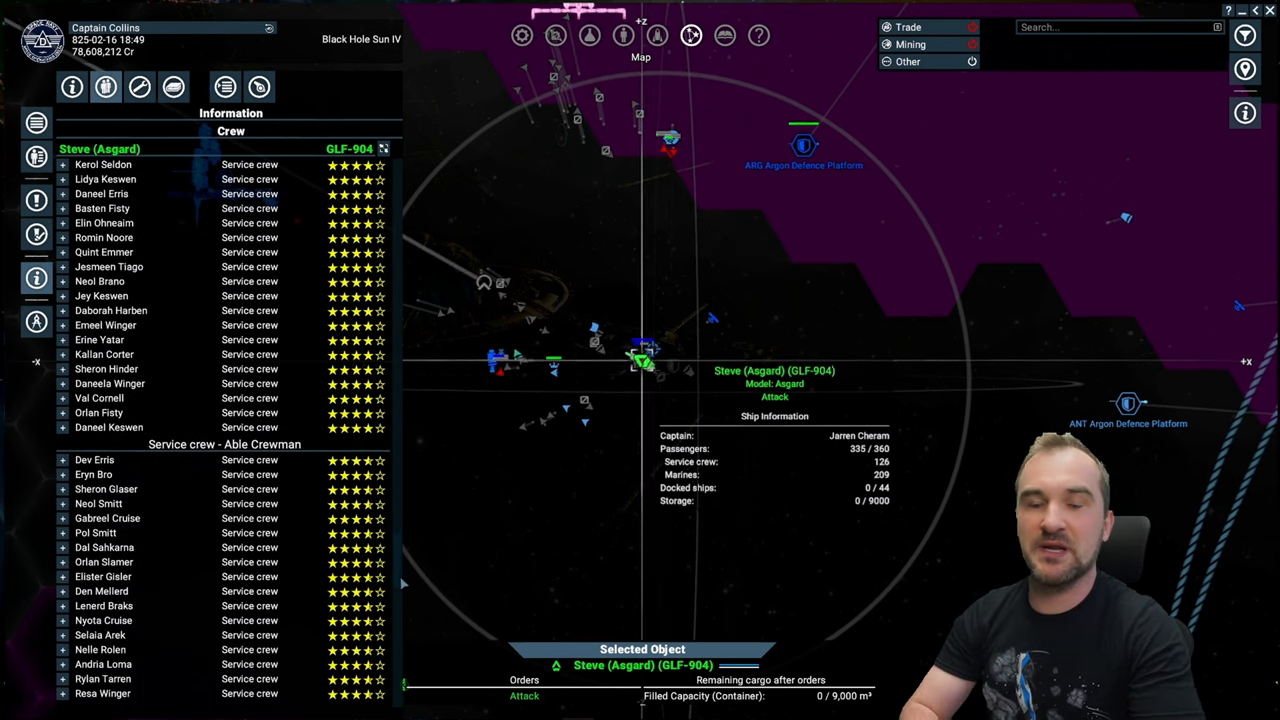
pyautogui.scroll(-3)
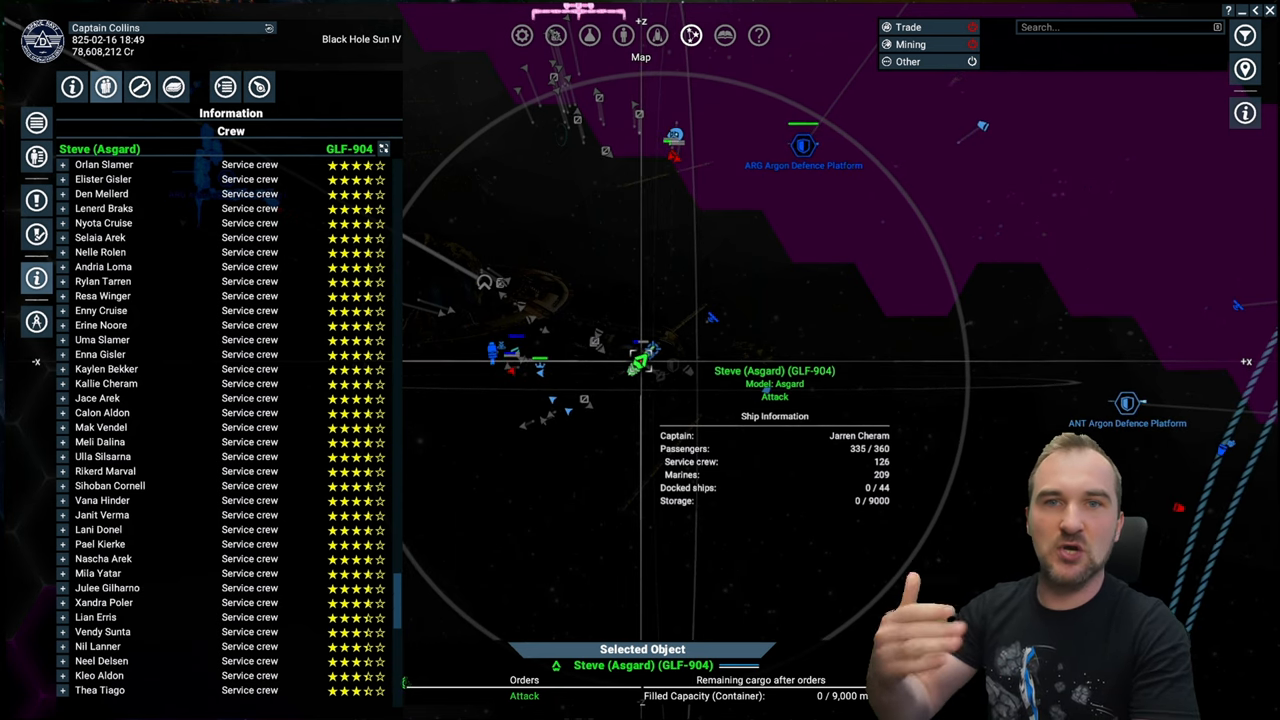
# Rate all personnel by marine skills, then jump to the marine ship Erkling on the map
pyautogui.click(624, 36)
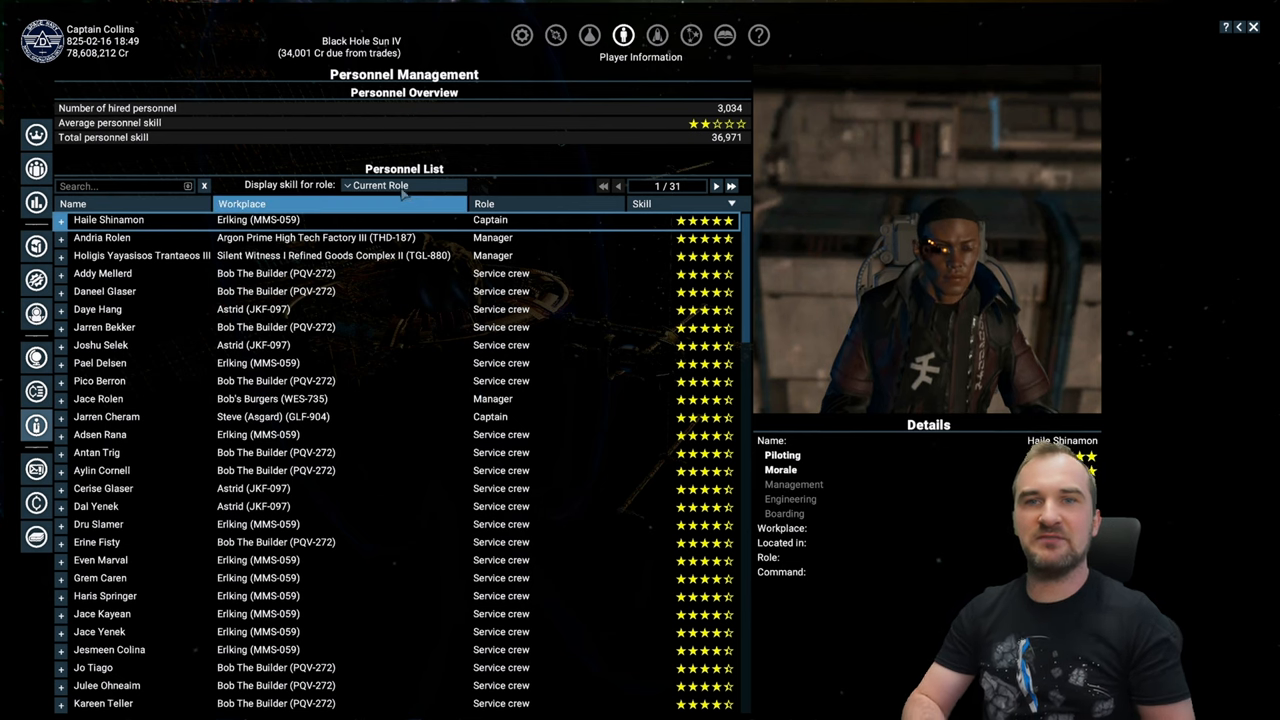
pyautogui.click(404, 184)
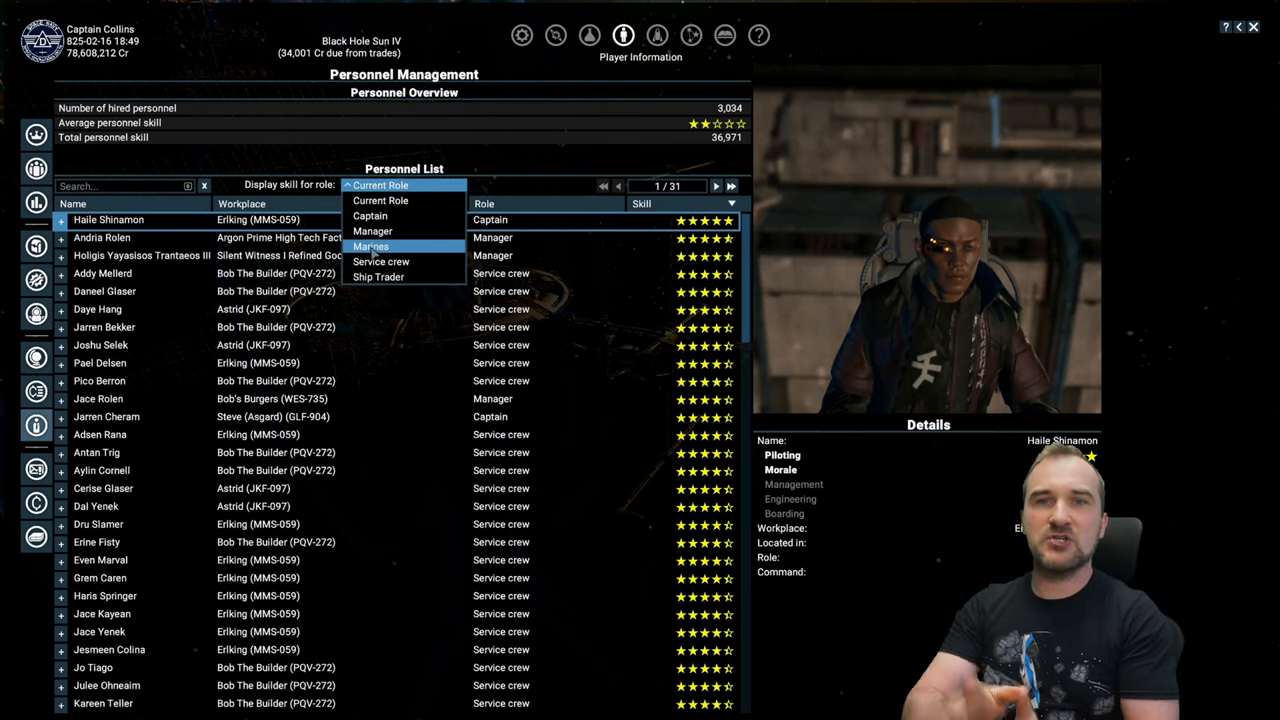
pyautogui.click(372, 246)
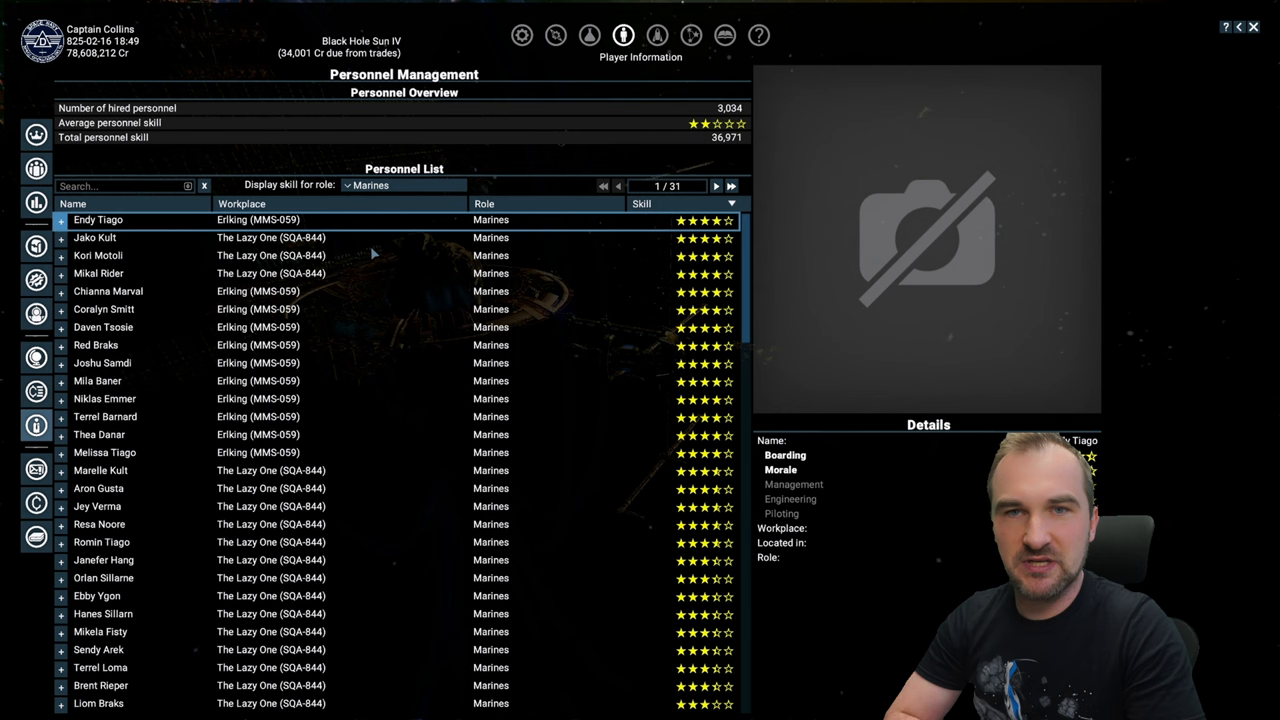
pyautogui.moveTo(384, 324)
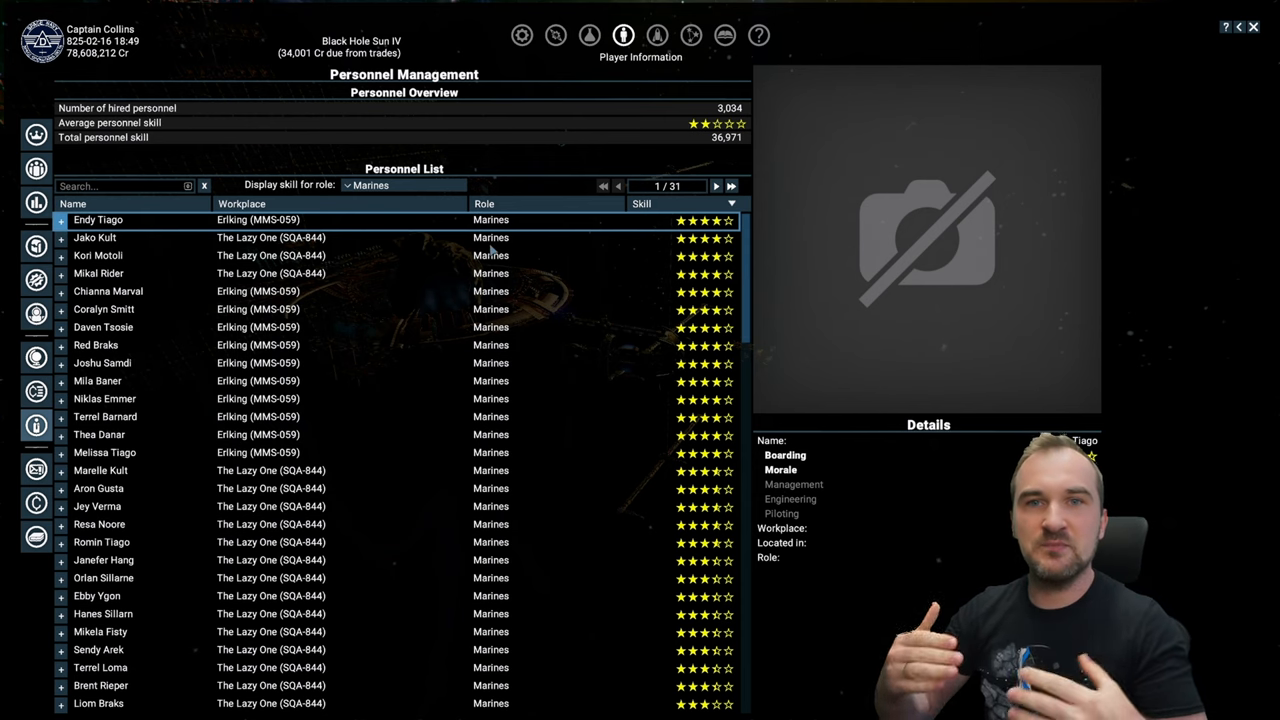
pyautogui.moveTo(690, 36)
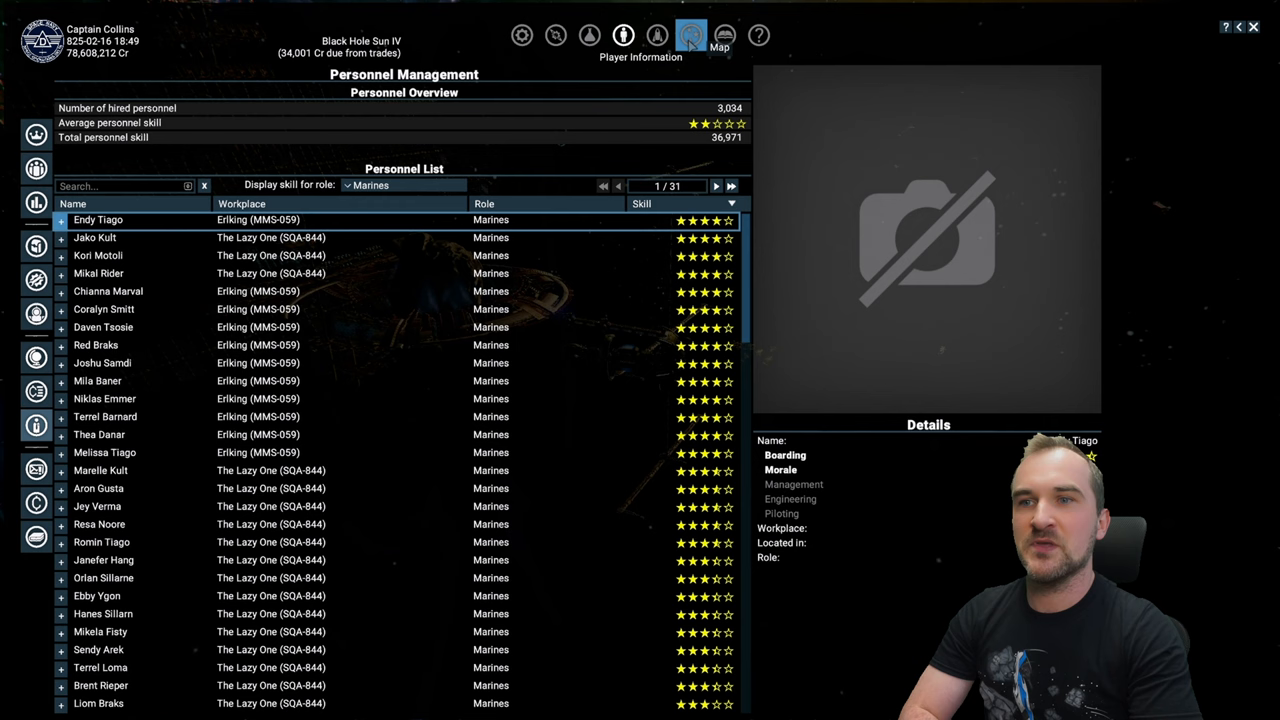
pyautogui.click(692, 36)
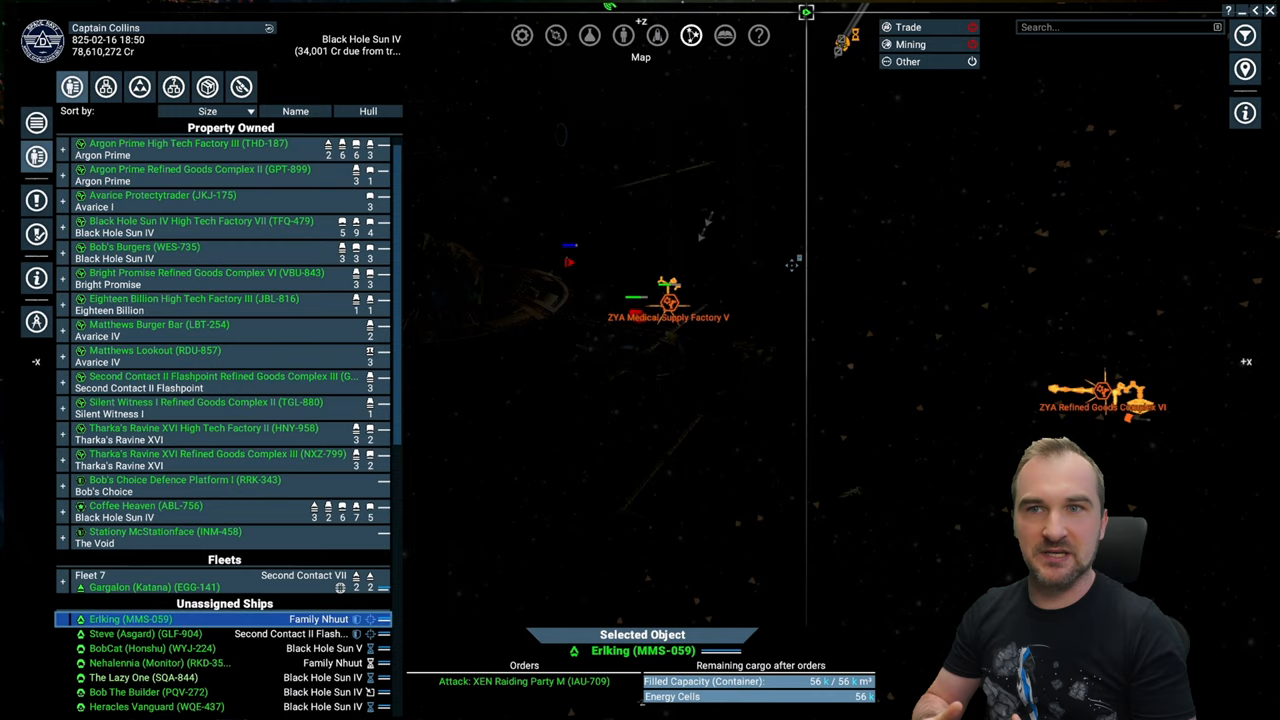
# Order Erkling to board the Elephant construction vessel with 11/11 elite marines, then go back to personnel
pyautogui.rightClick(670, 300)
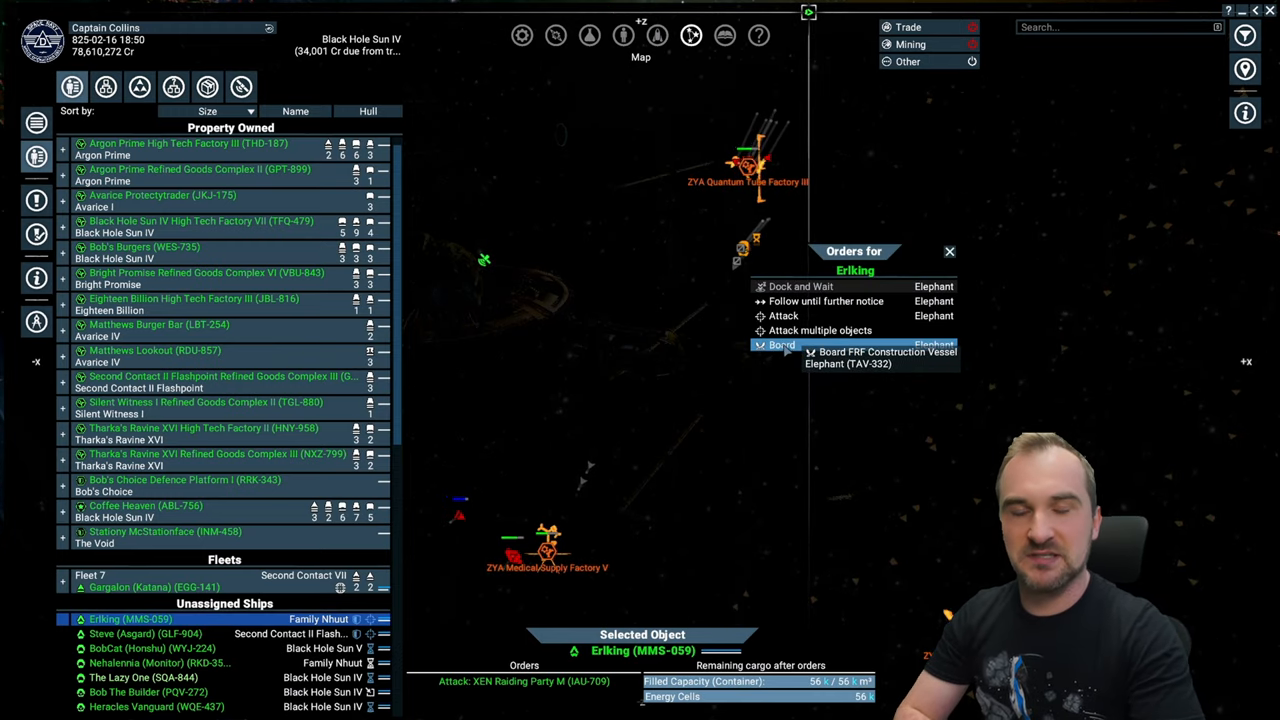
pyautogui.click(880, 356)
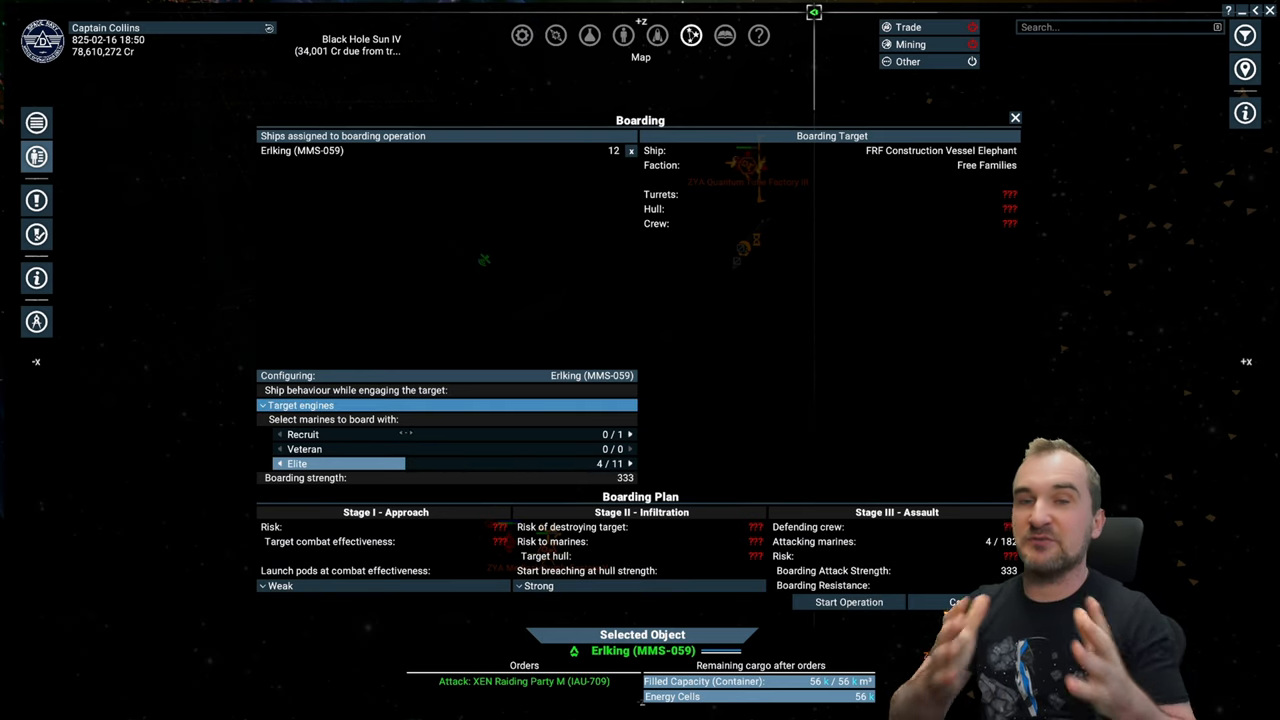
pyautogui.click(630, 464)
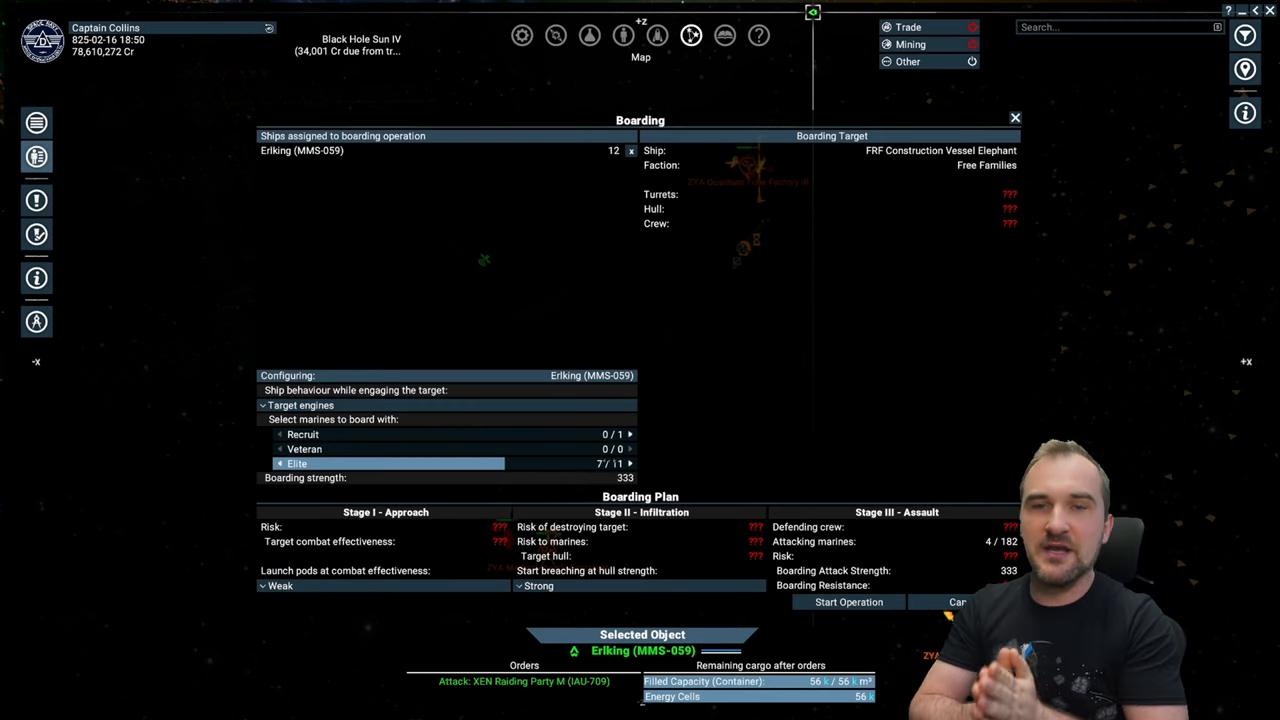
pyautogui.click(630, 464)
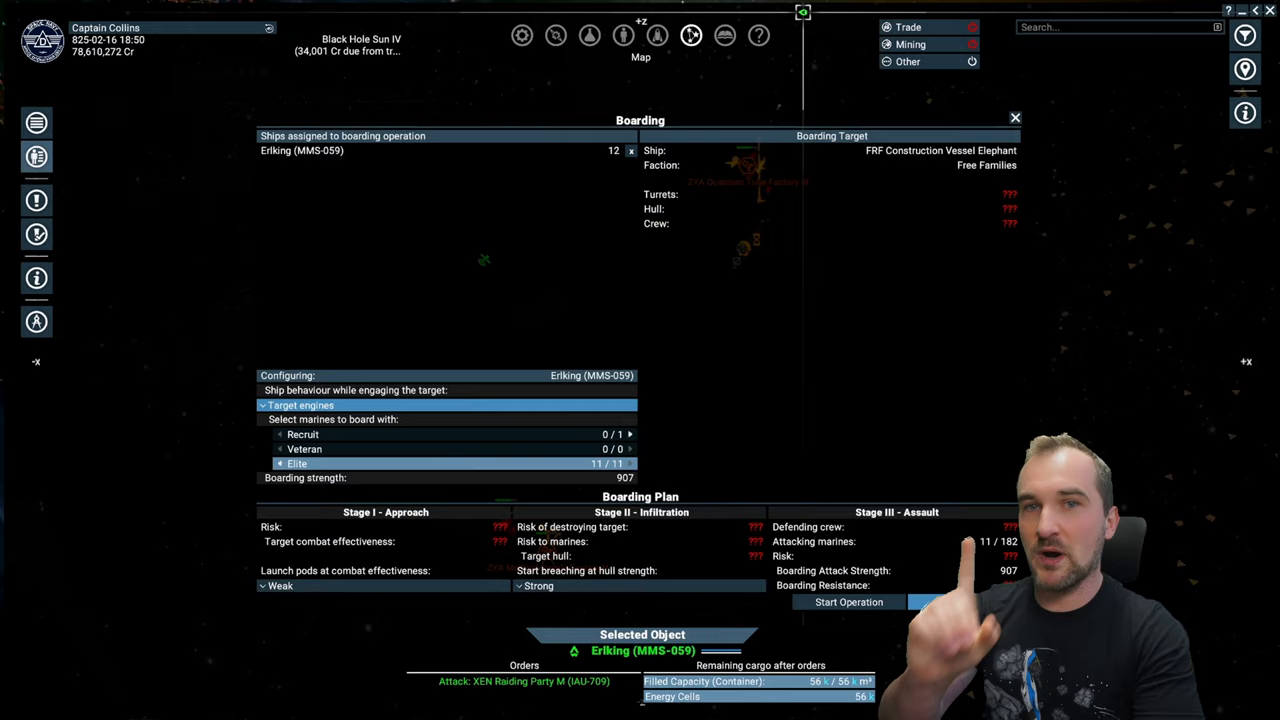
pyautogui.click(624, 36)
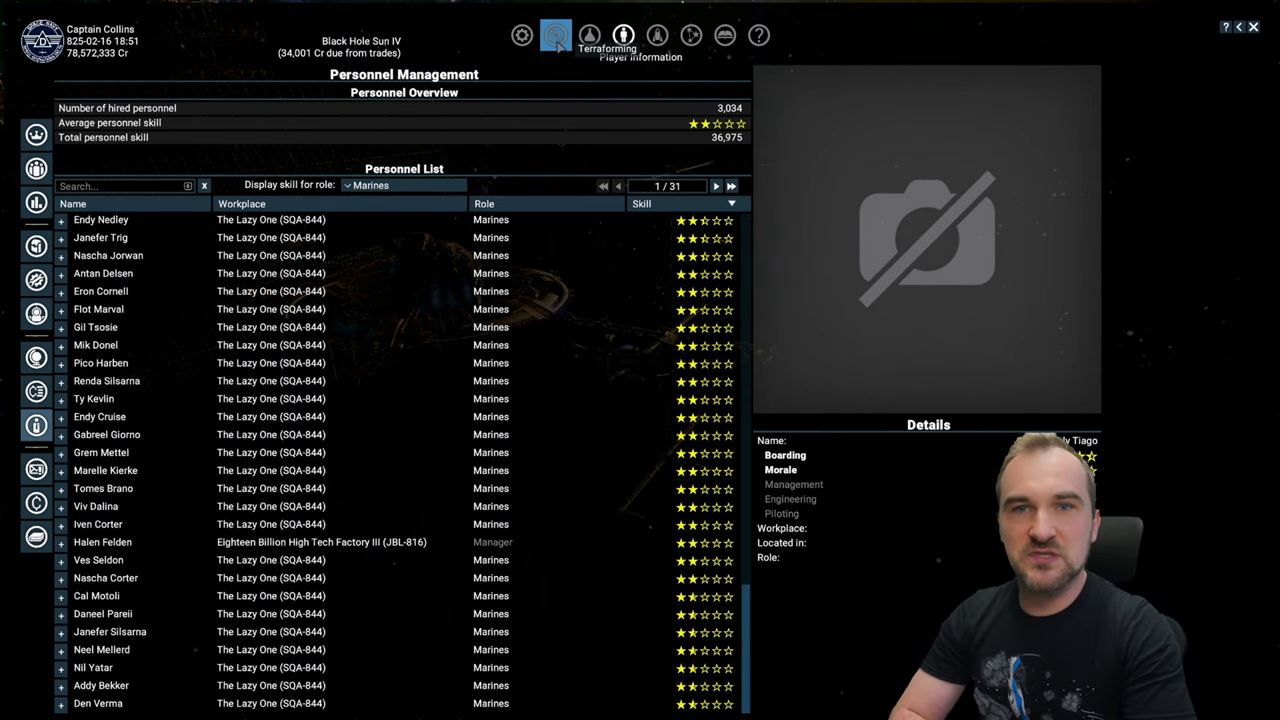
# Review the Hades terraforming projects including Training, then return to the personnel list
pyautogui.click(556, 36)
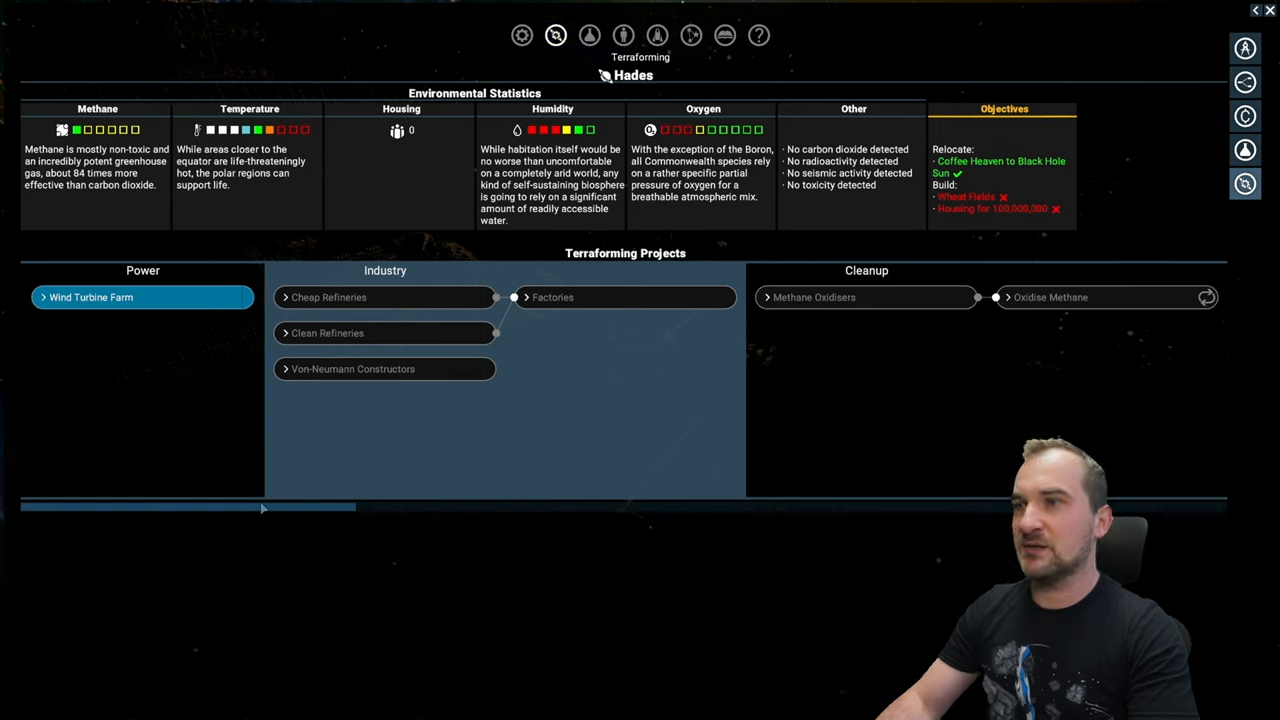
pyautogui.moveTo(180, 432)
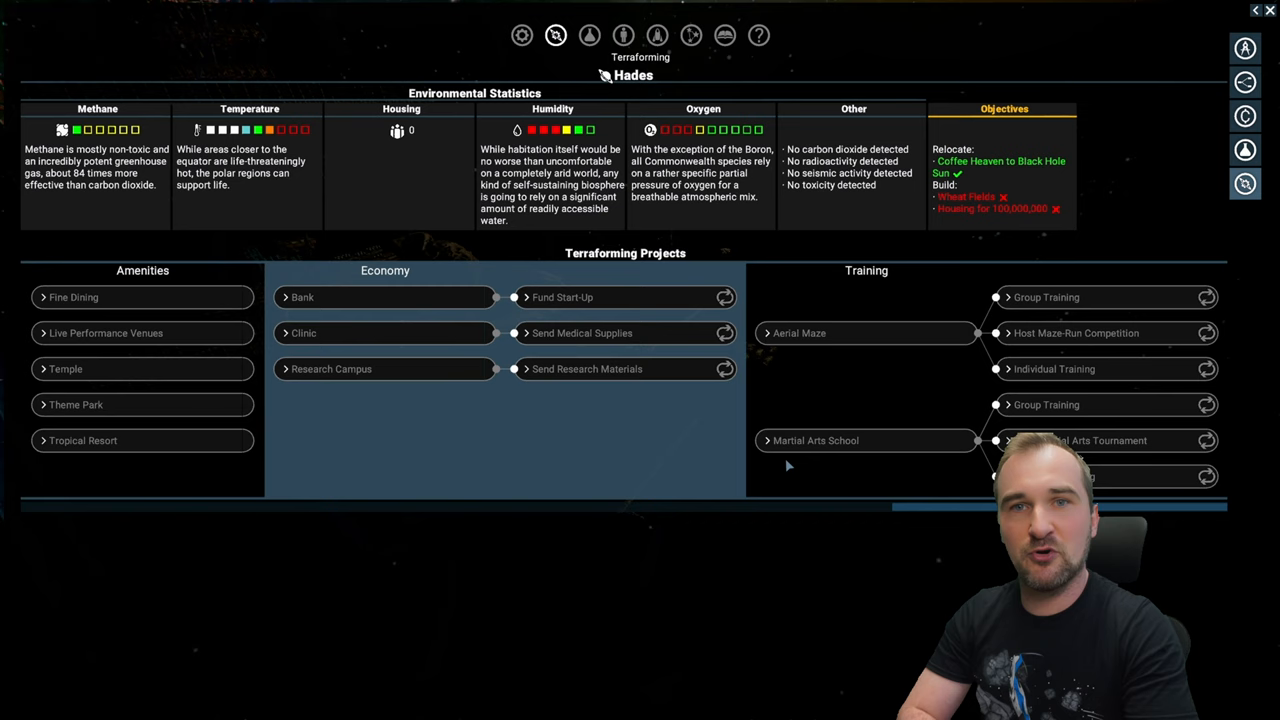
pyautogui.click(816, 440)
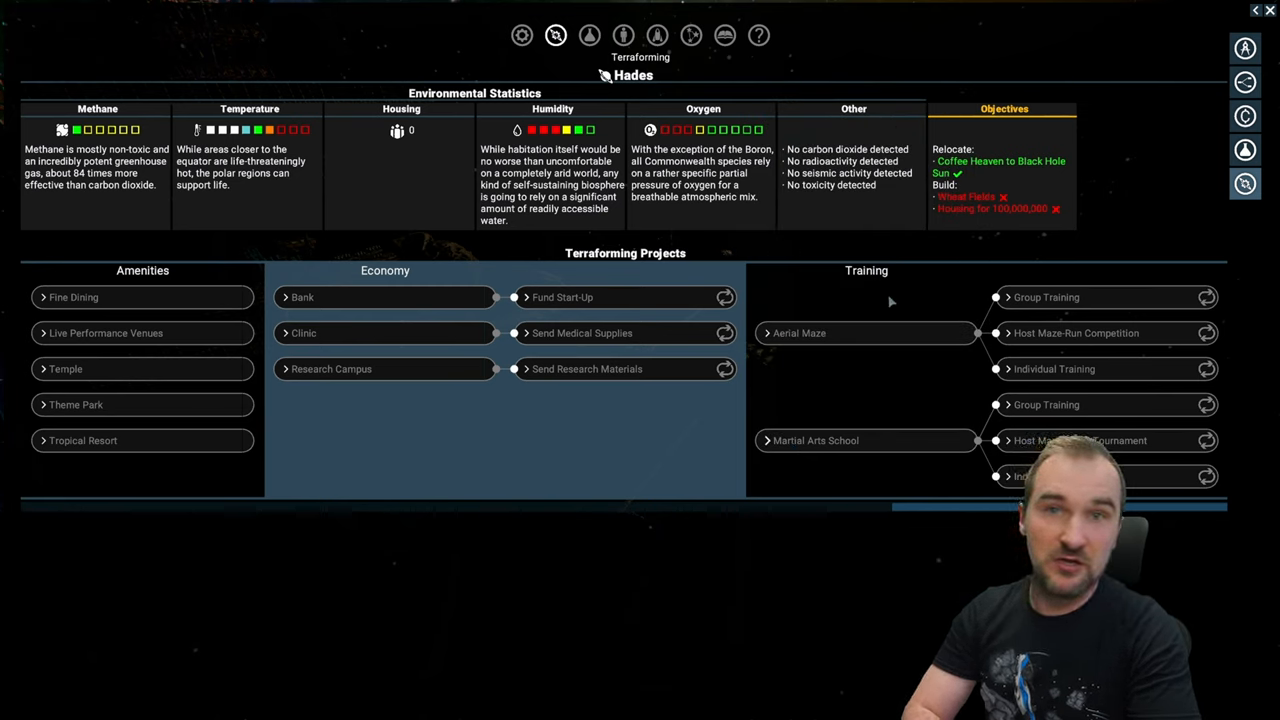
pyautogui.moveTo(1060, 378)
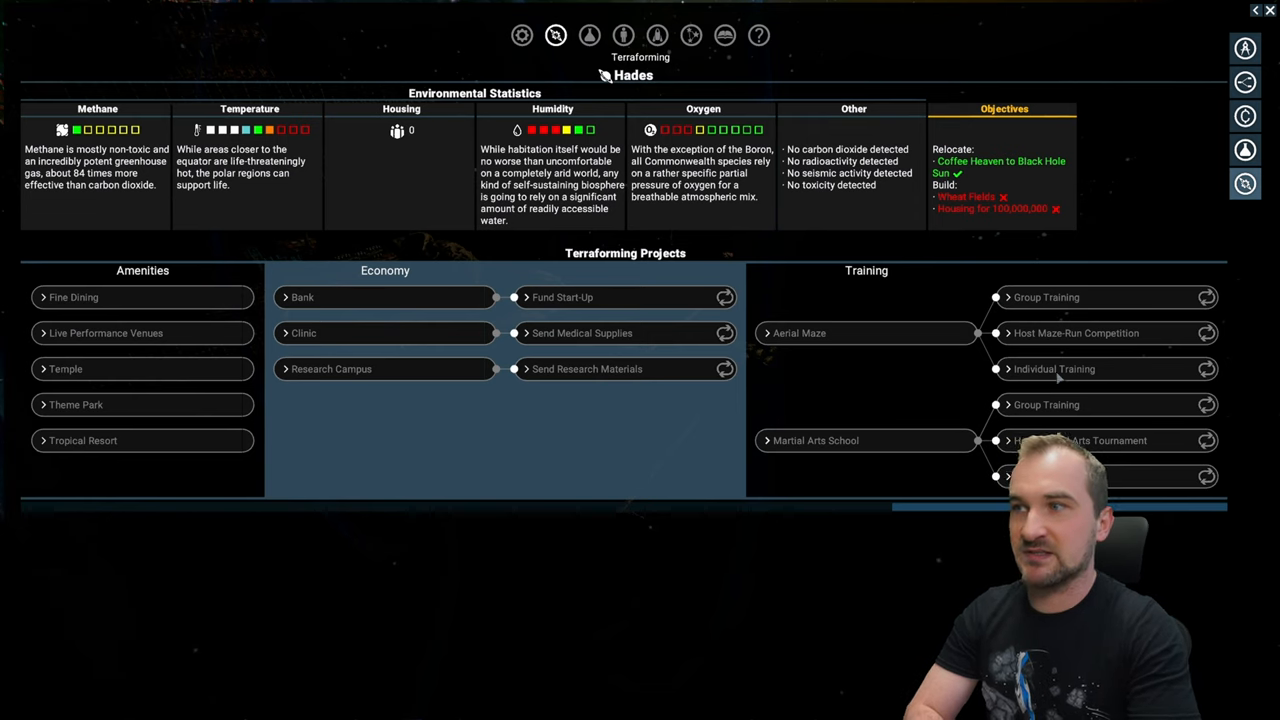
pyautogui.moveTo(852, 302)
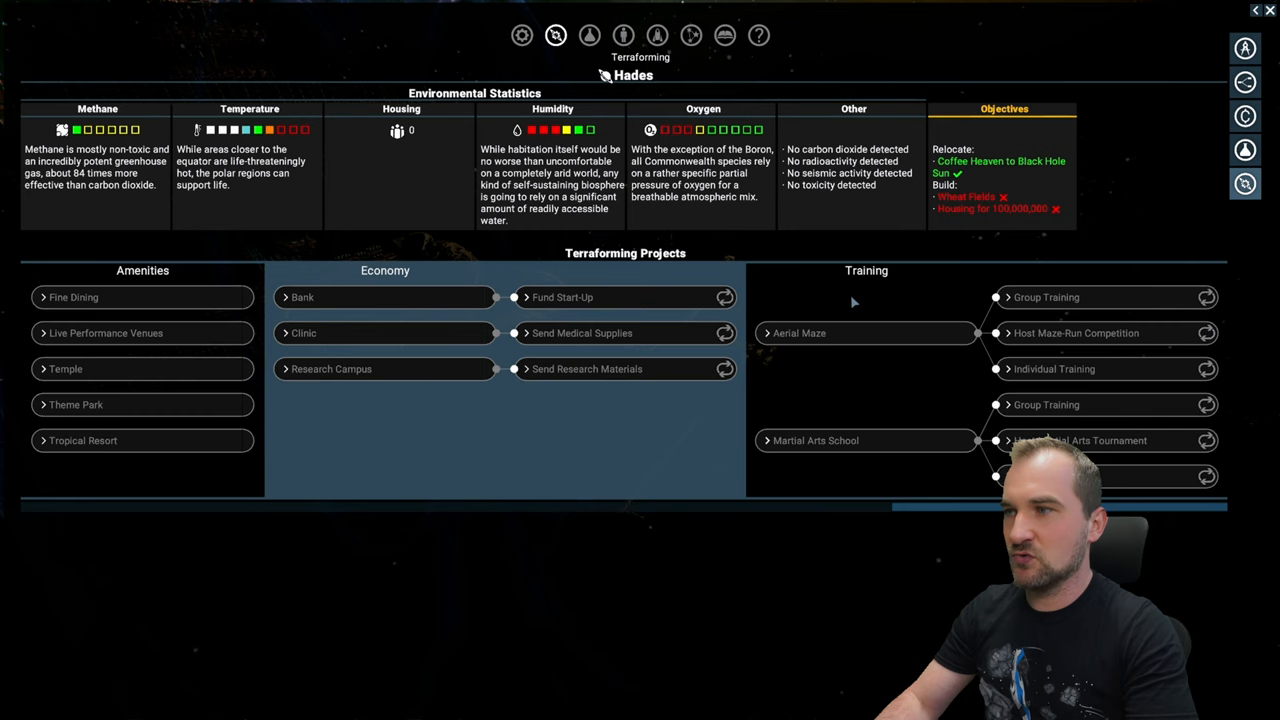
pyautogui.moveTo(892, 374)
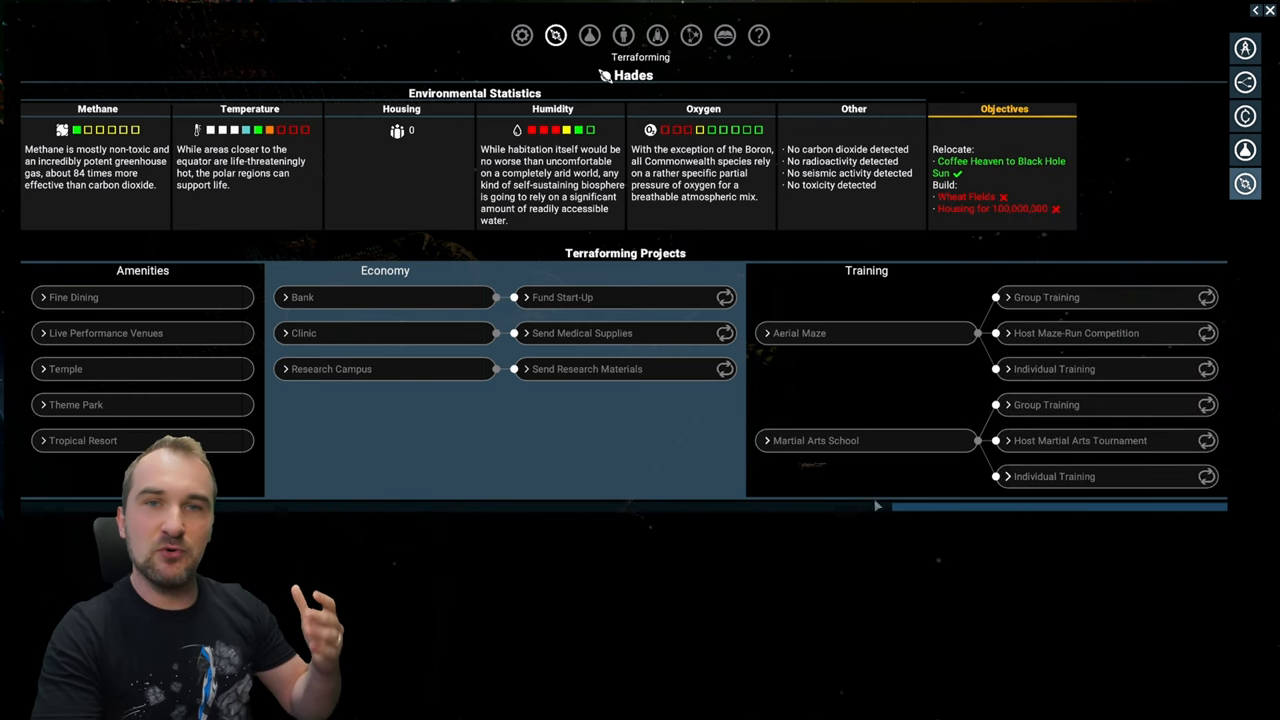
pyautogui.moveTo(770, 618)
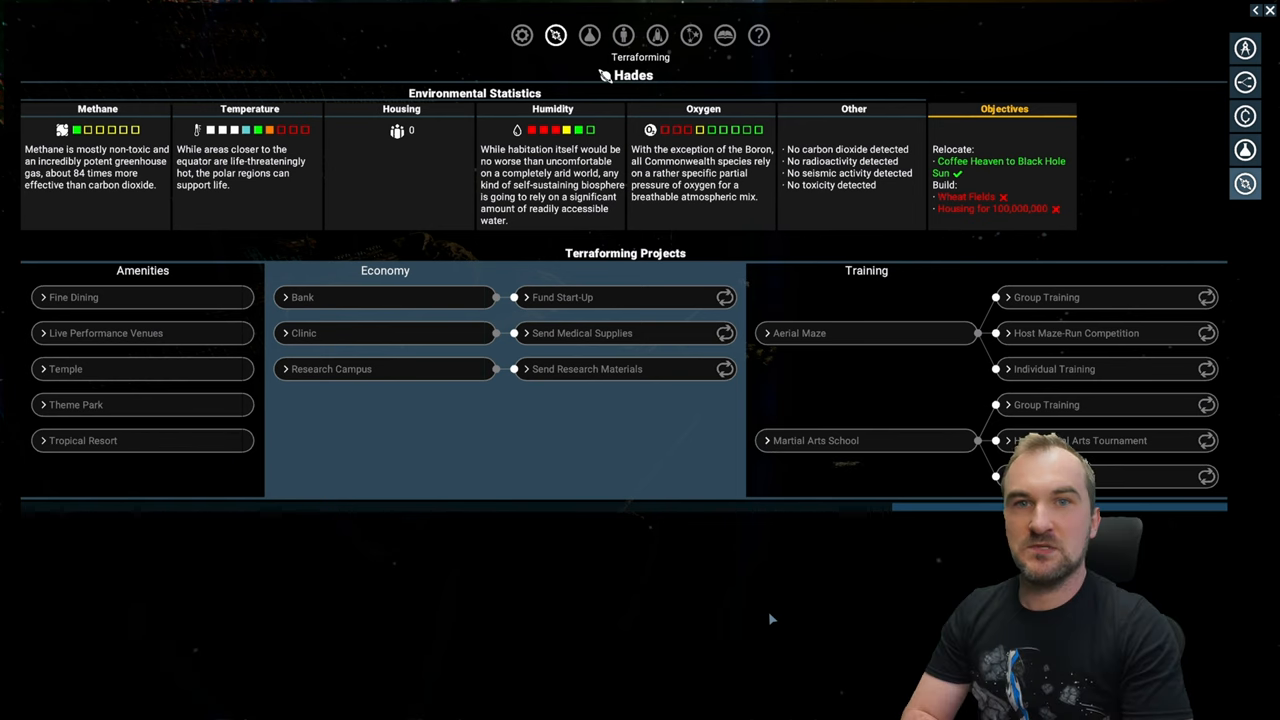
pyautogui.click(624, 36)
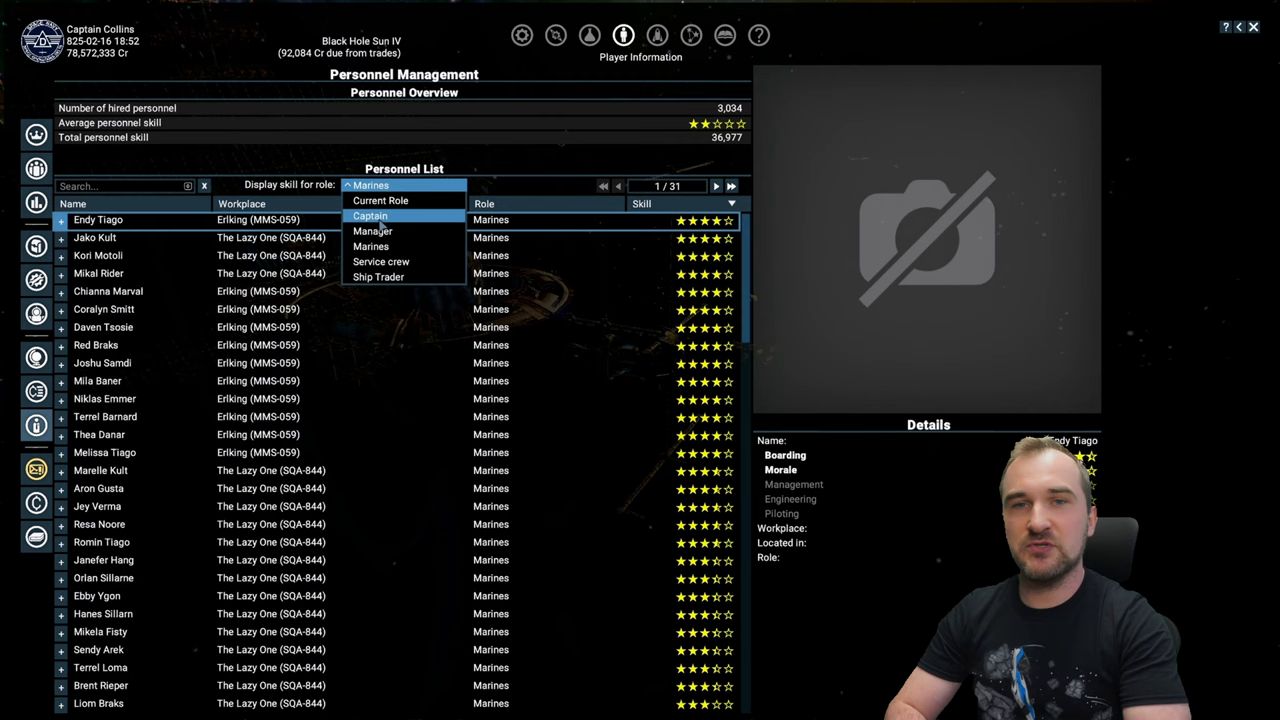
# Rate personnel by manager skill with expanded breakdowns, then view Asgard GLF-904 on the map
pyautogui.click(372, 232)
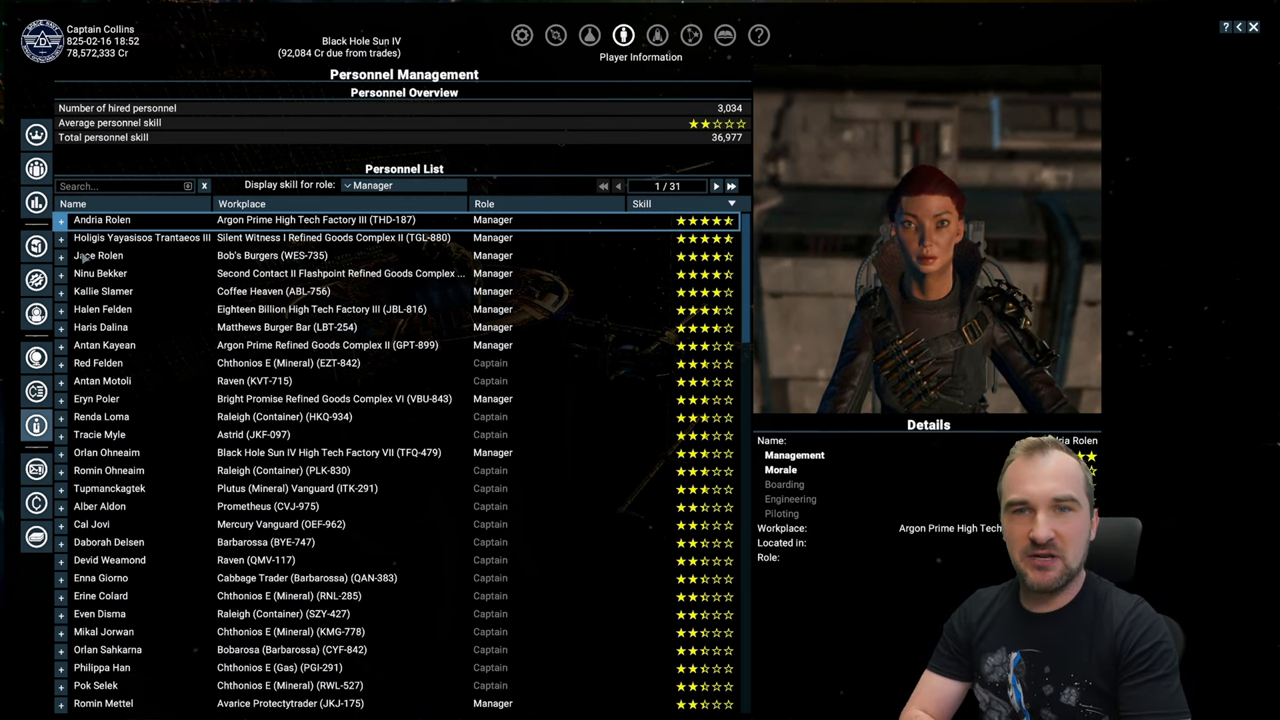
pyautogui.click(60, 218)
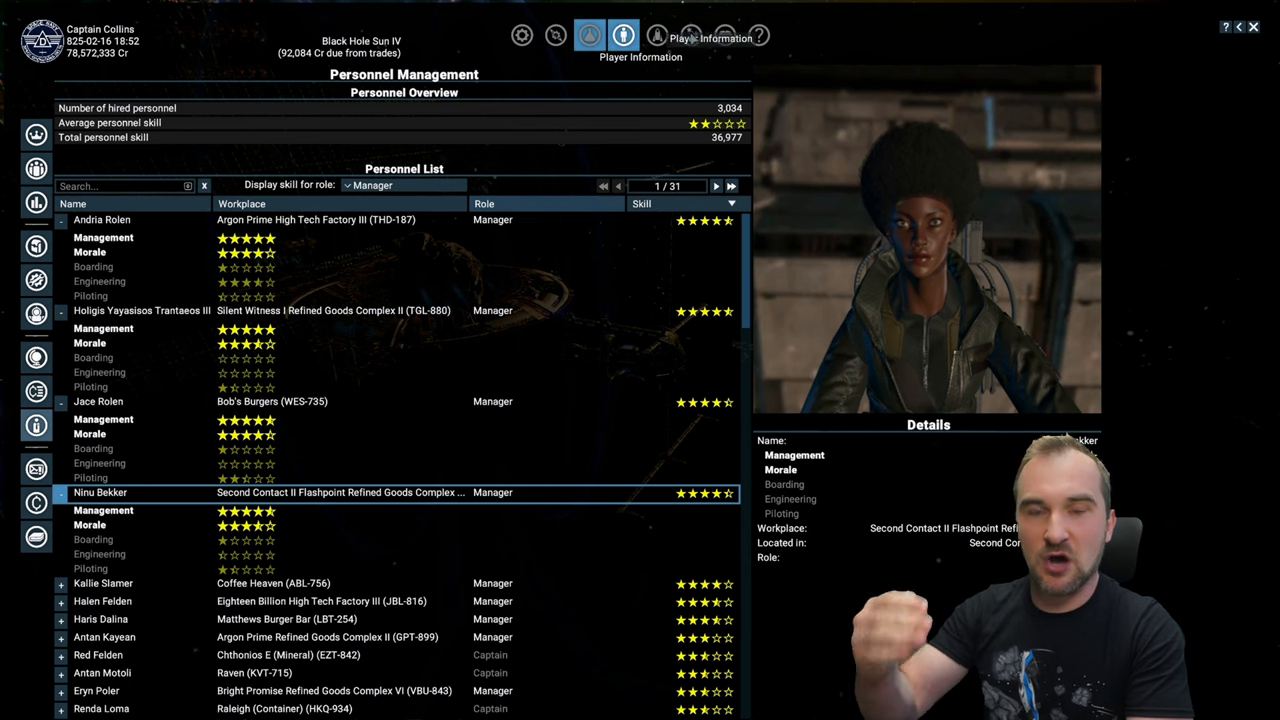
pyautogui.click(690, 36)
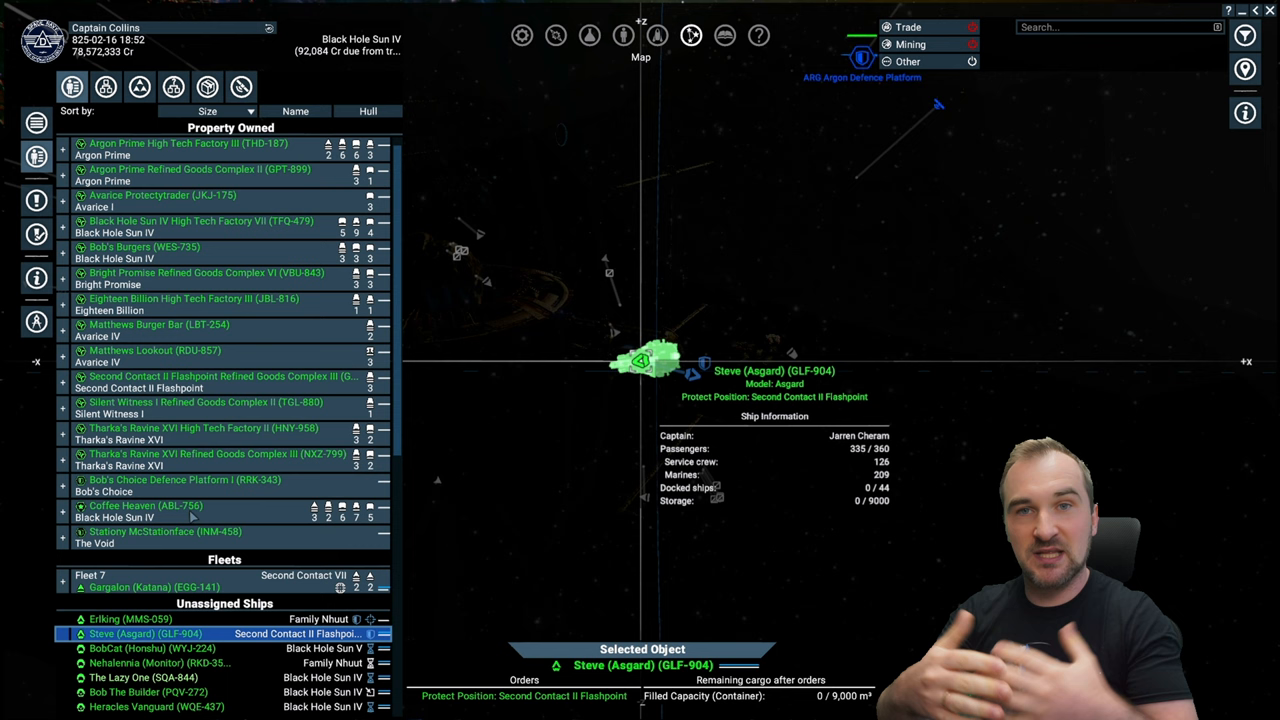
# Bring up Coffee Heaven's transaction log with its income graph
pyautogui.click(144, 504)
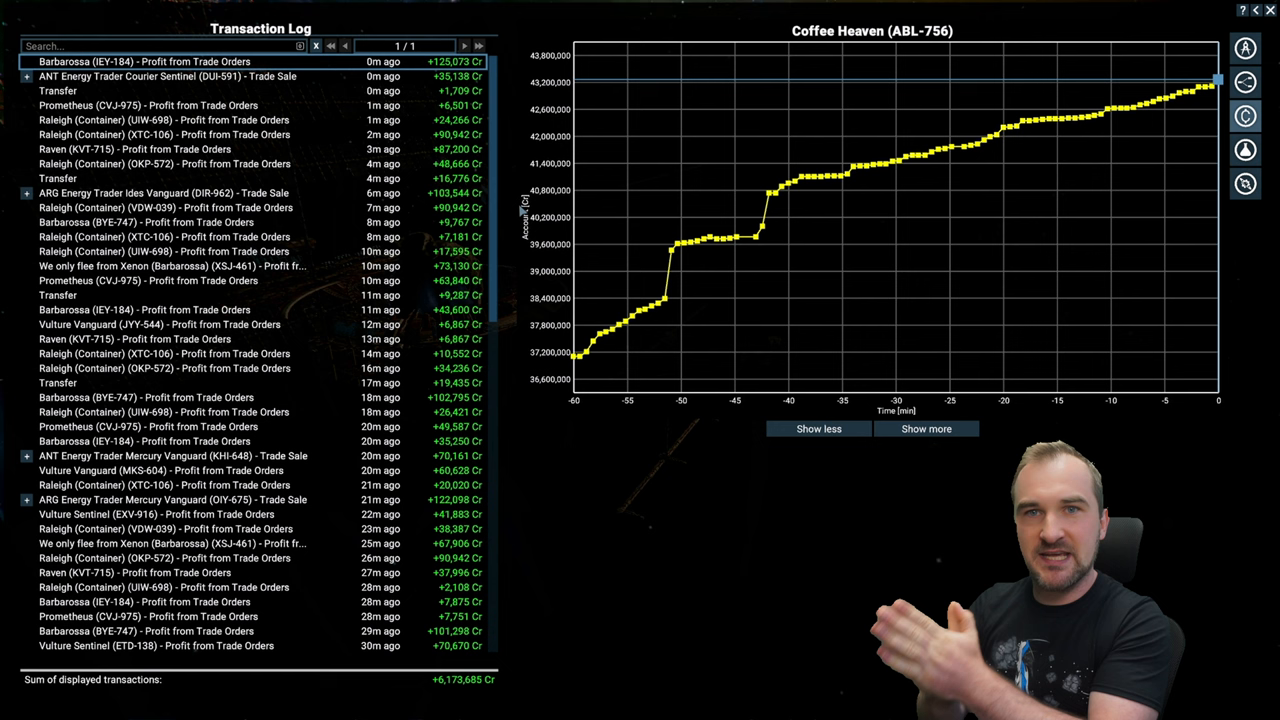
# Scroll through Coffee Heaven's trade-order profit entries in the transaction log
pyautogui.scroll(-3)
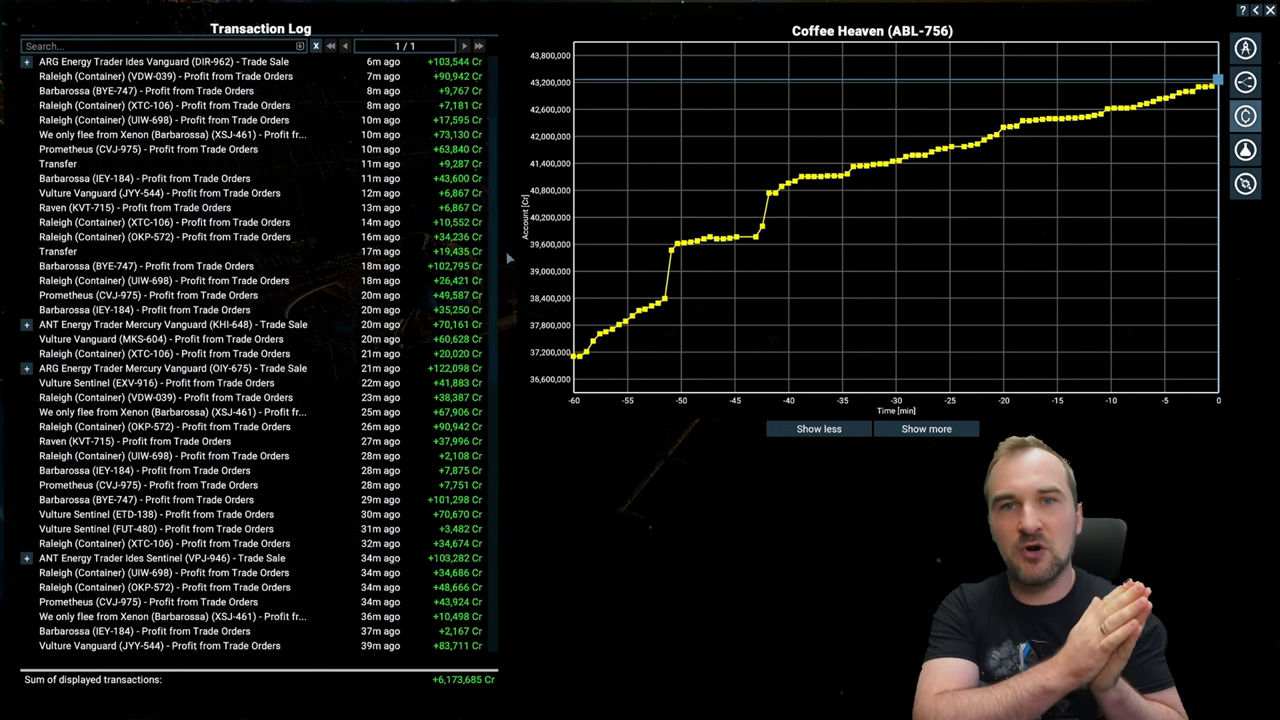
pyautogui.scroll(-3)
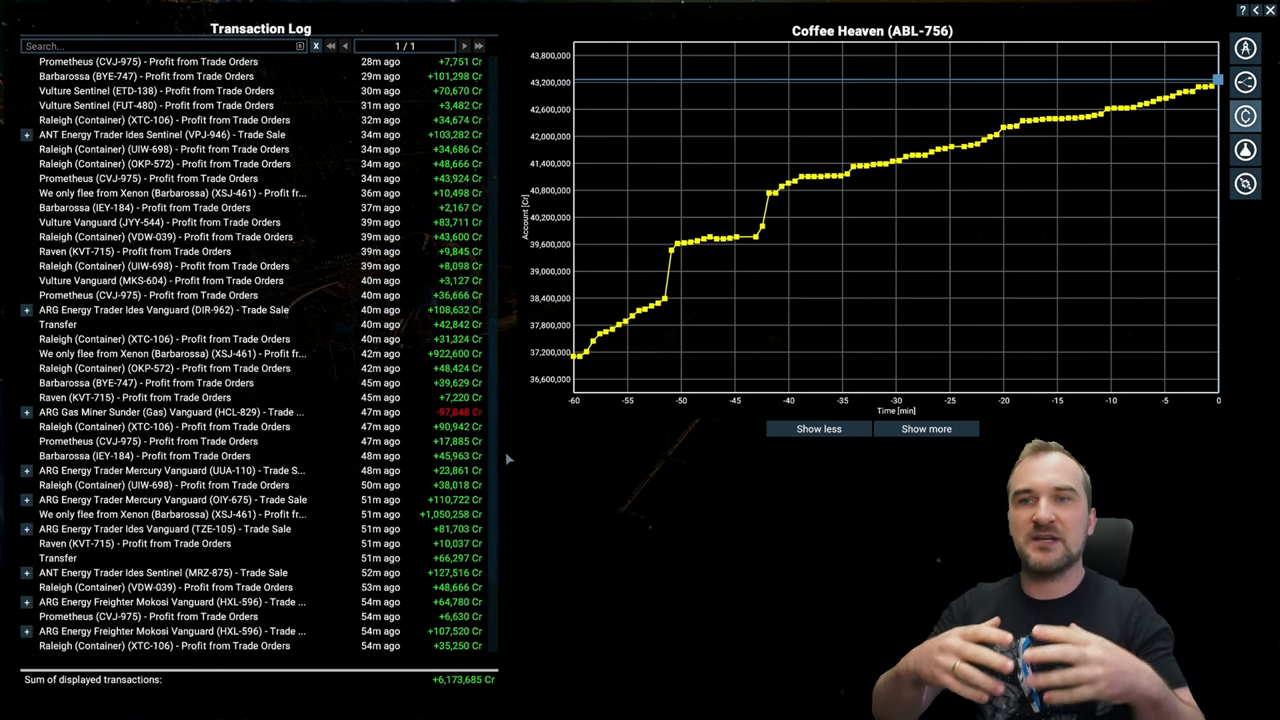
pyautogui.scroll(-3)
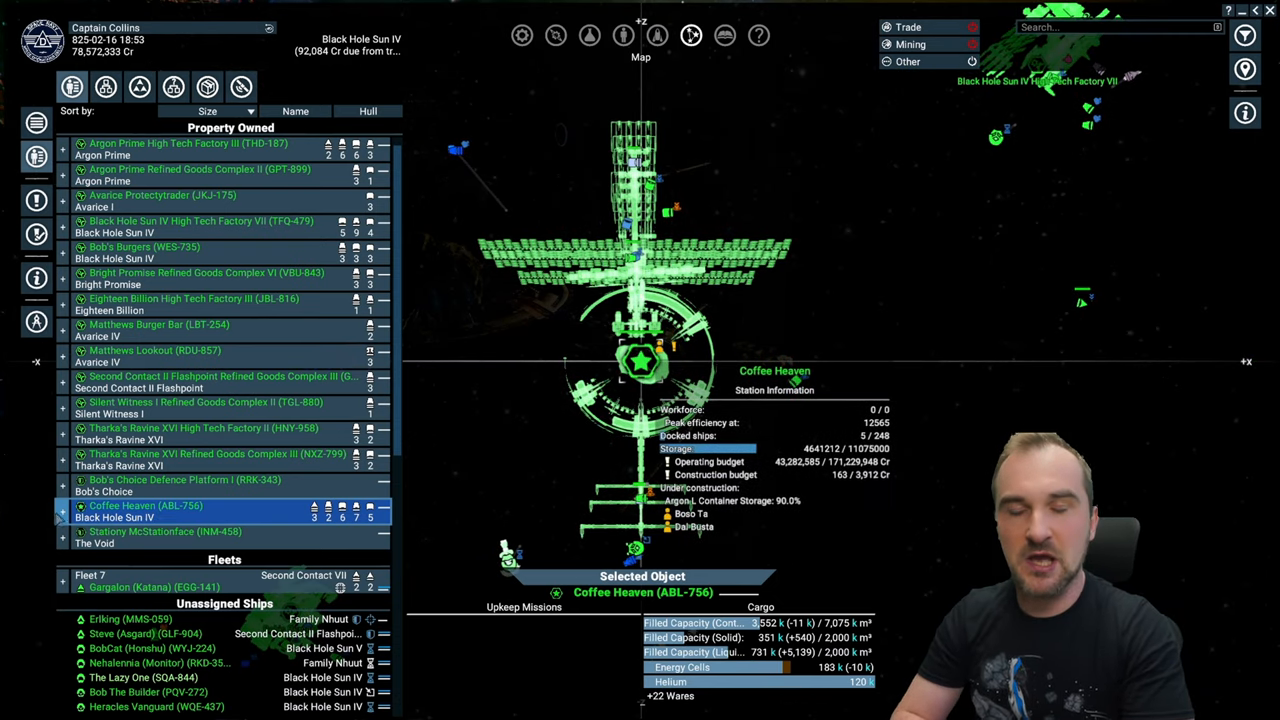
# Expand Coffee Heaven's details, select High Tech Factory VII, then return to the manager personnel list
pyautogui.click(62, 504)
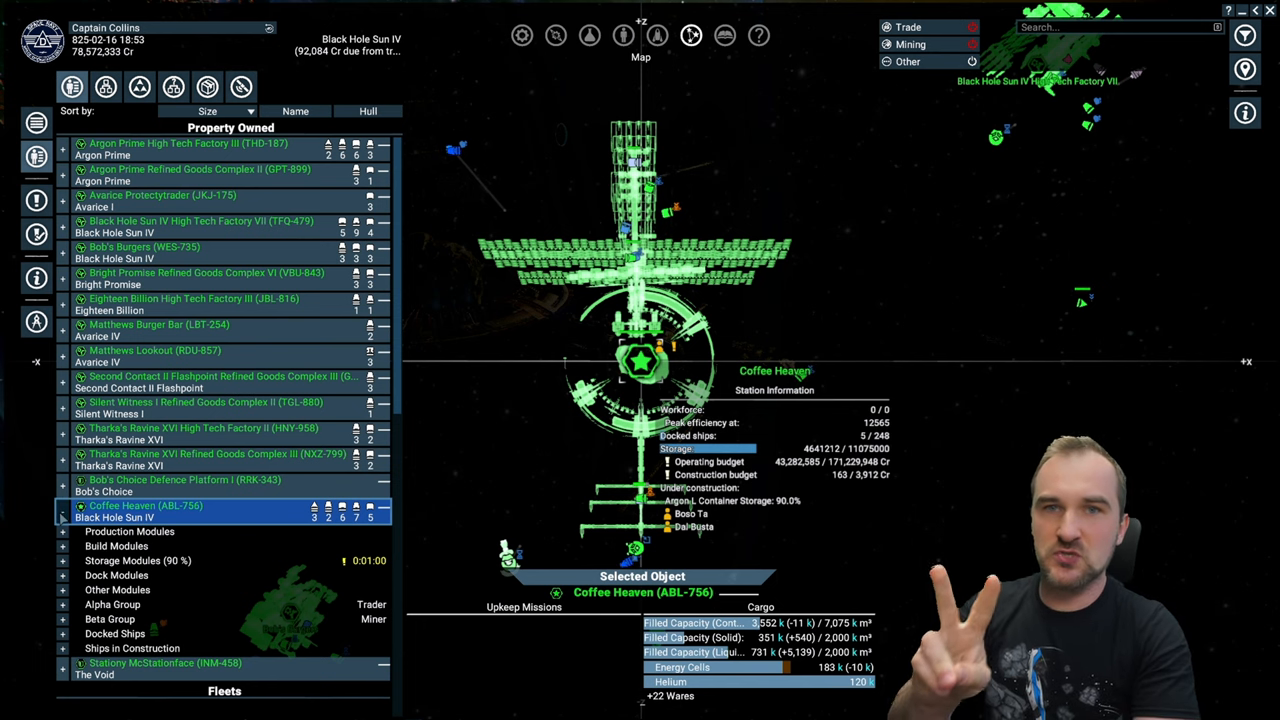
pyautogui.click(72, 88)
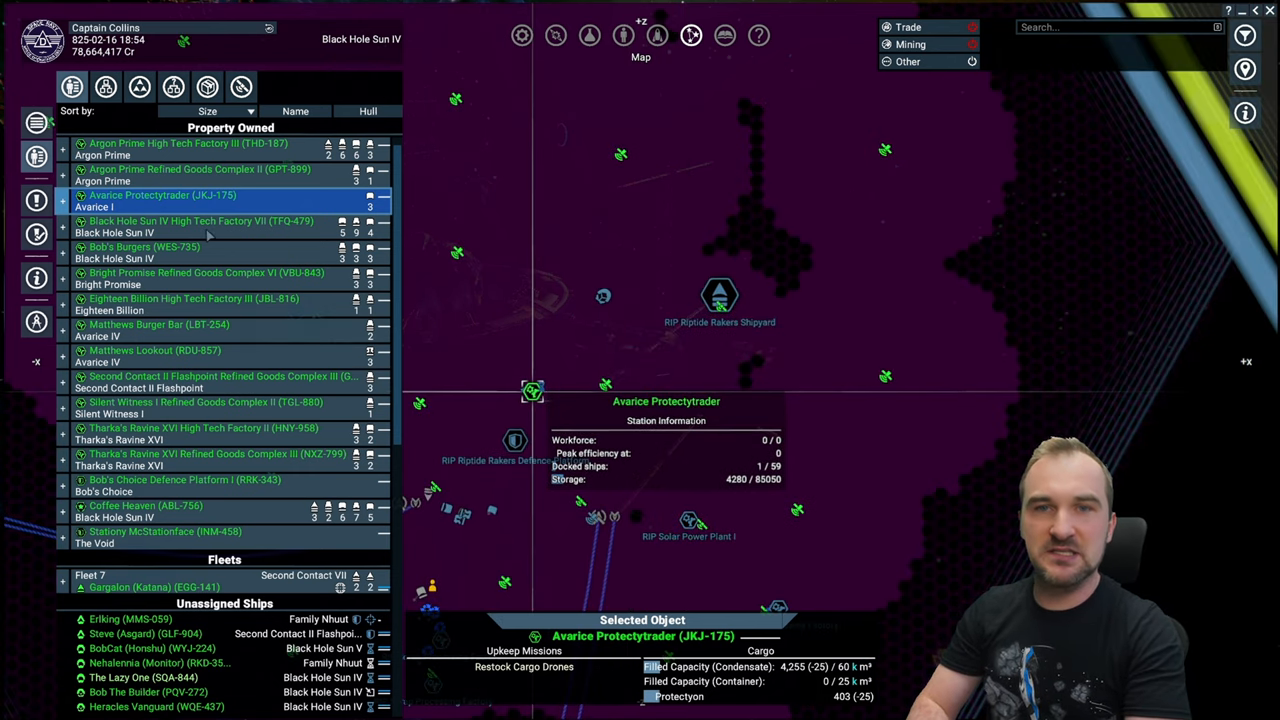
pyautogui.click(200, 220)
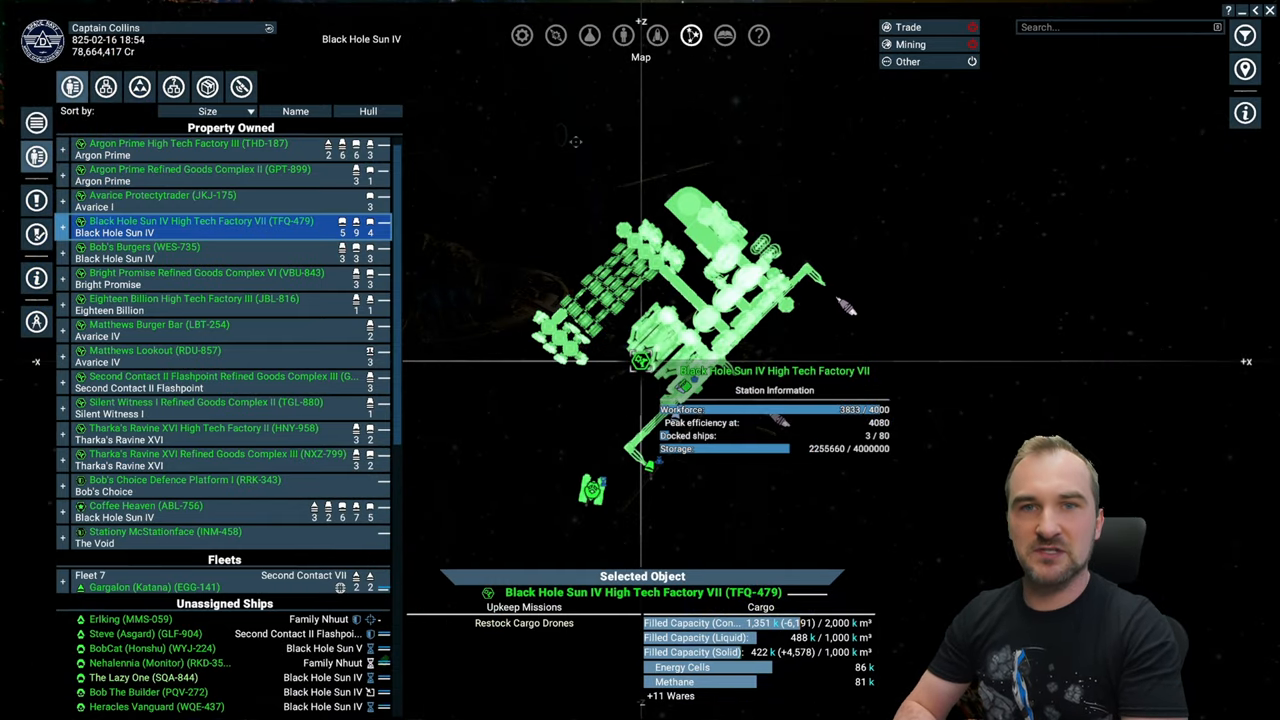
pyautogui.click(624, 36)
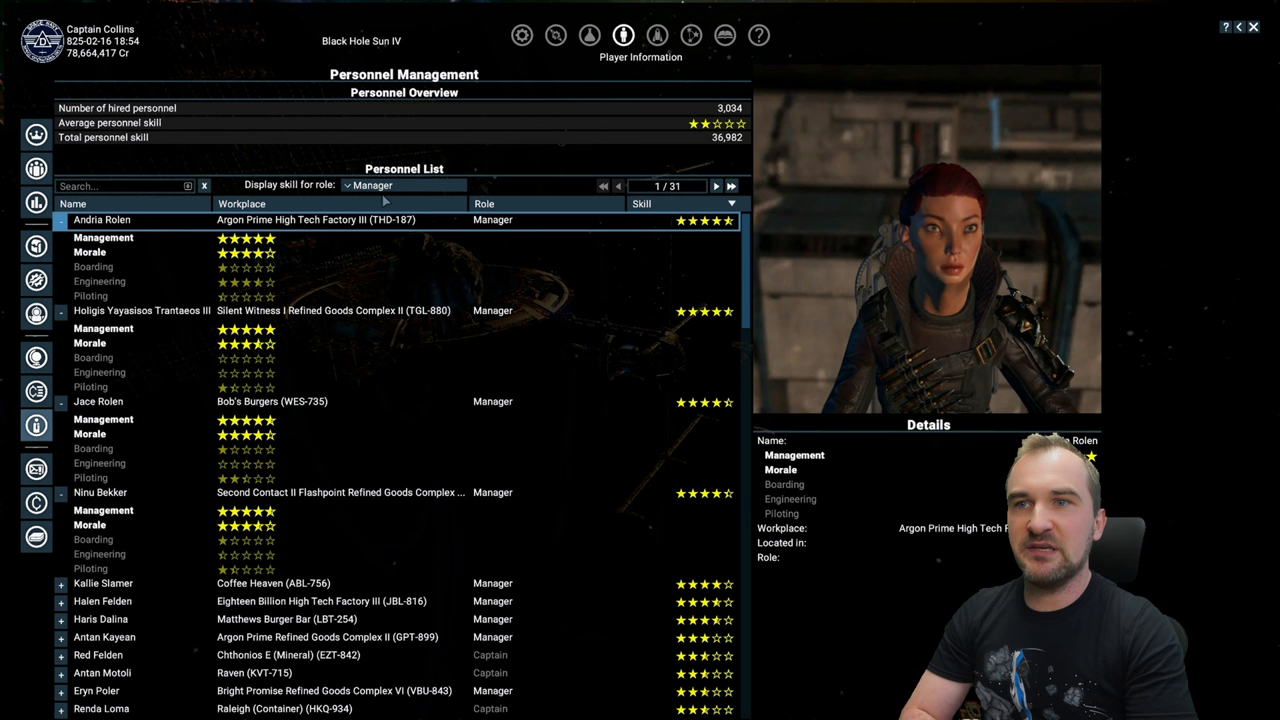
# Switch the personnel skill rating to Marine, then reopen the role choices for rating
pyautogui.click(404, 184)
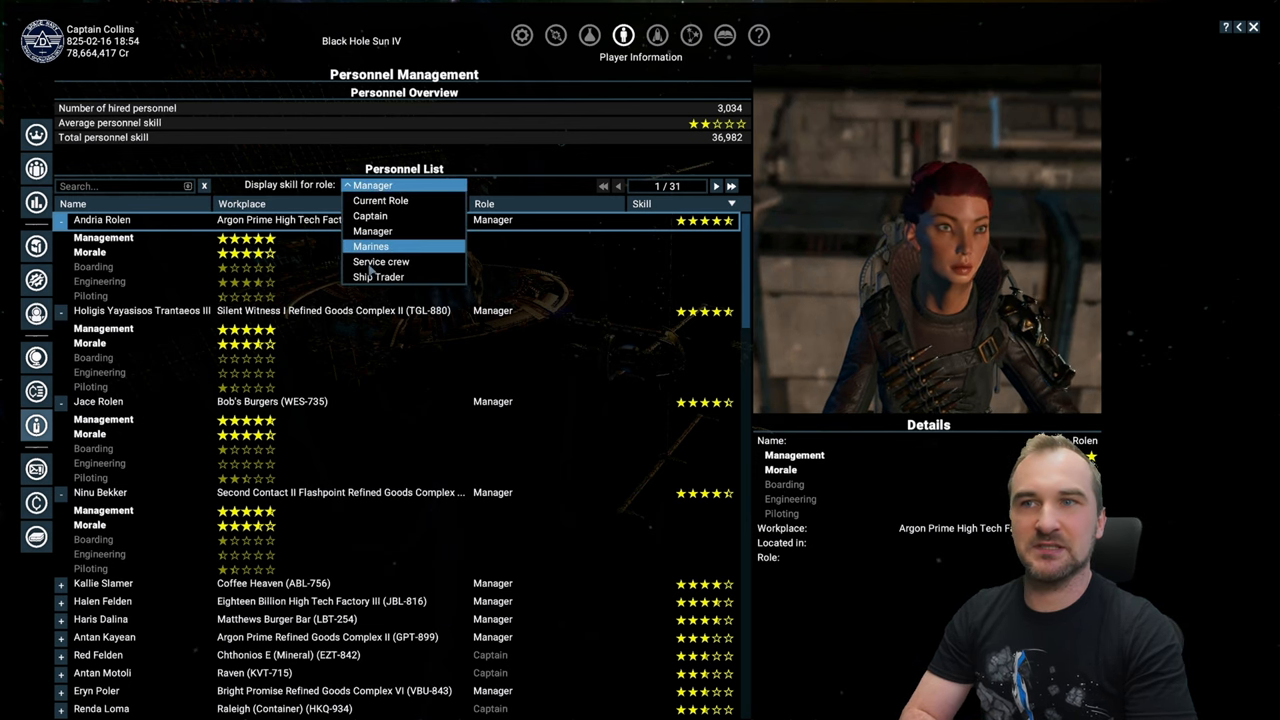
pyautogui.click(378, 276)
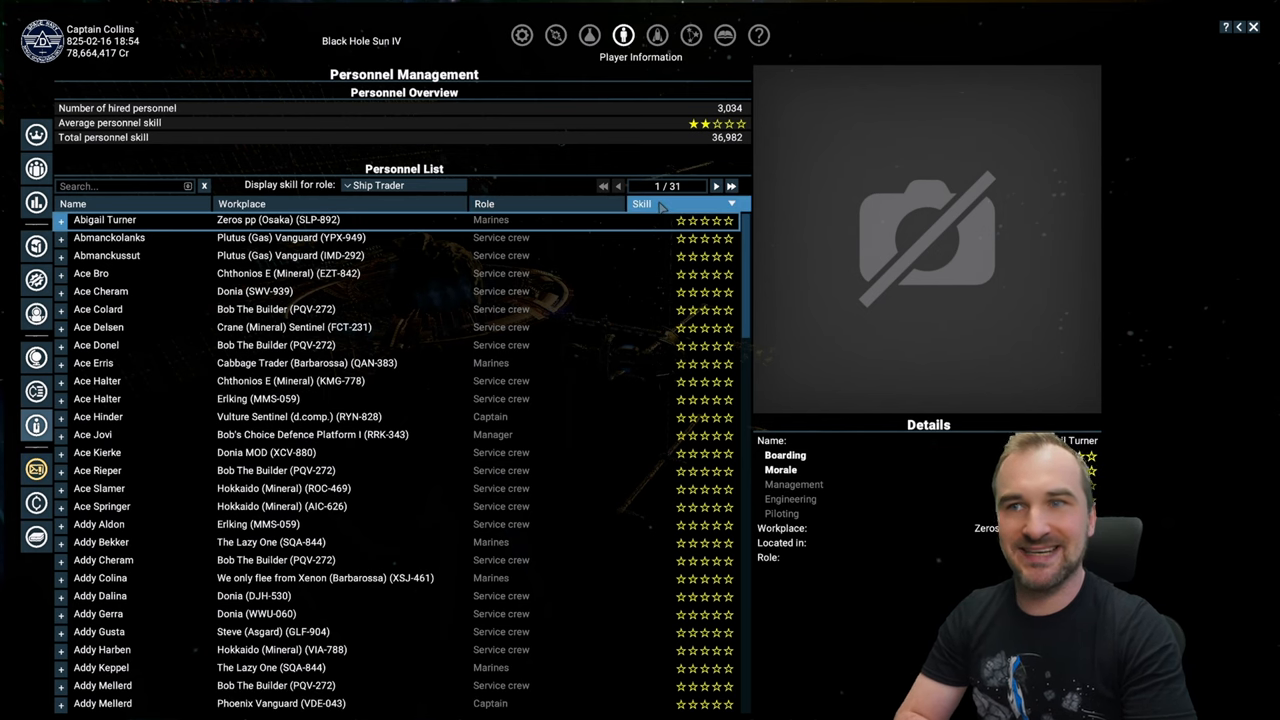
pyautogui.click(404, 184)
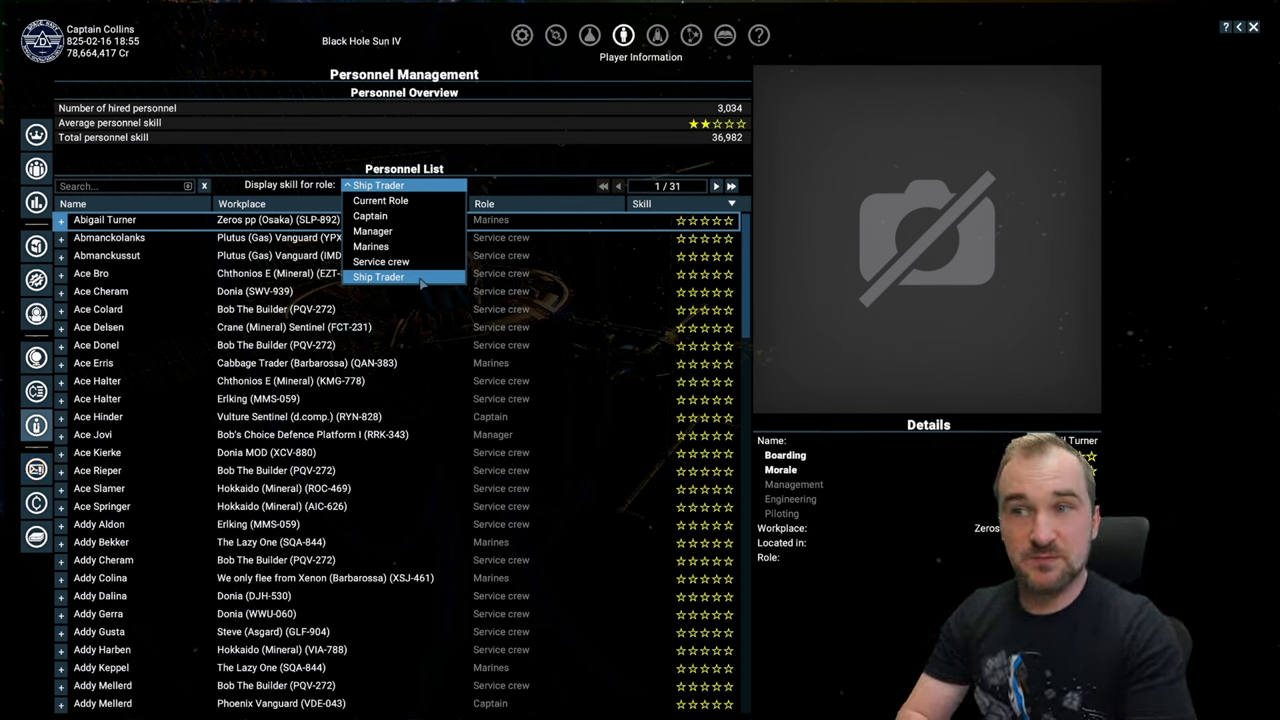
pyautogui.moveTo(370, 216)
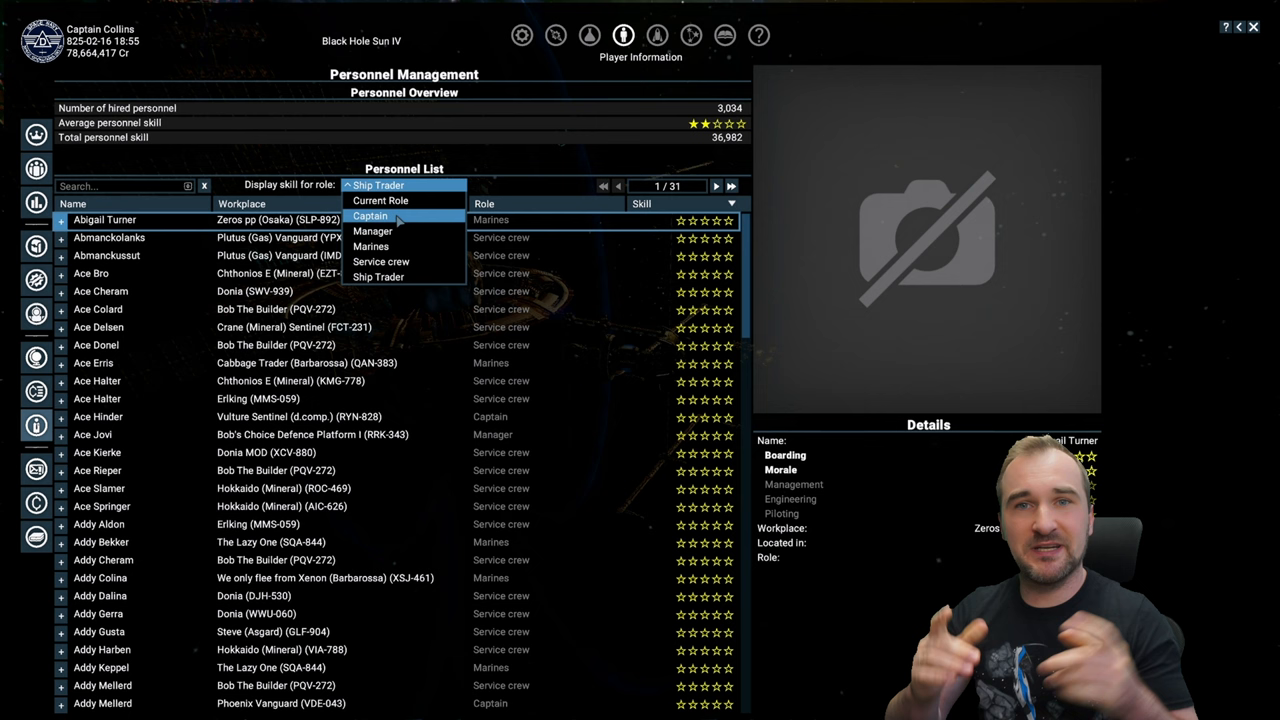
pyautogui.click(378, 276)
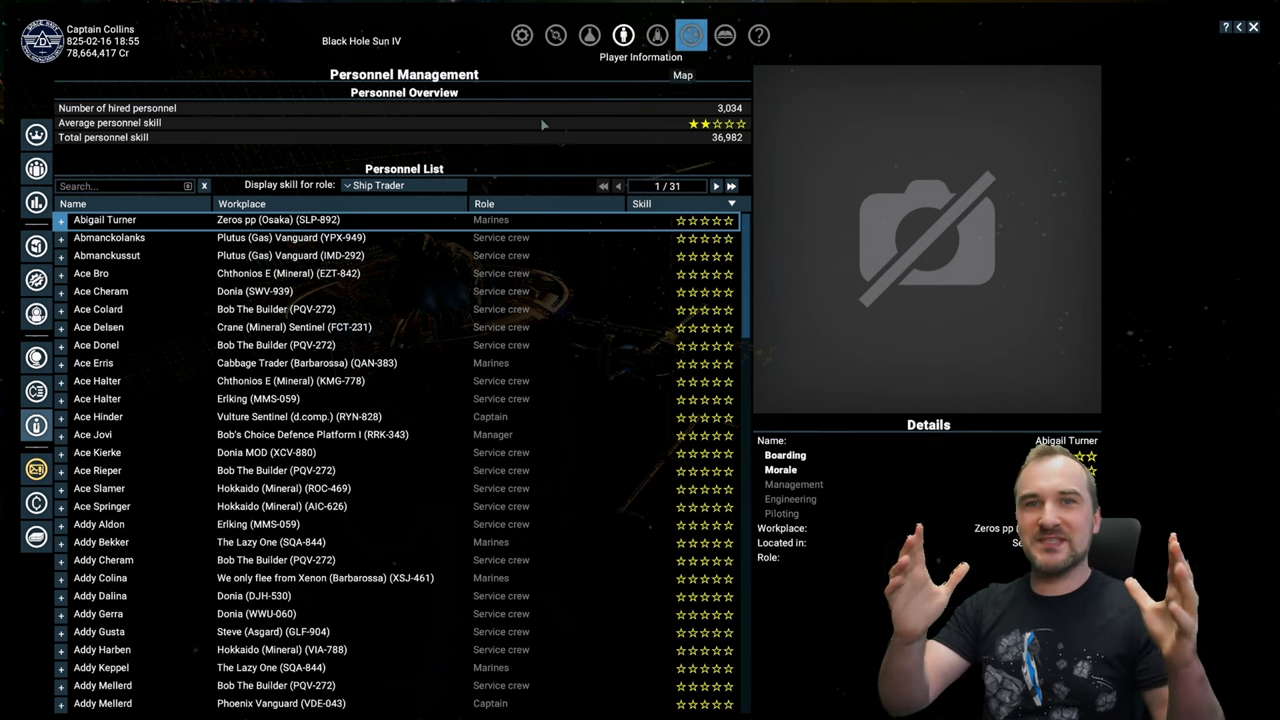
pyautogui.click(404, 184)
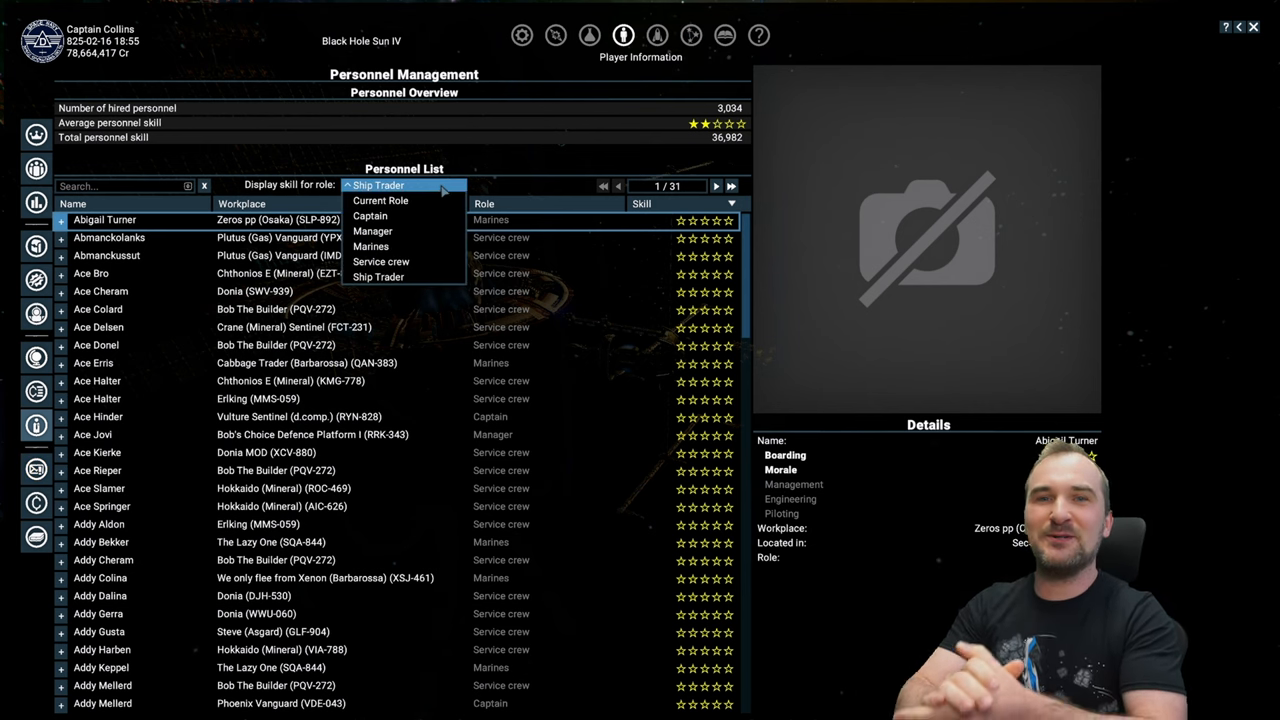
pyautogui.moveTo(370, 216)
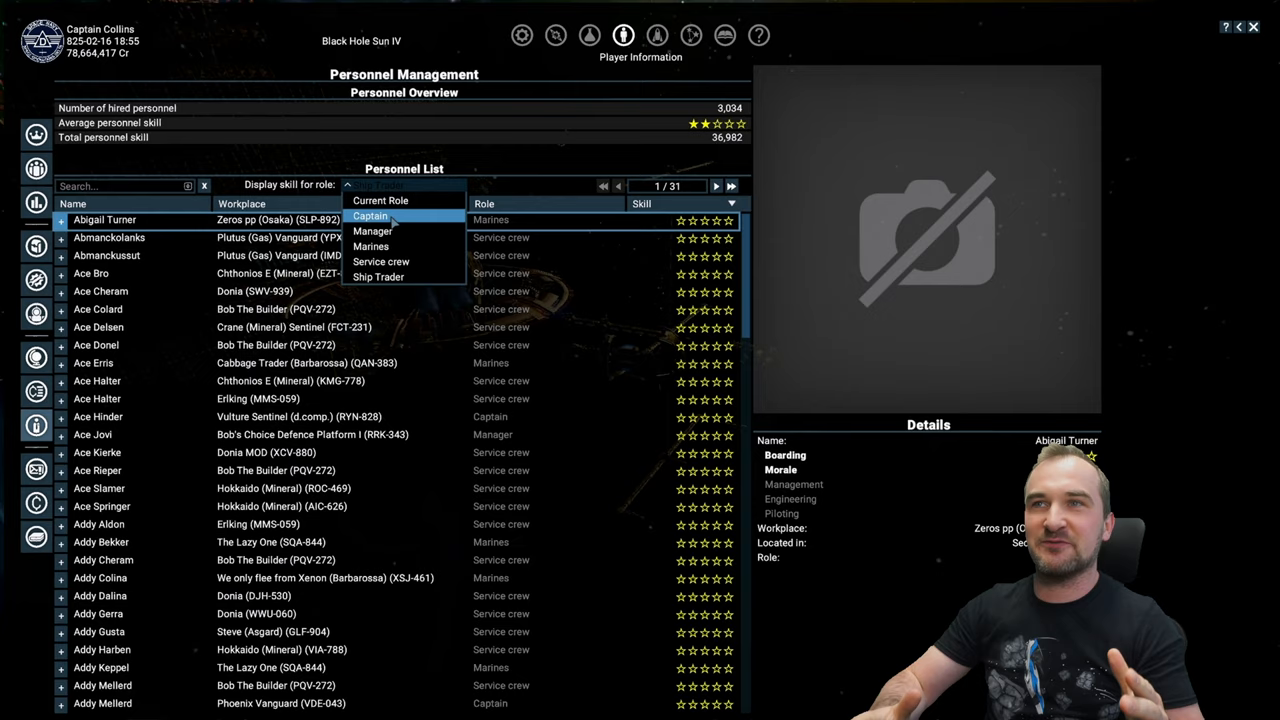
# Rate the personnel list by Captain skill and expand Jace Rolen's skill breakdown
pyautogui.click(370, 216)
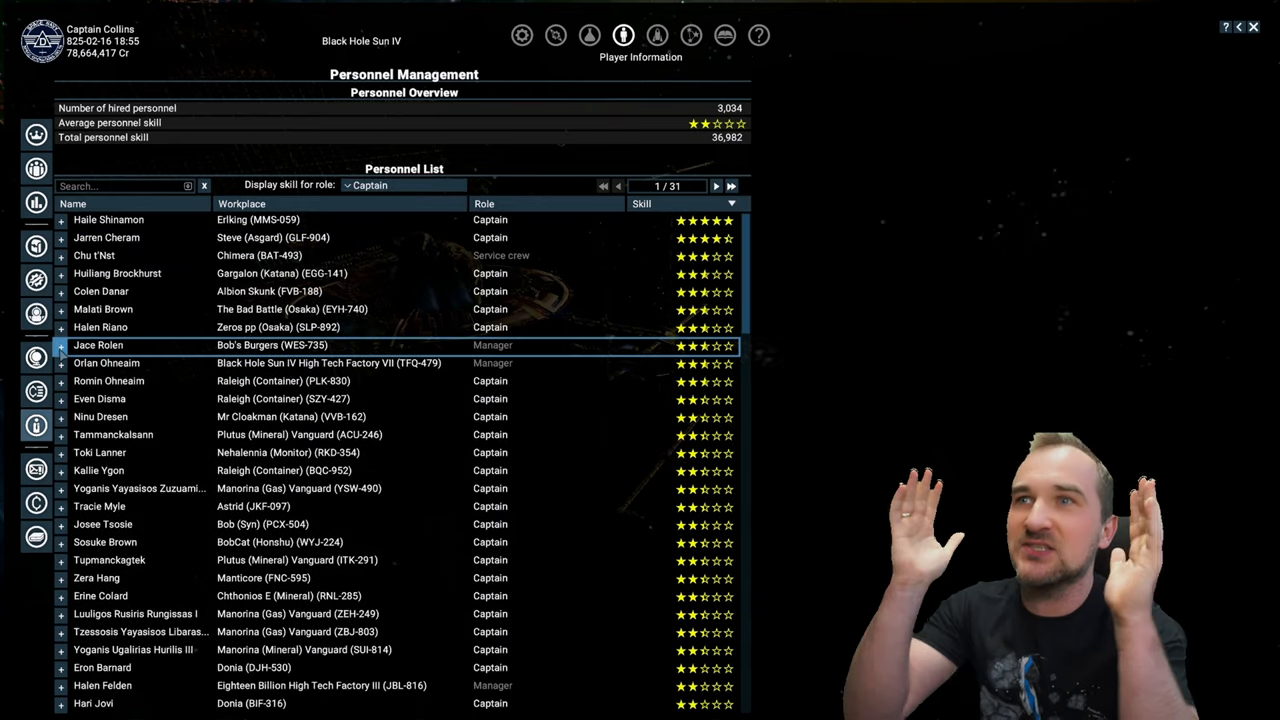
pyautogui.click(98, 344)
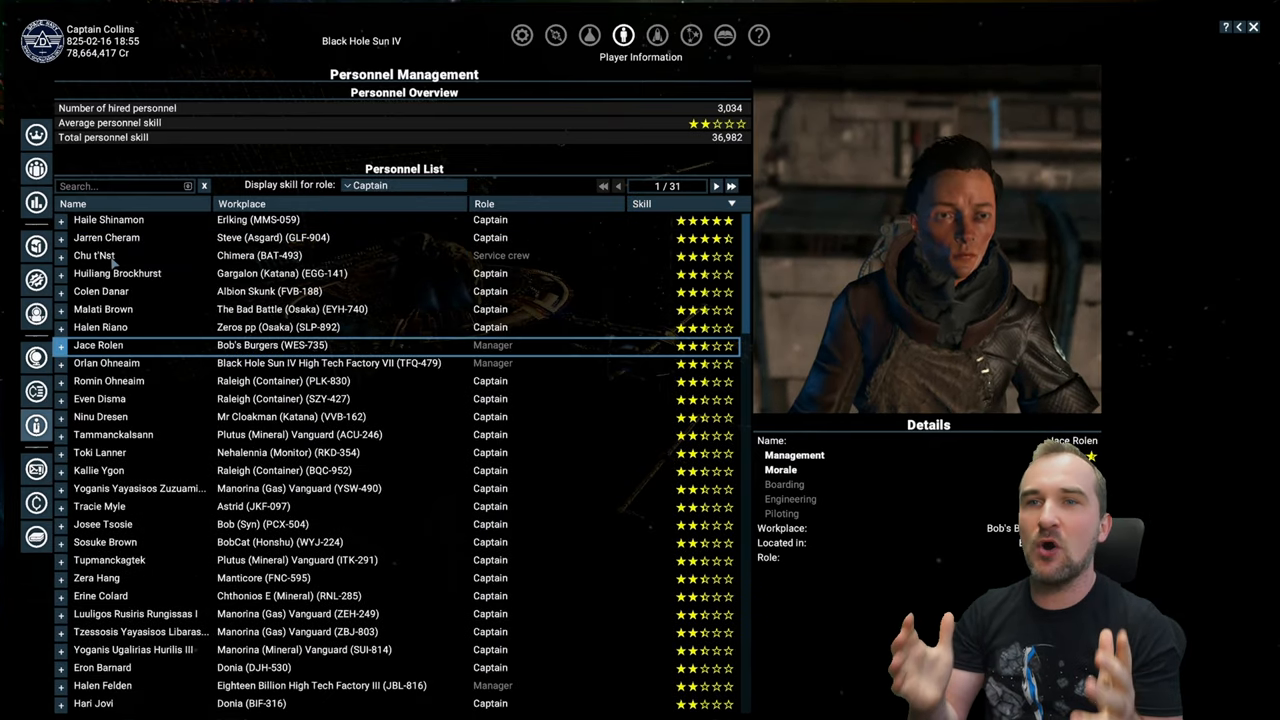
pyautogui.click(60, 218)
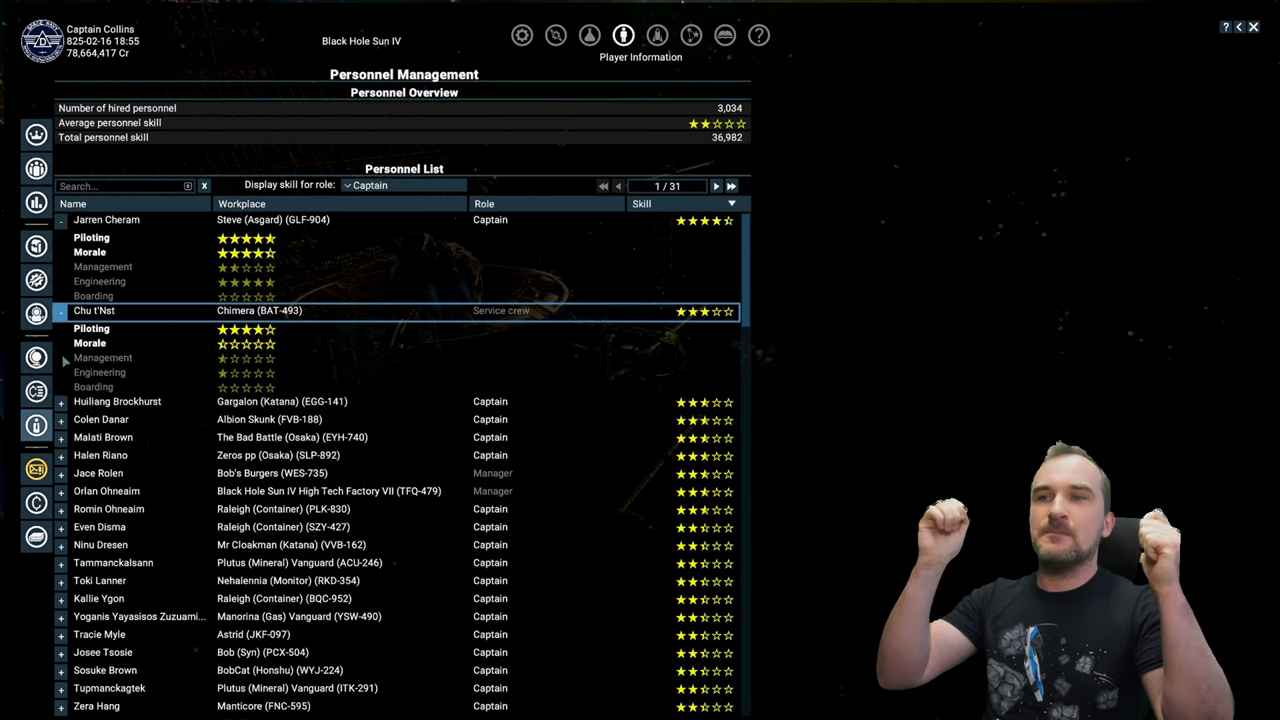
# Expand Huiliang Brockhurst's and Colen Danar's piloting and morale stars, then return to the map
pyautogui.click(116, 400)
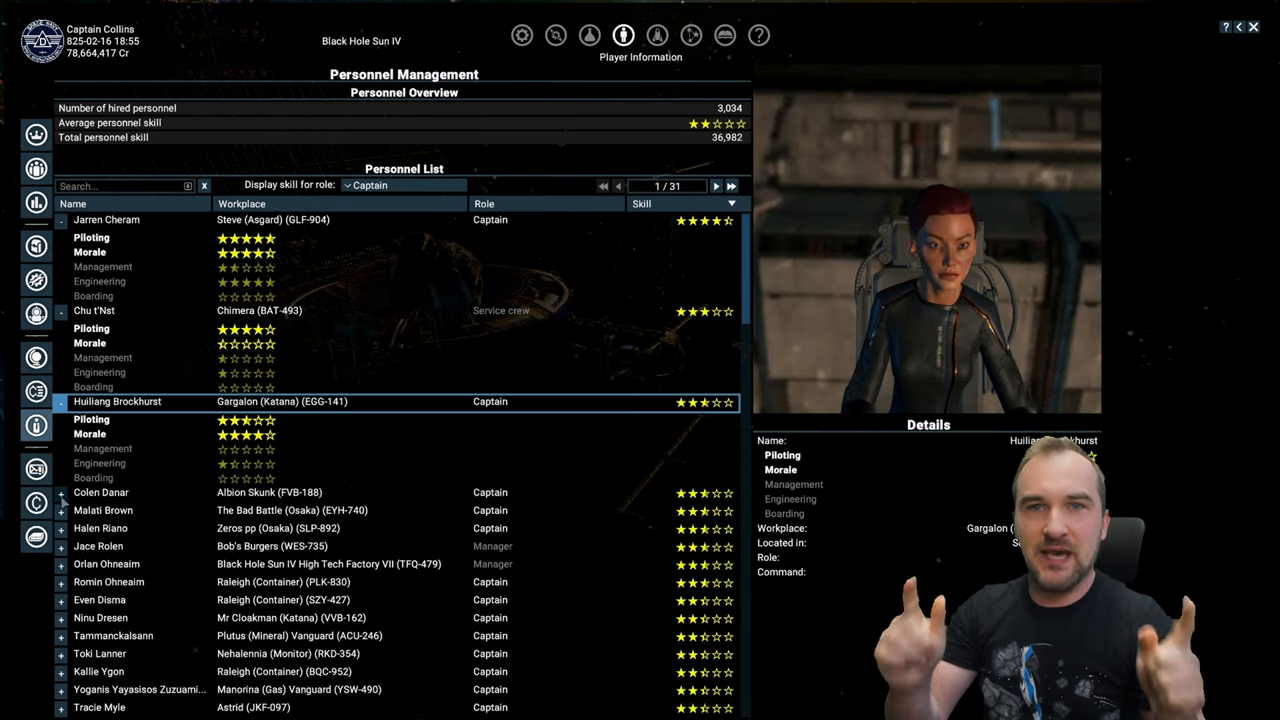
pyautogui.click(100, 492)
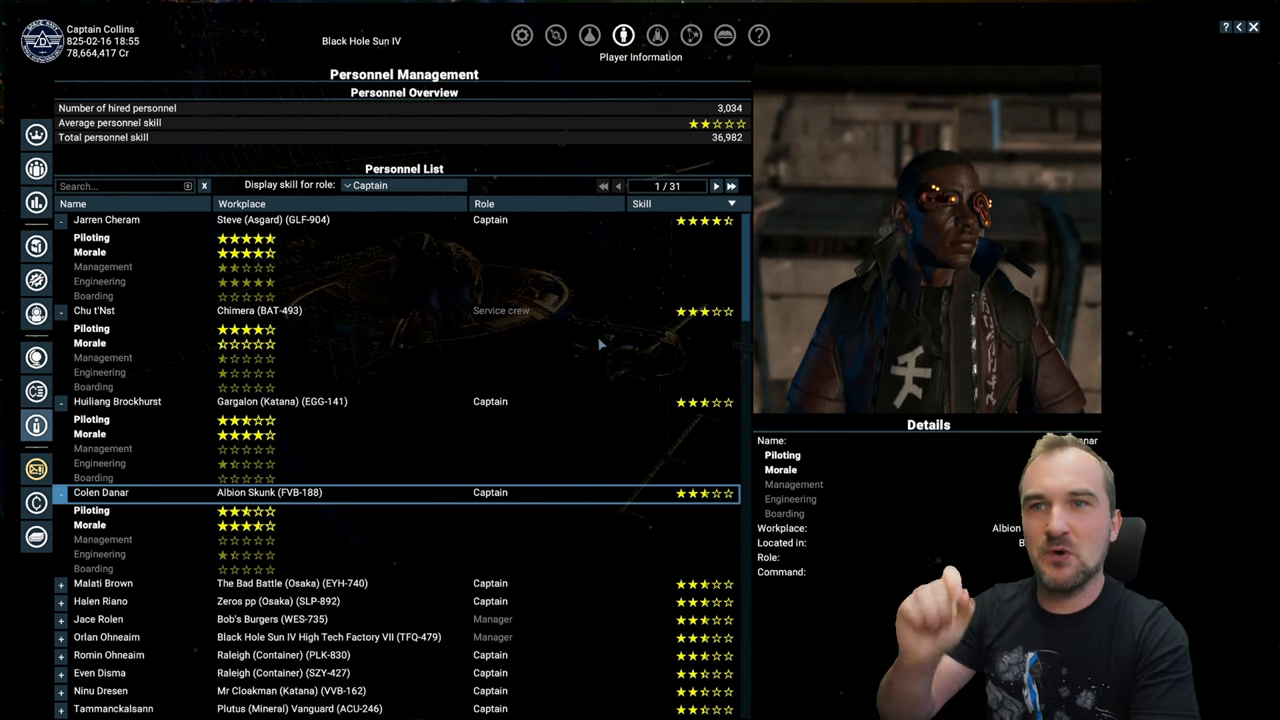
pyautogui.click(690, 36)
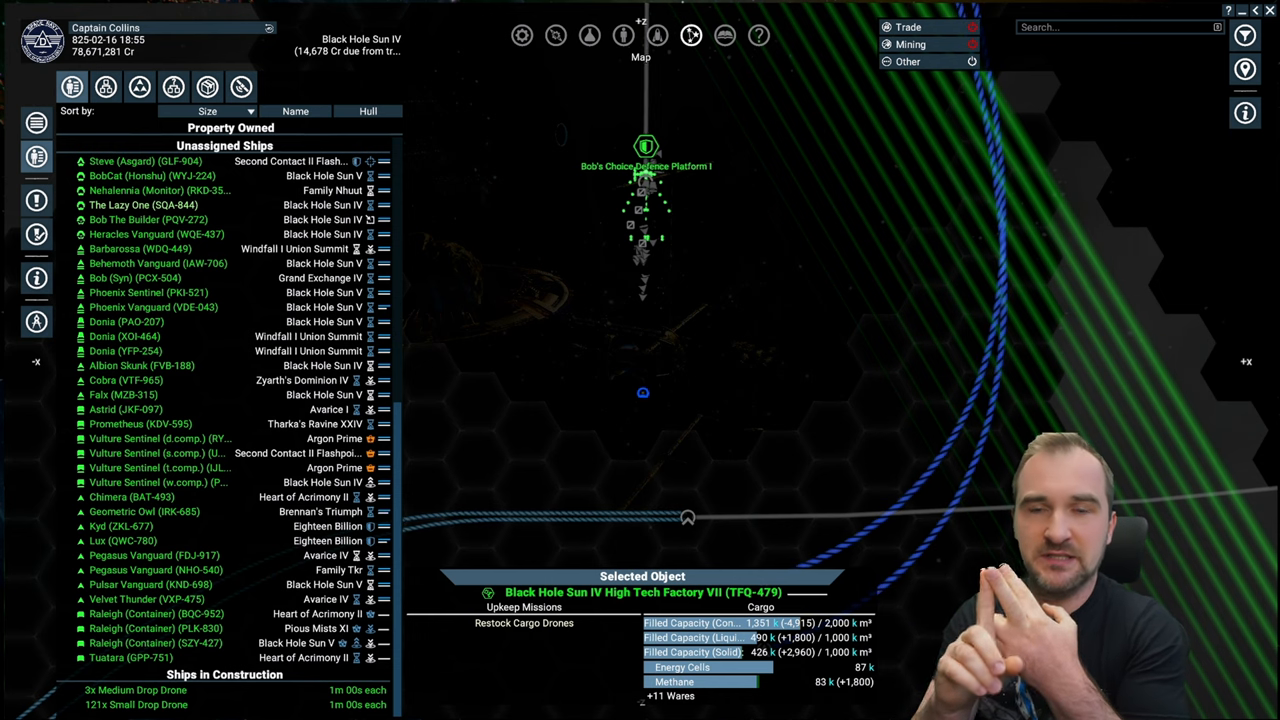
pyautogui.moveTo(688, 516)
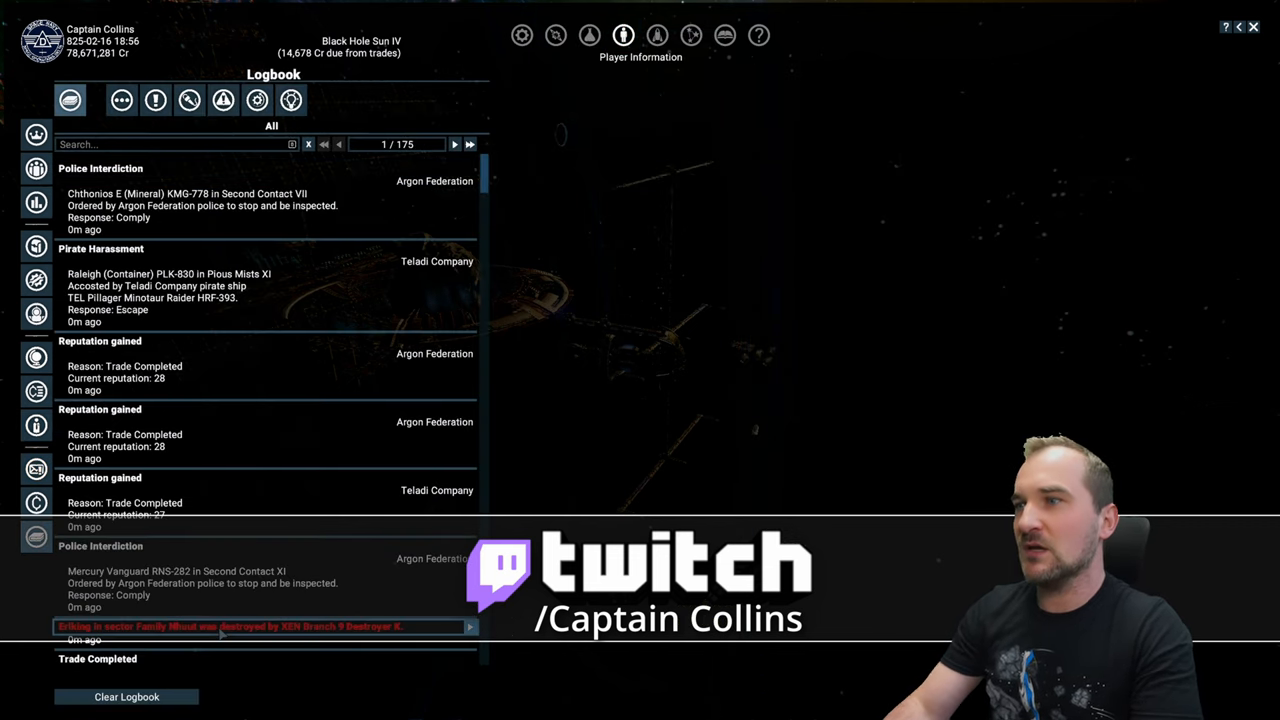
# Leave the logbook and return to the Asgard warship Steve's crew roster
pyautogui.click(692, 36)
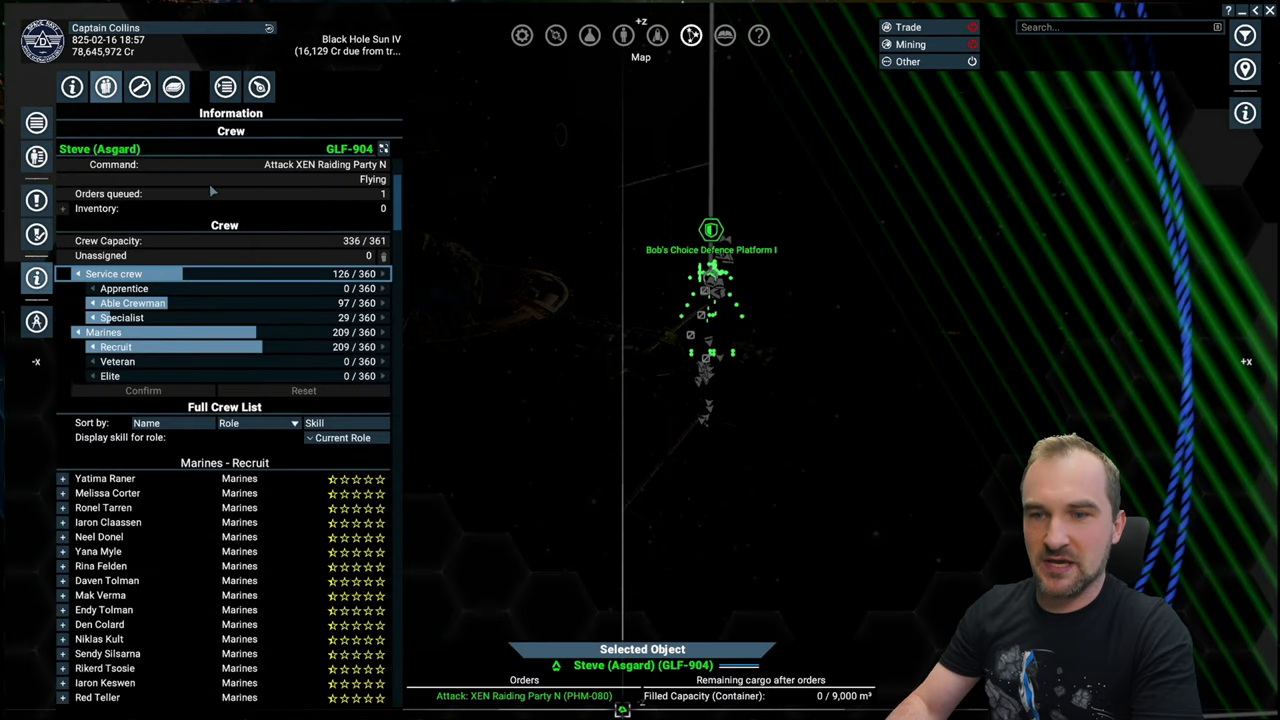
# Review Steve's captain Jarren Cheram and Protect Position behaviour, then return to personnel management
pyautogui.click(224, 86)
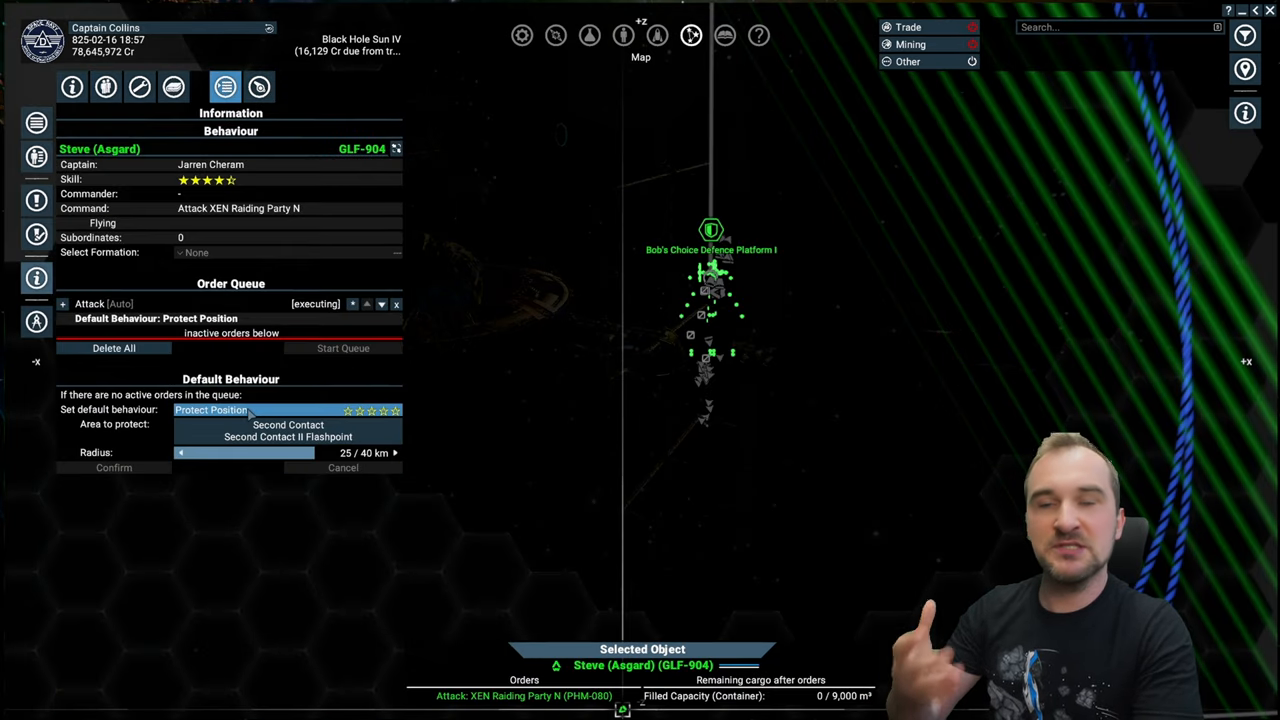
pyautogui.click(210, 408)
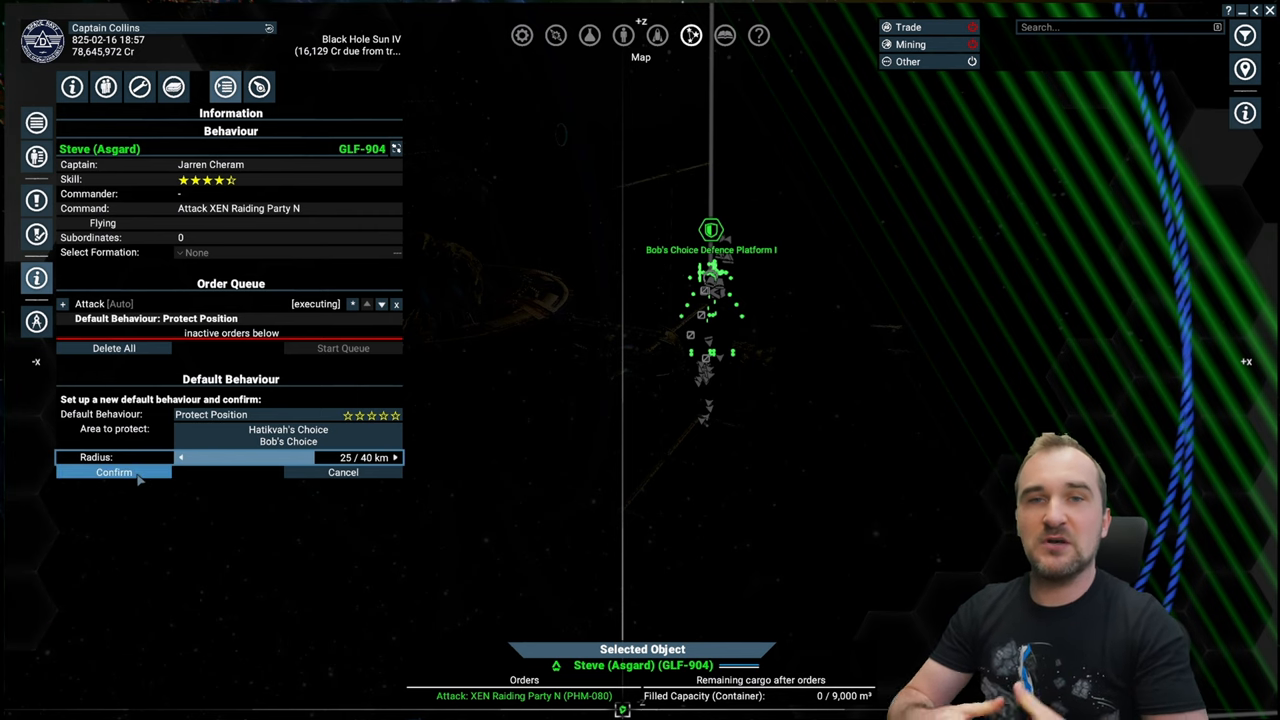
pyautogui.click(112, 472)
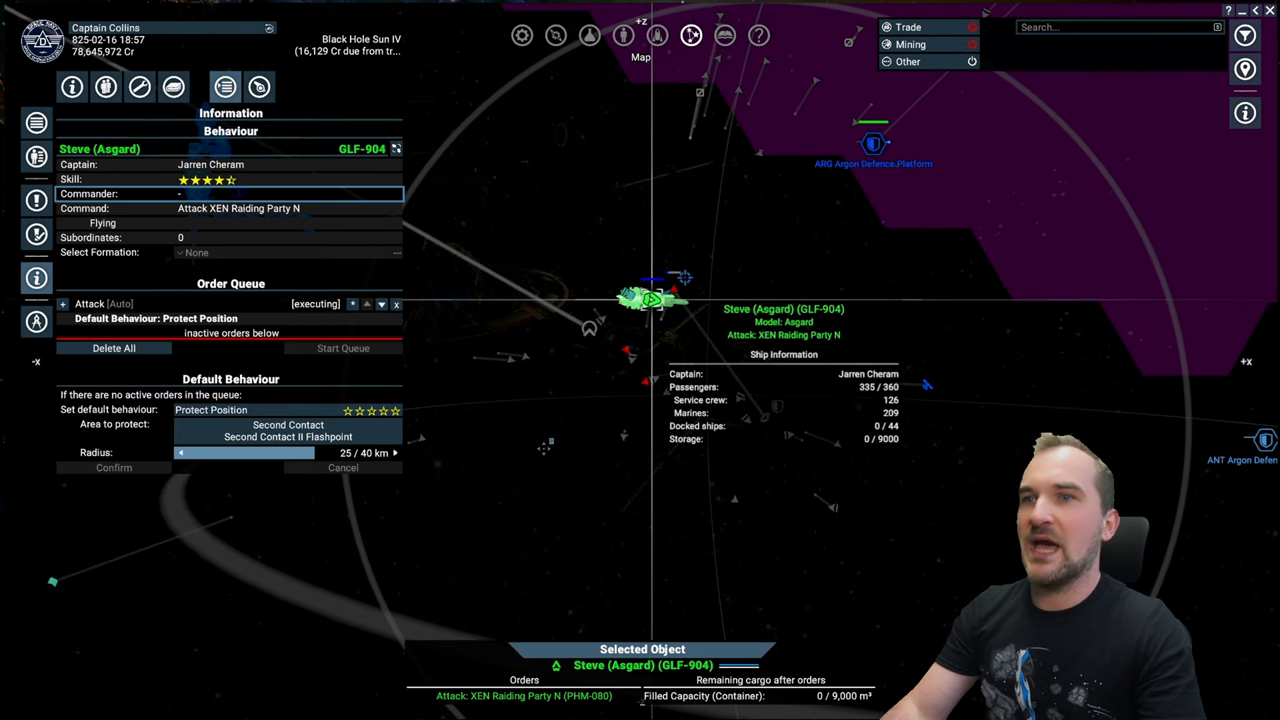
pyautogui.moveTo(624, 36)
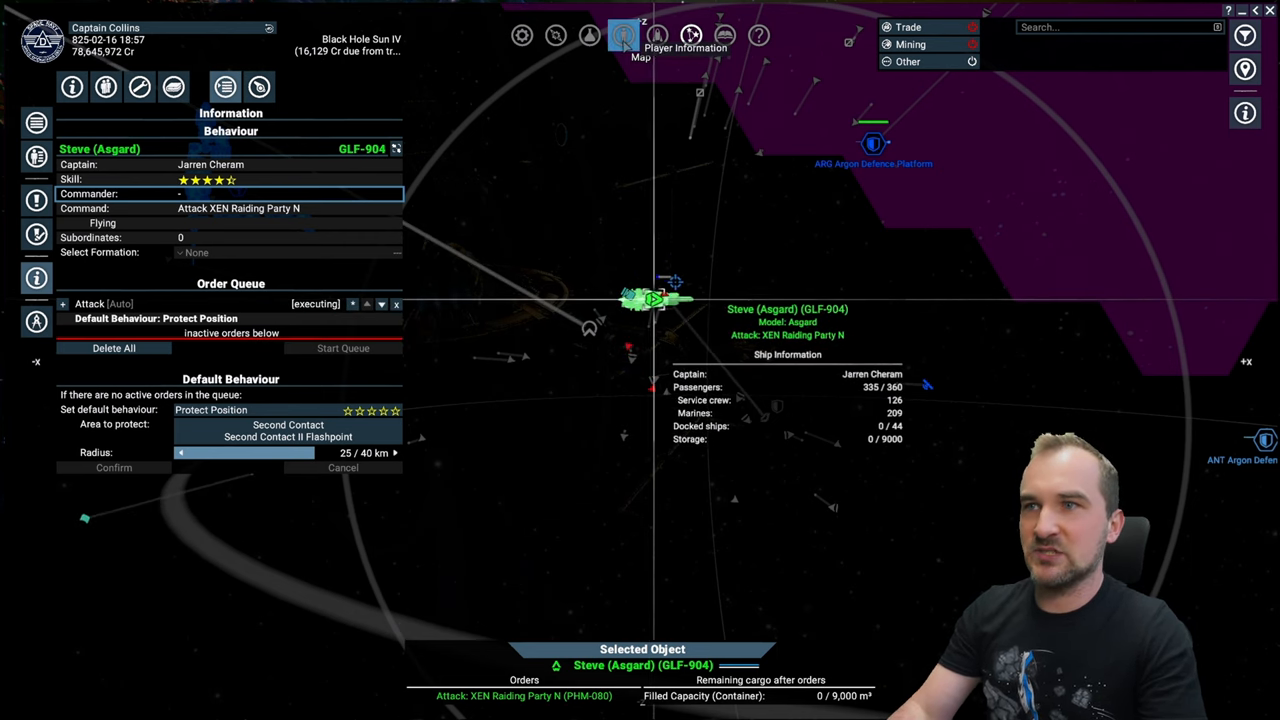
pyautogui.click(624, 36)
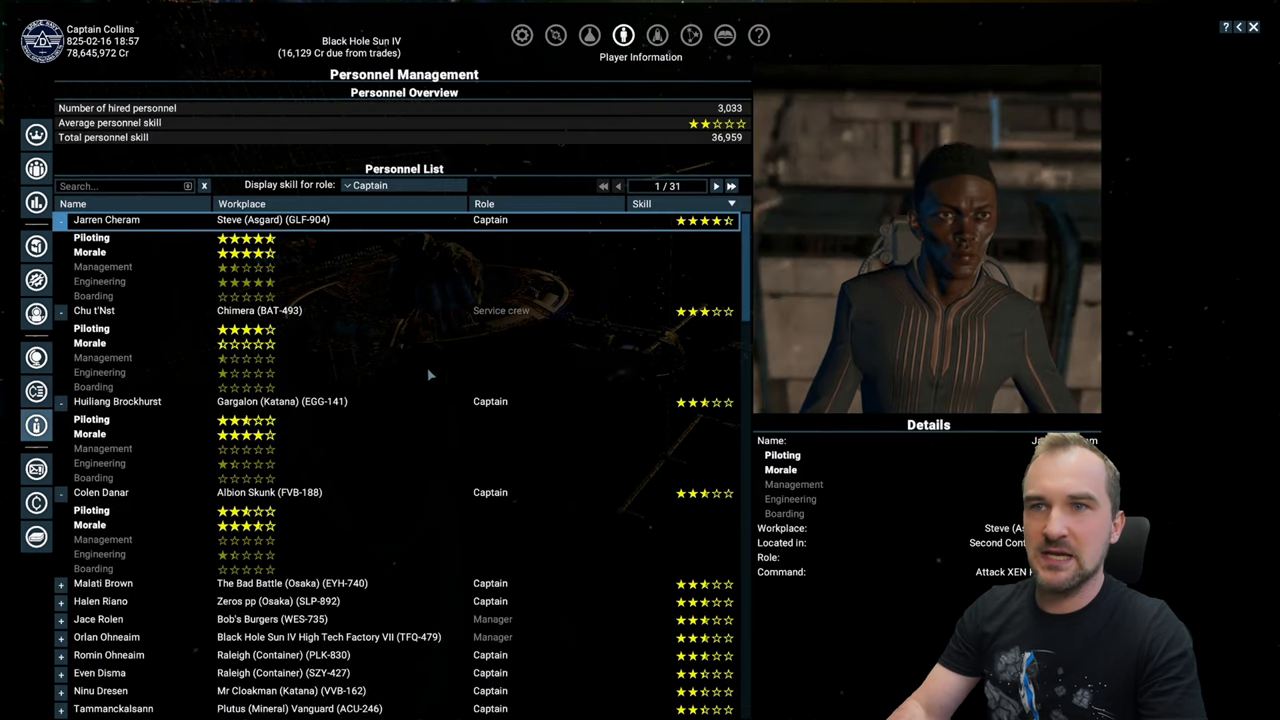
pyautogui.moveTo(430, 376)
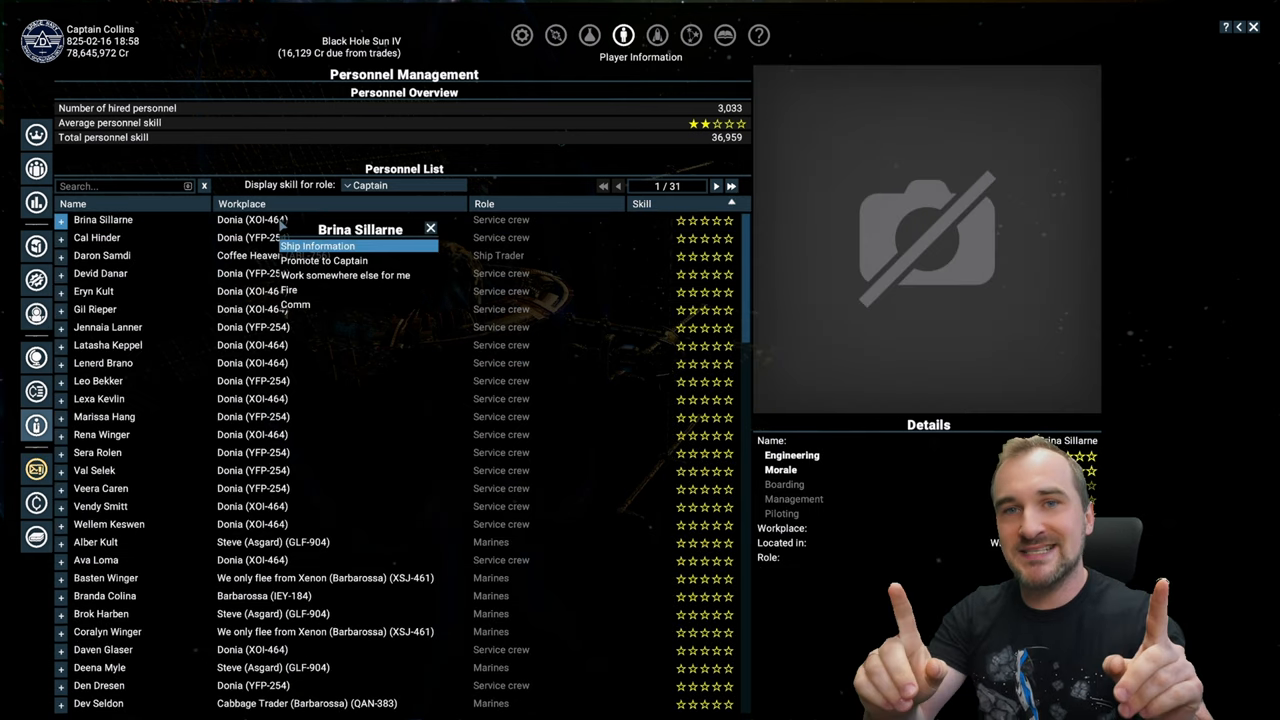
pyautogui.moveTo(296, 304)
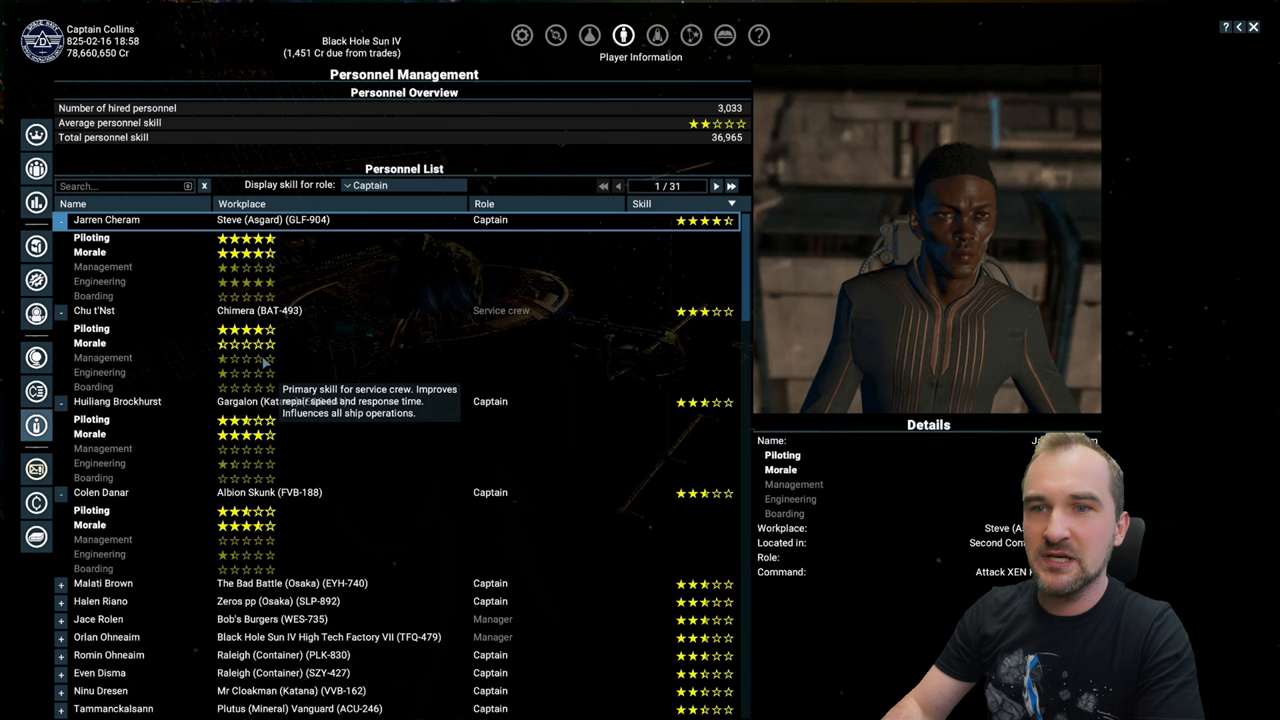
pyautogui.click(116, 400)
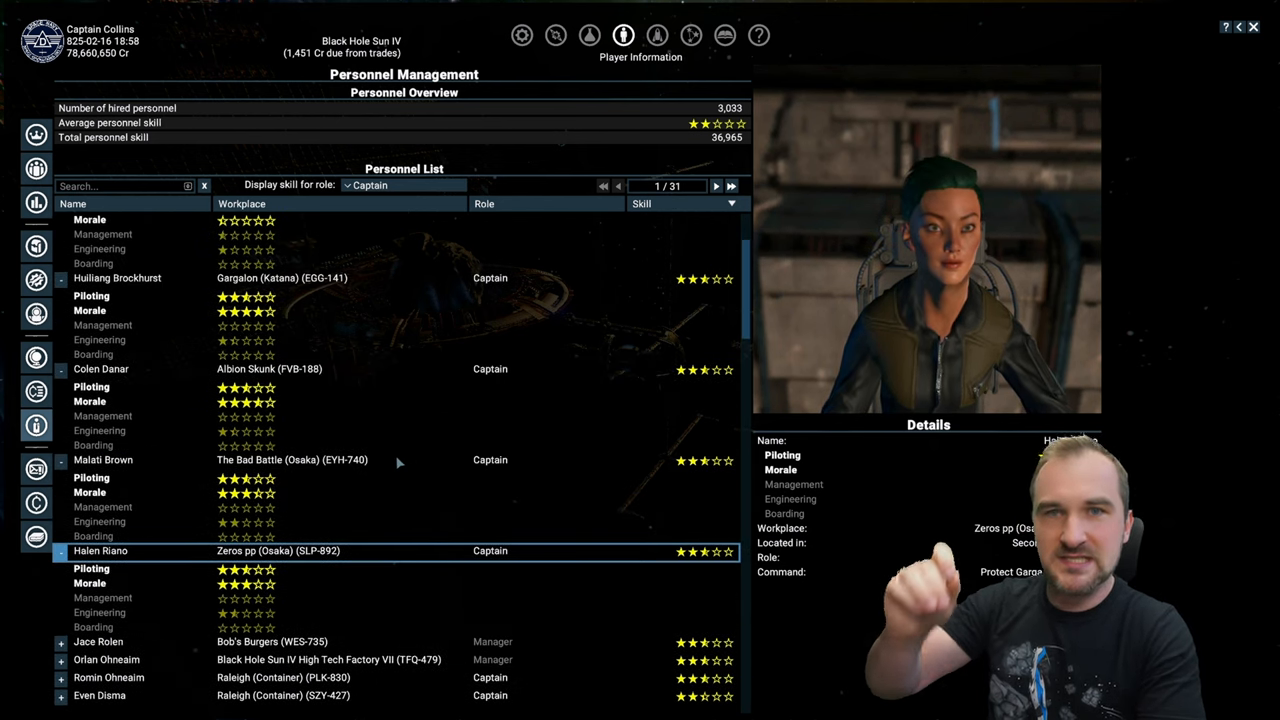
pyautogui.scroll(3)
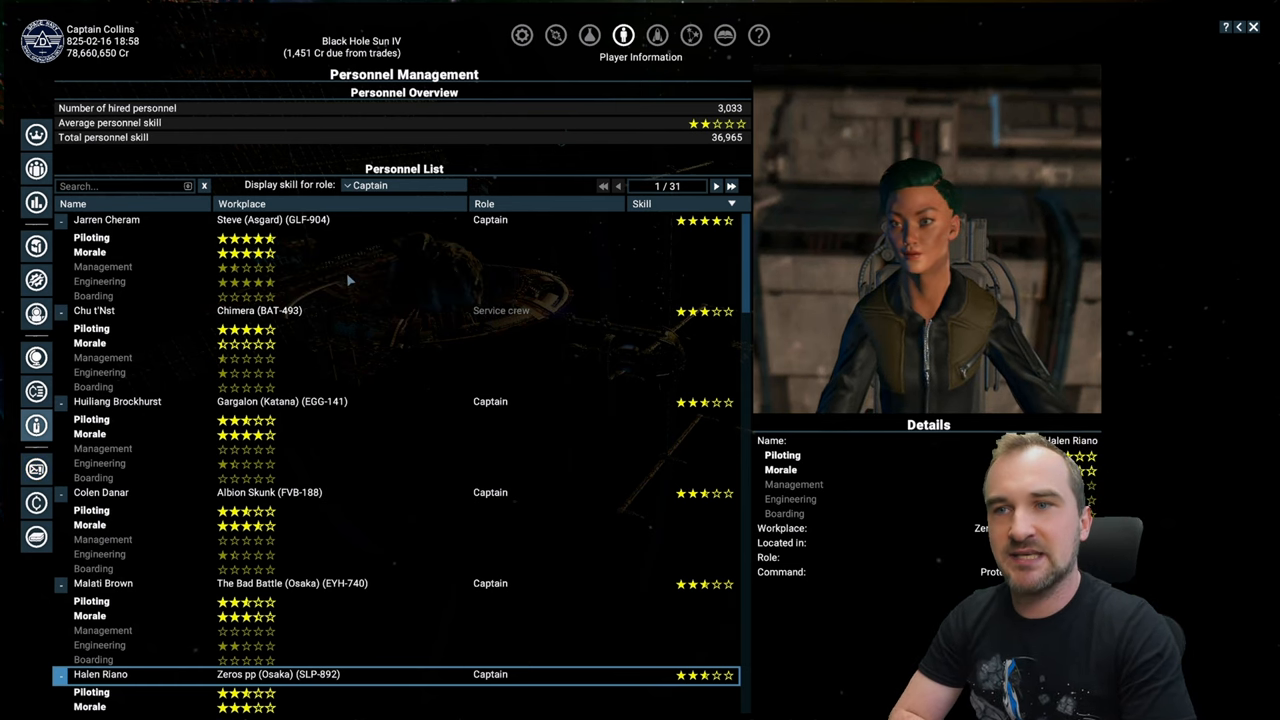
pyautogui.click(108, 218)
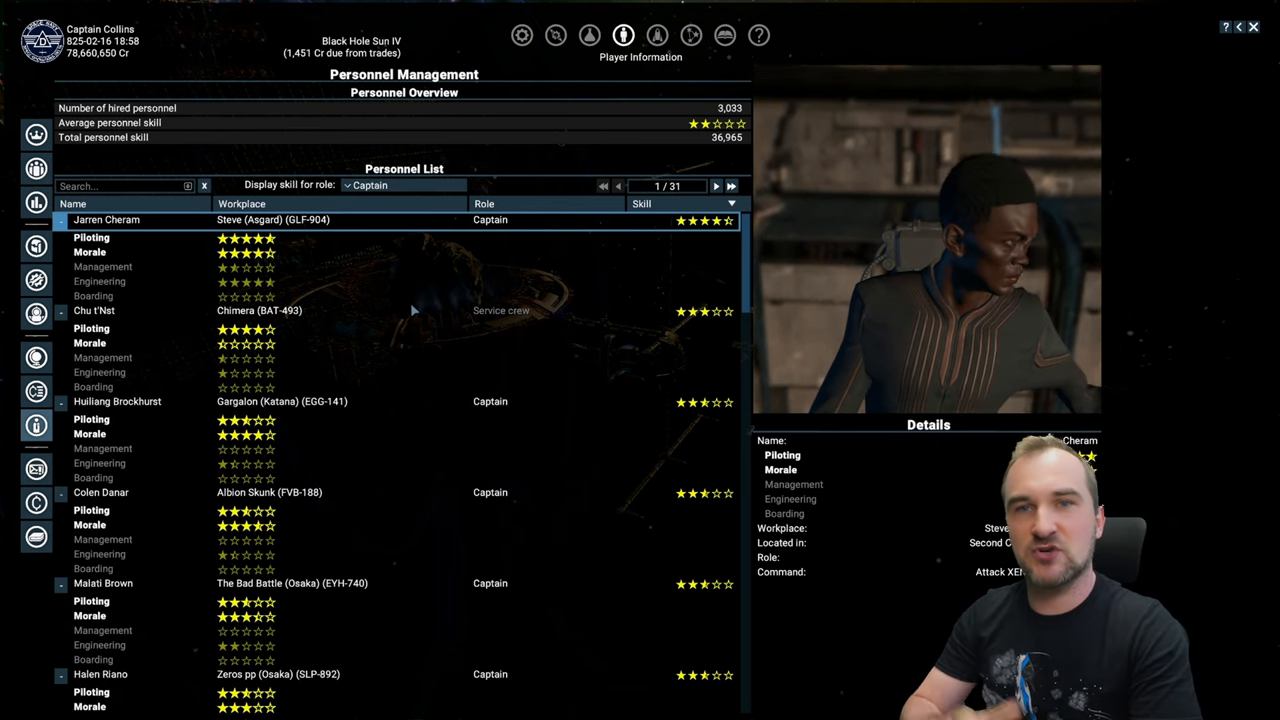
pyautogui.rightClick(106, 218)
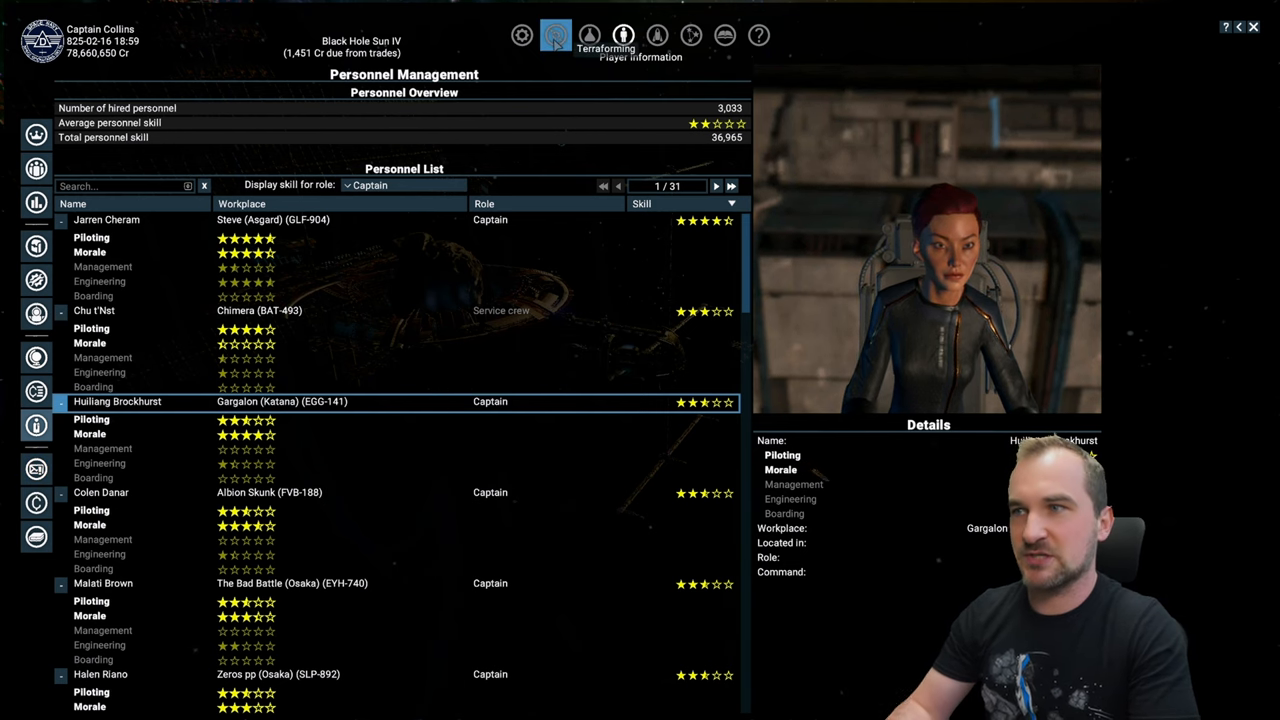
# Show Hades' terraforming projects and the Individual Training project's requirements
pyautogui.click(556, 36)
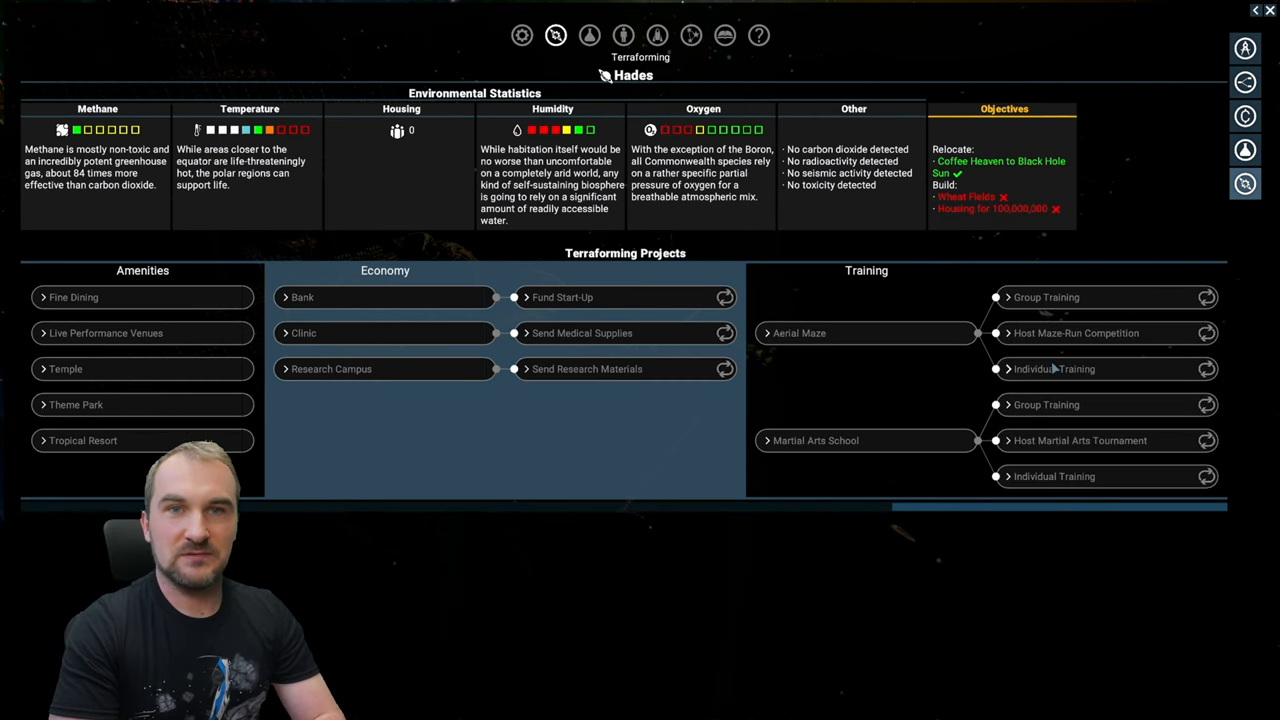
pyautogui.click(1054, 368)
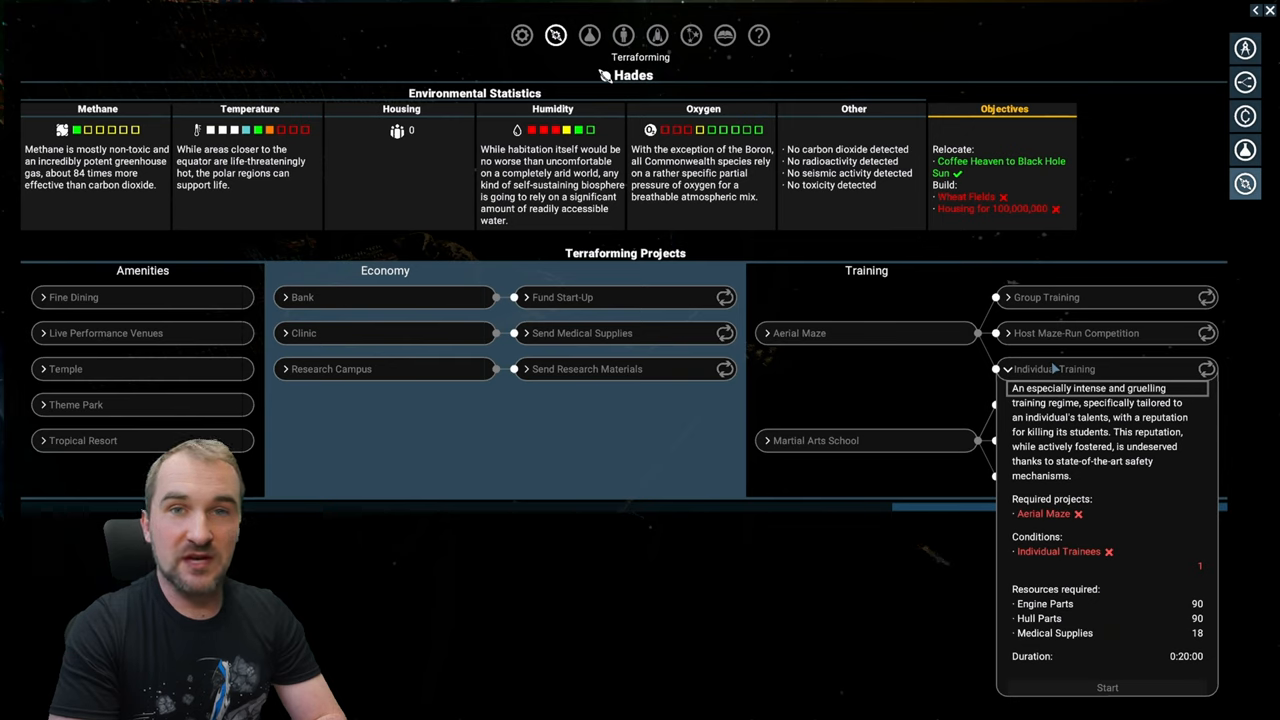